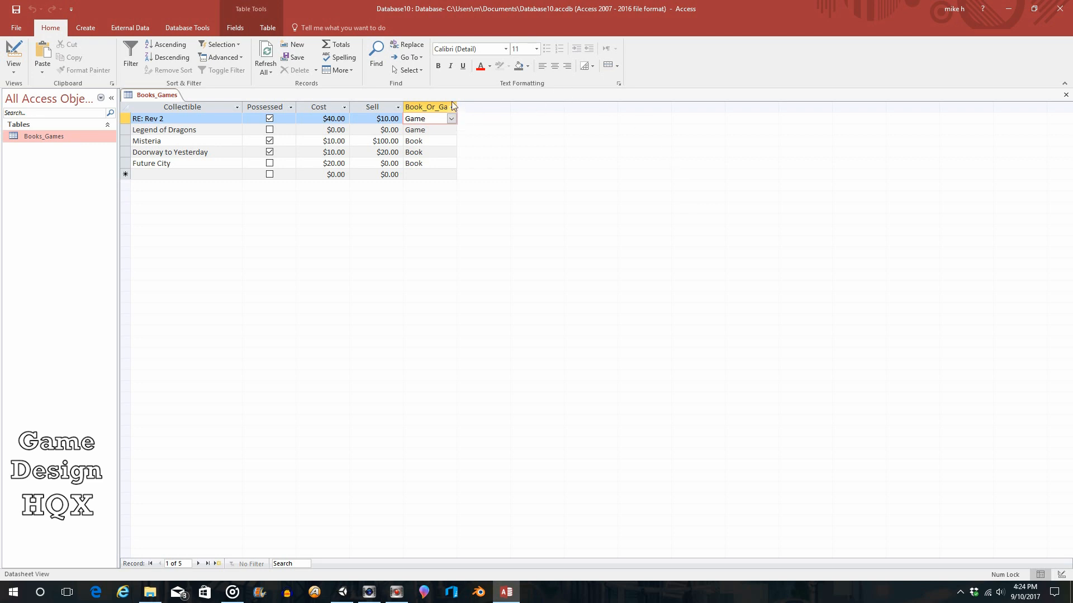
- Create a new blank table in Design View named 'sellers'
click(424, 118)
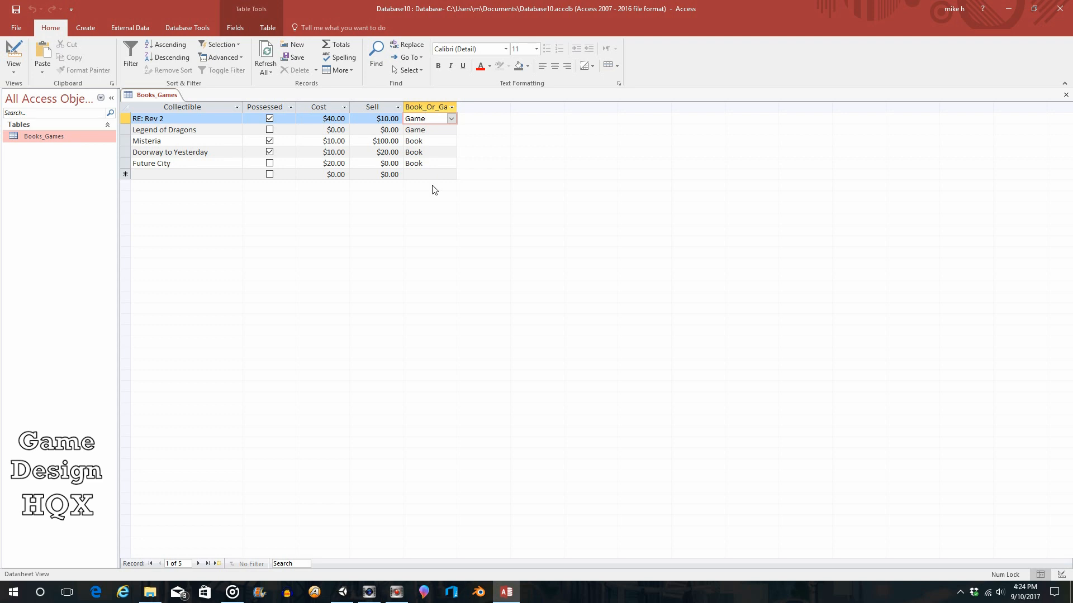
click(424, 118)
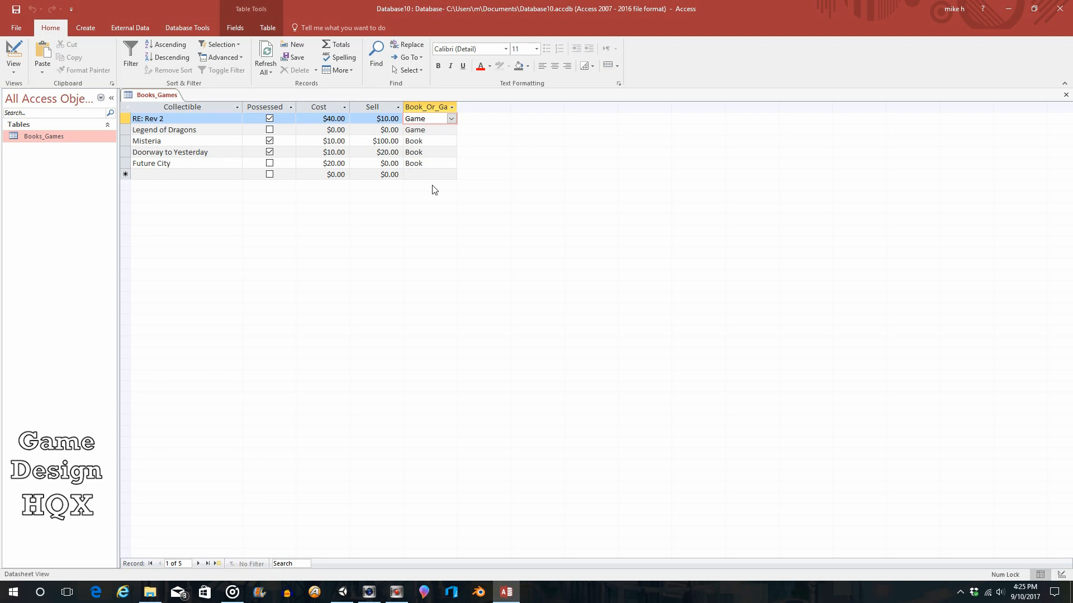
click(424, 119)
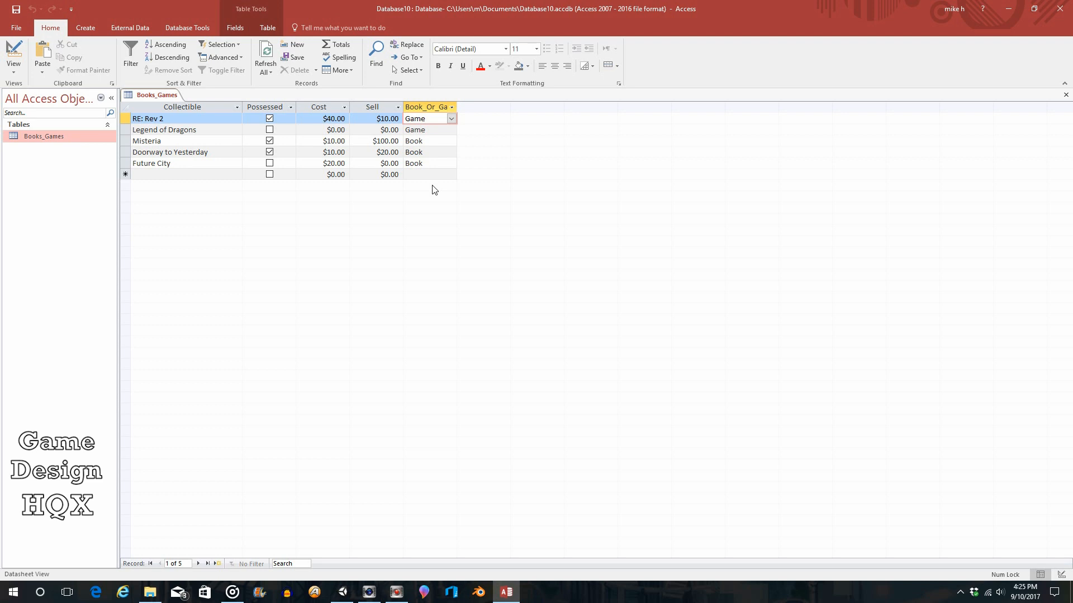
mouse_move(122, 12)
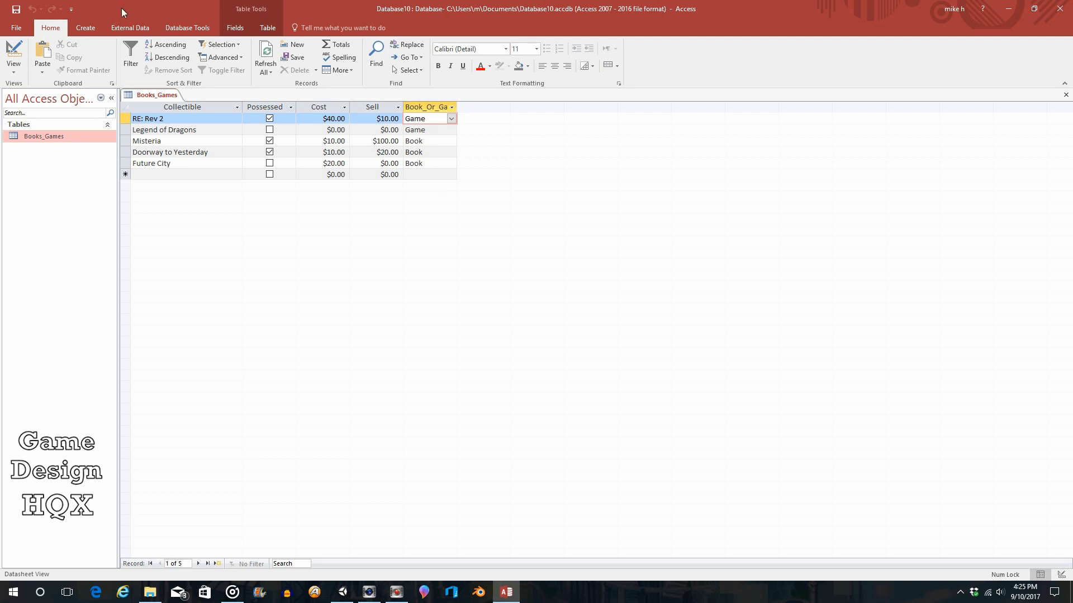
click(85, 27)
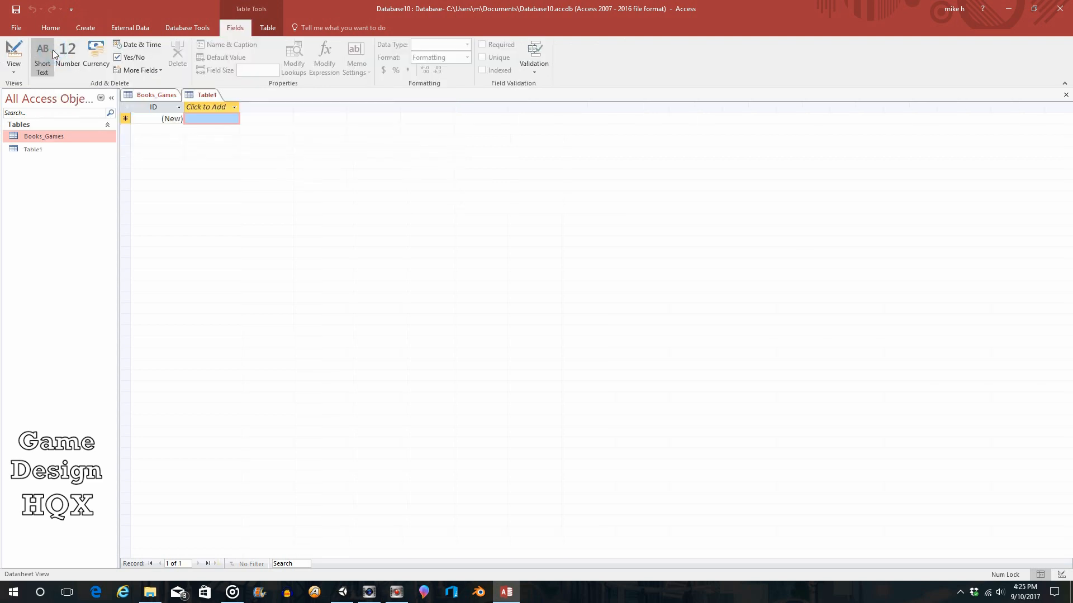
click(13, 54)
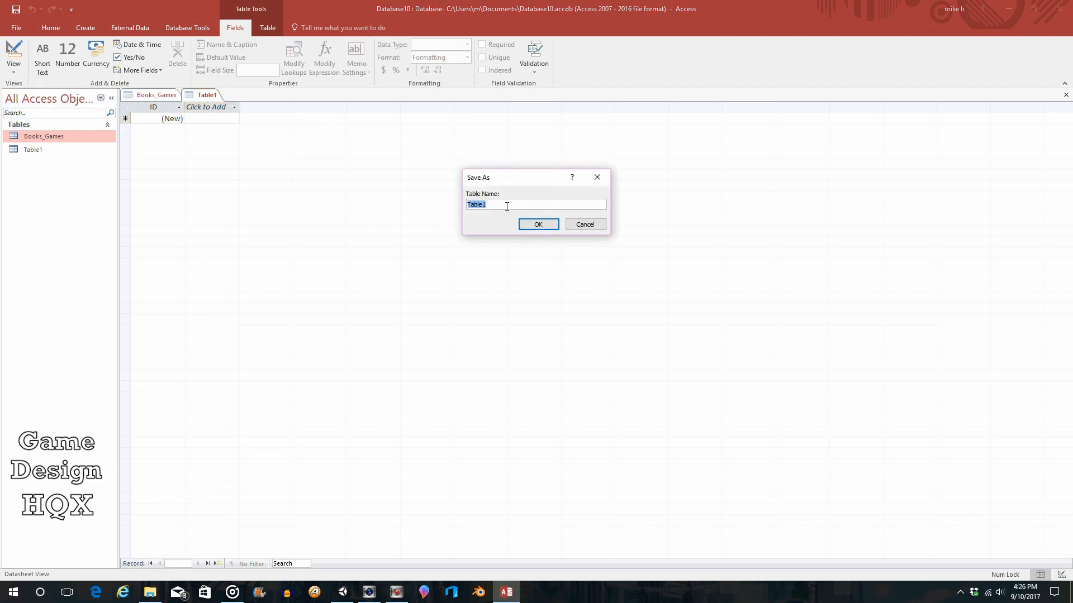
text(sellers)
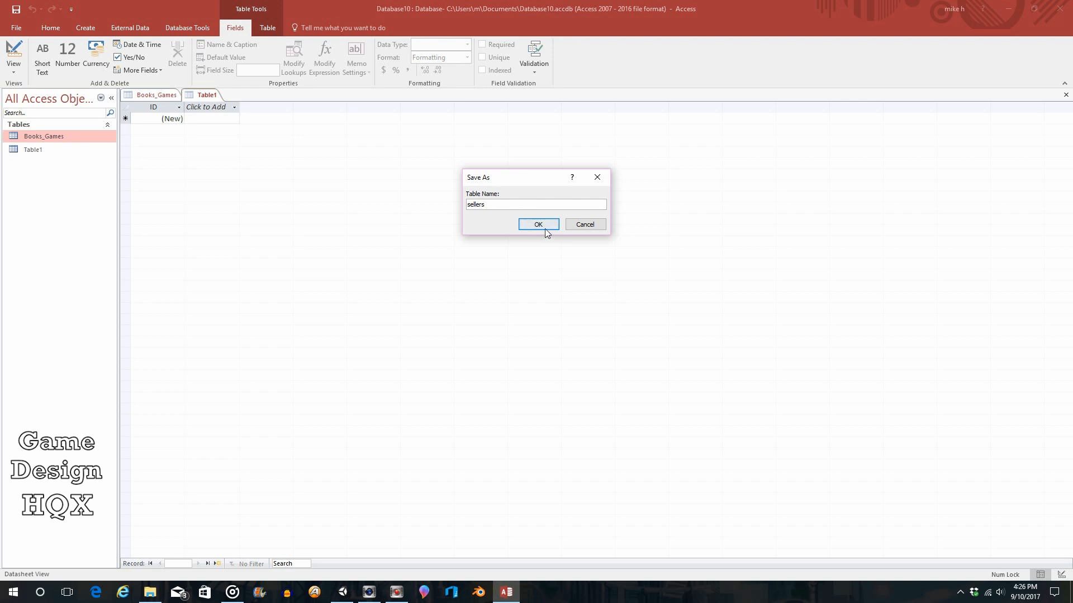
click(537, 224)
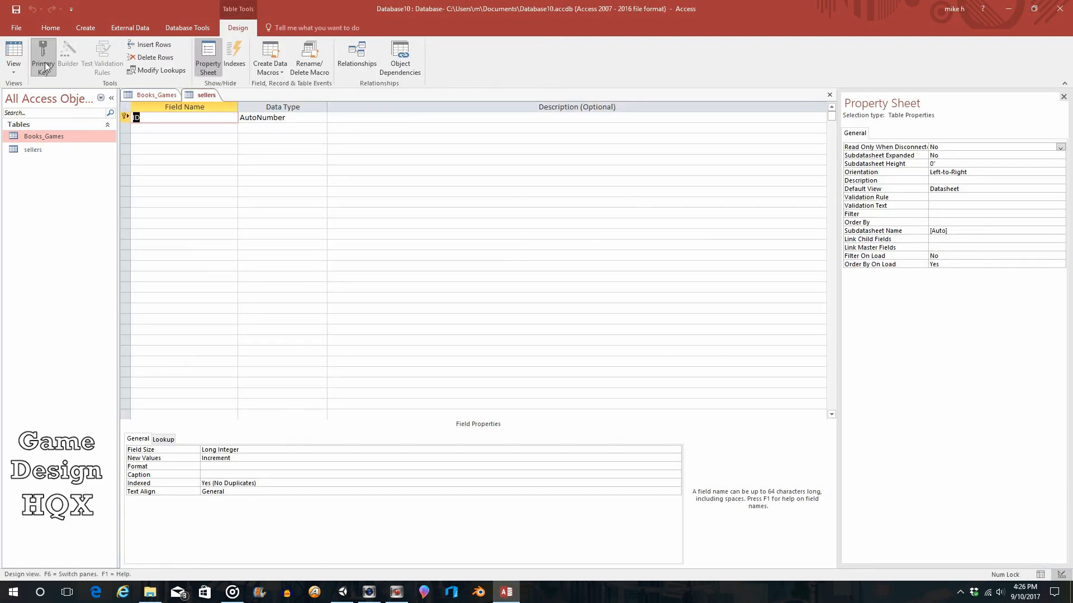
- Remove the primary key and rename ID to Seller_Name as Short Text
click(43, 57)
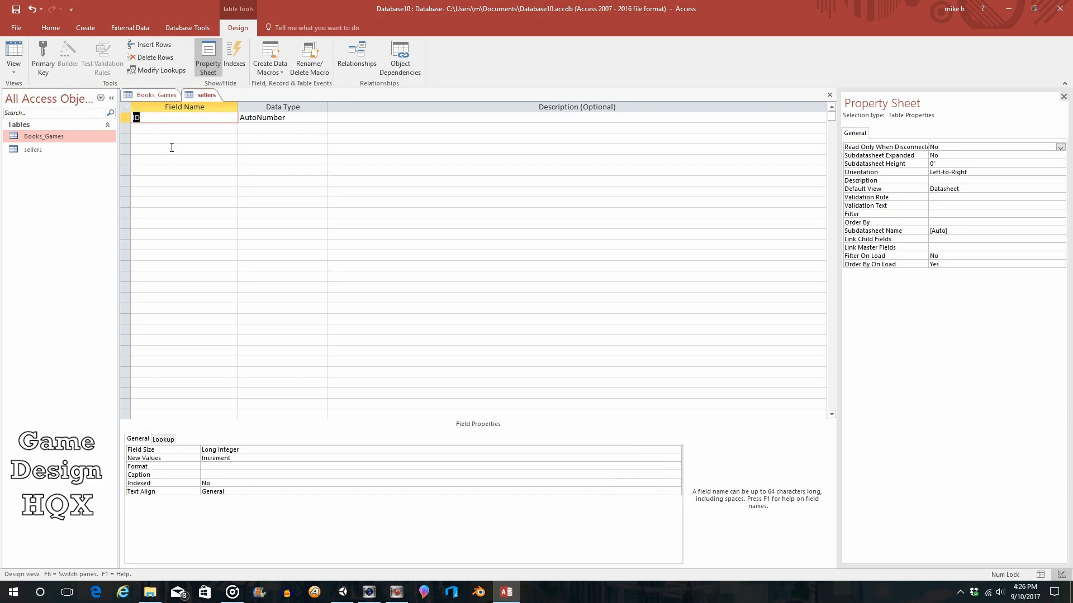
text(Seller_)
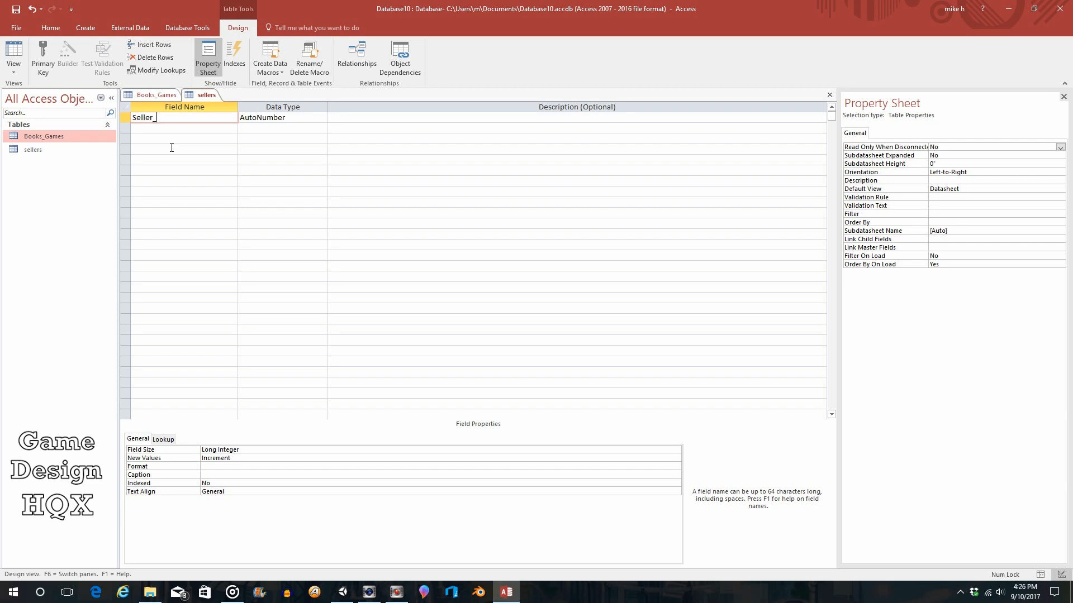
text(name)
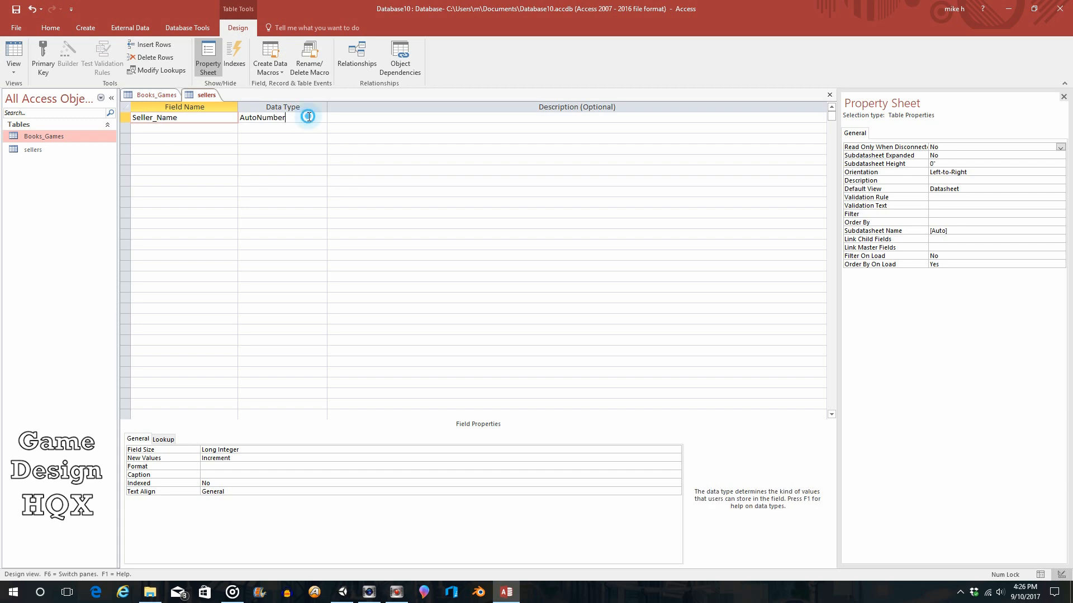
click(257, 116)
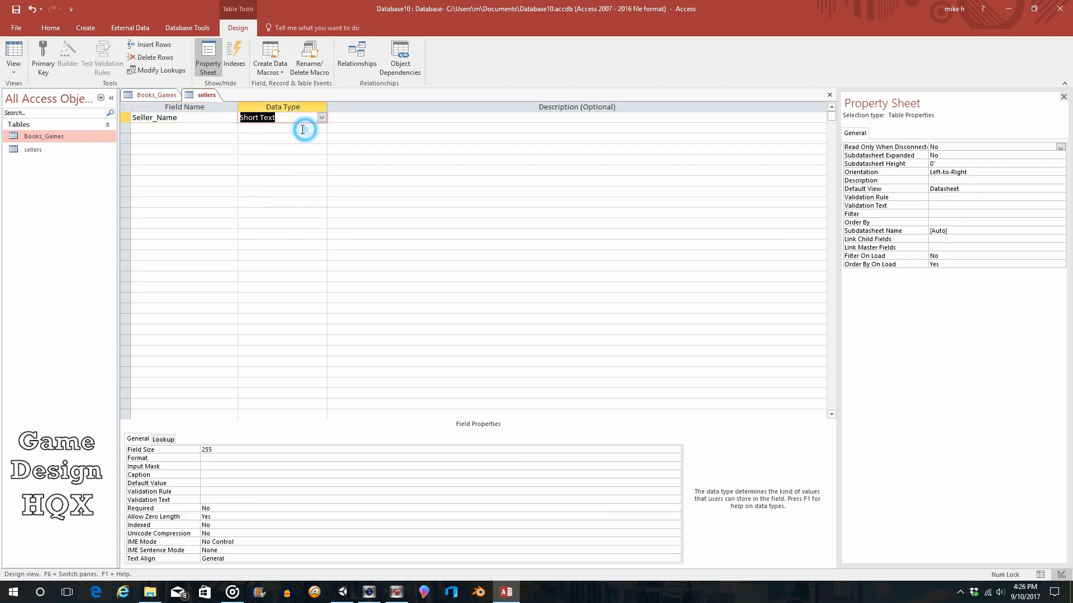
- Add the Seller_Address_L1 field
text(s)
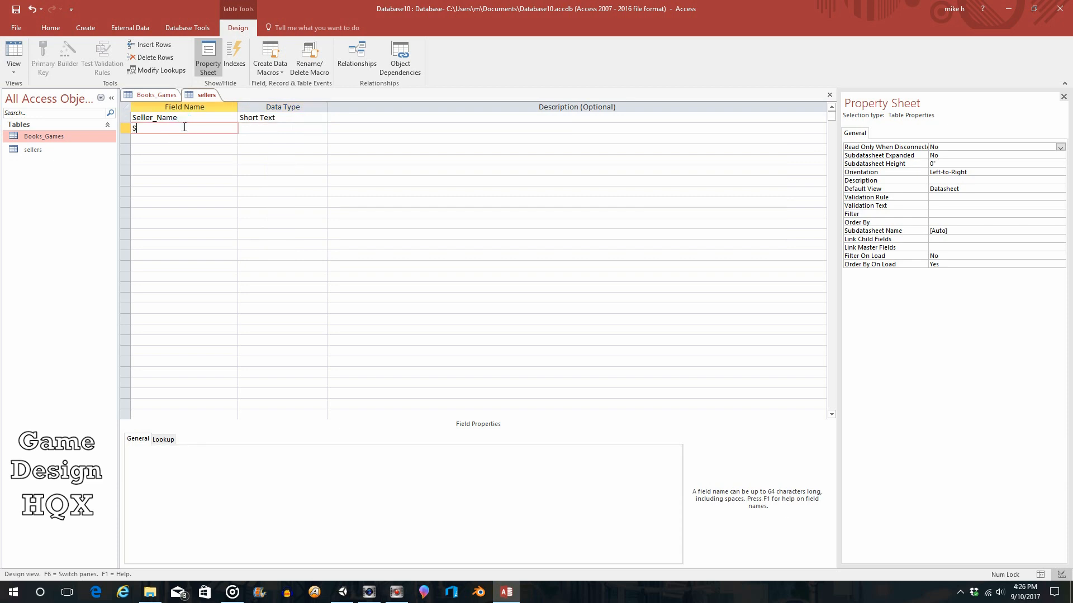
text(eller)
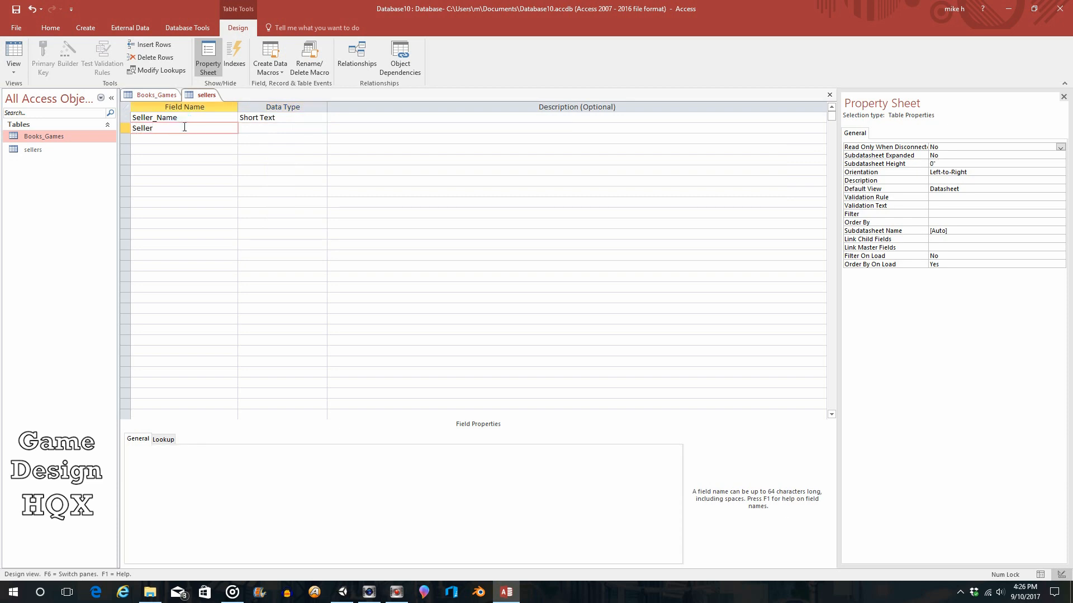
text(_)
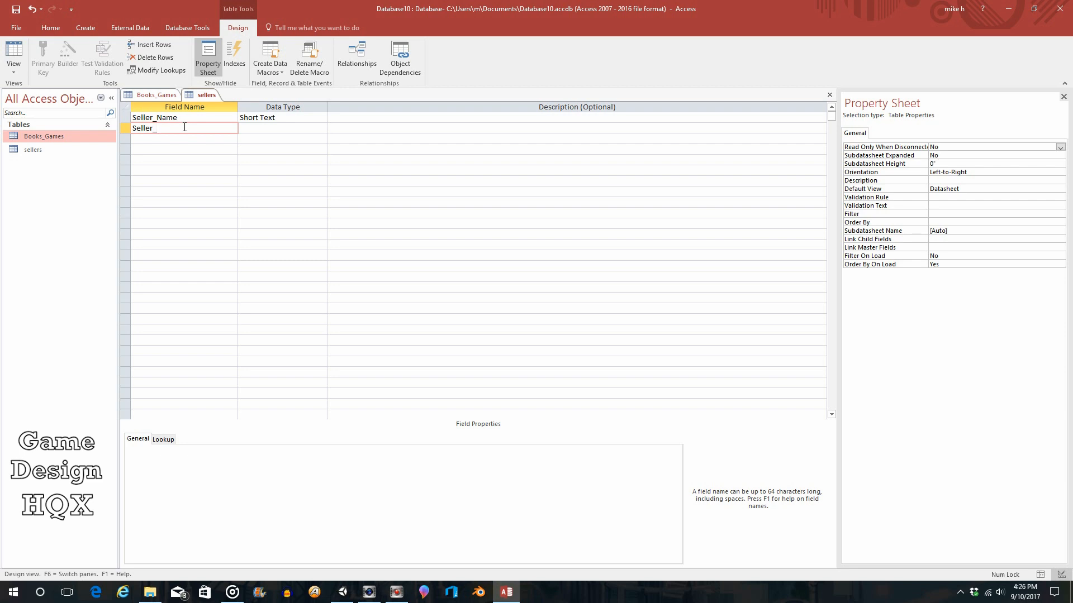
text(Addre)
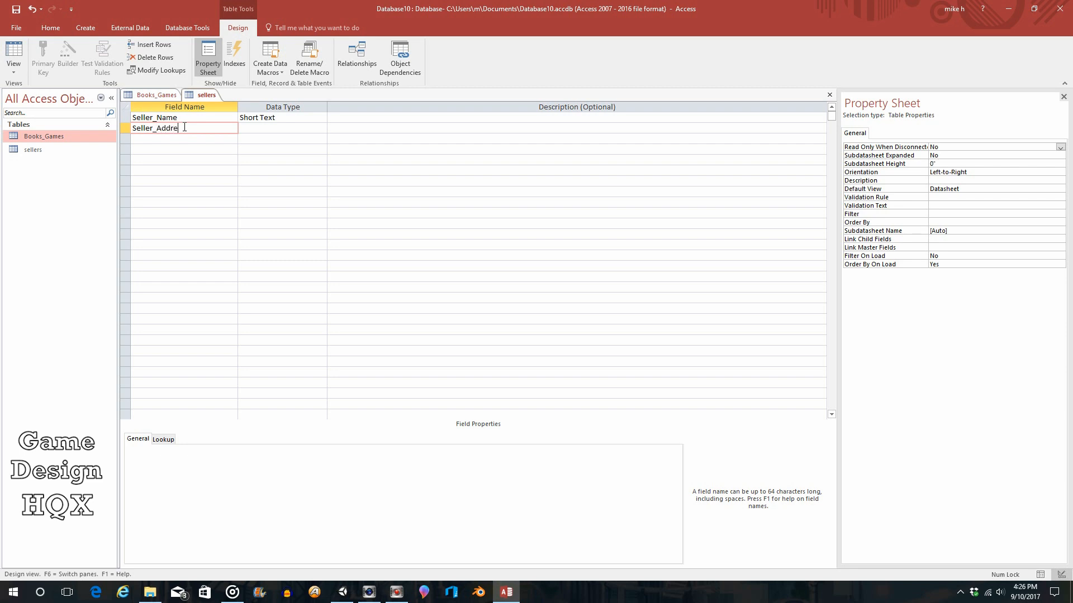
text(ss)
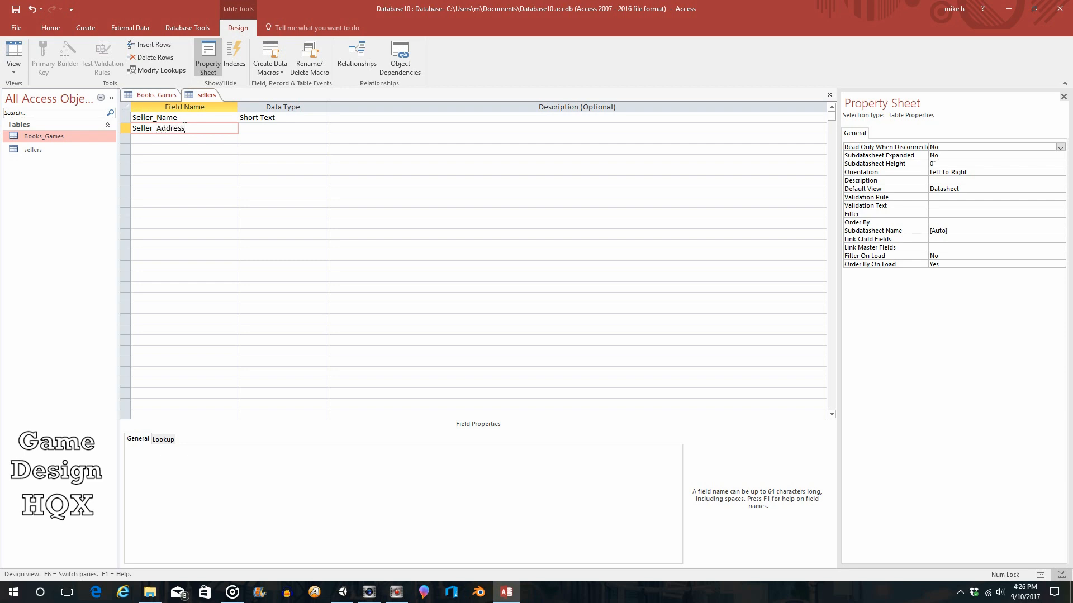
text(_L1)
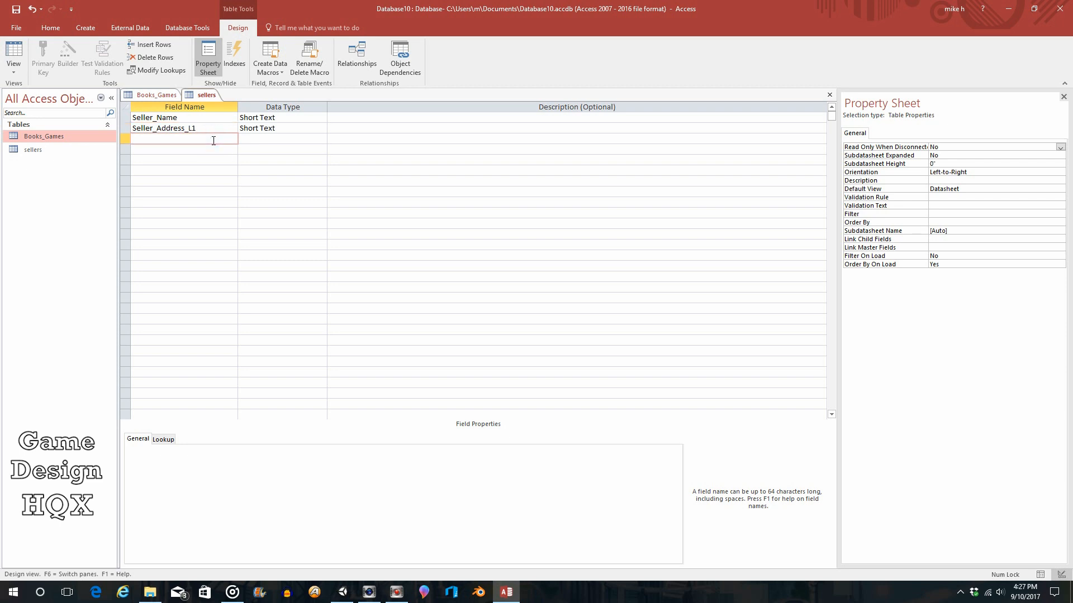
- Add the Seller_Addess_L2, Seller_City and Seller_State fields
text(Sell)
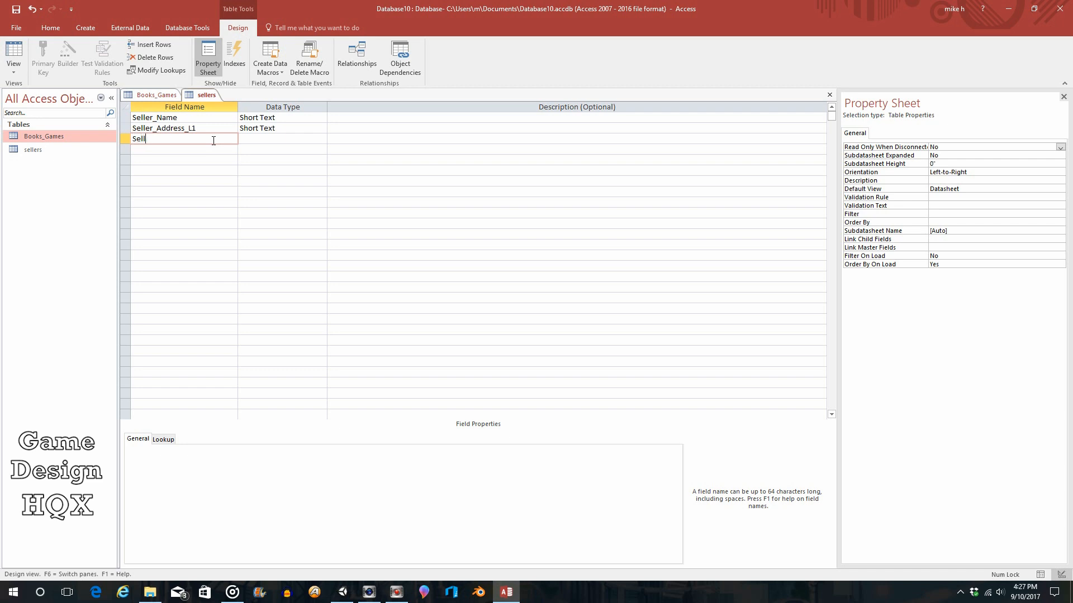
text(er_Adre)
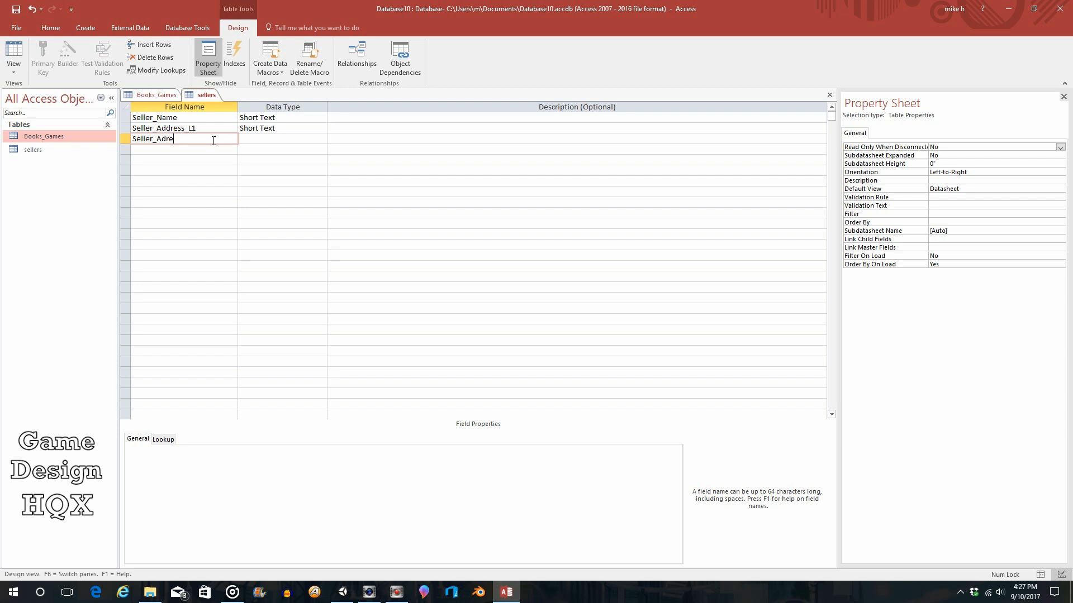
key(BackSpace)
text(dess_L2)
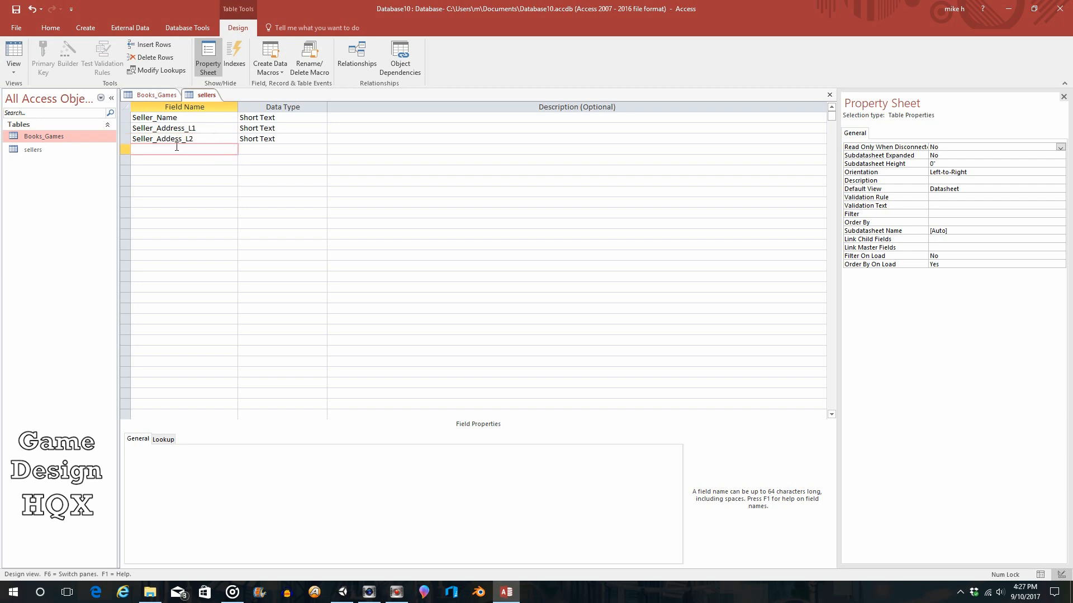
text(Seller_)
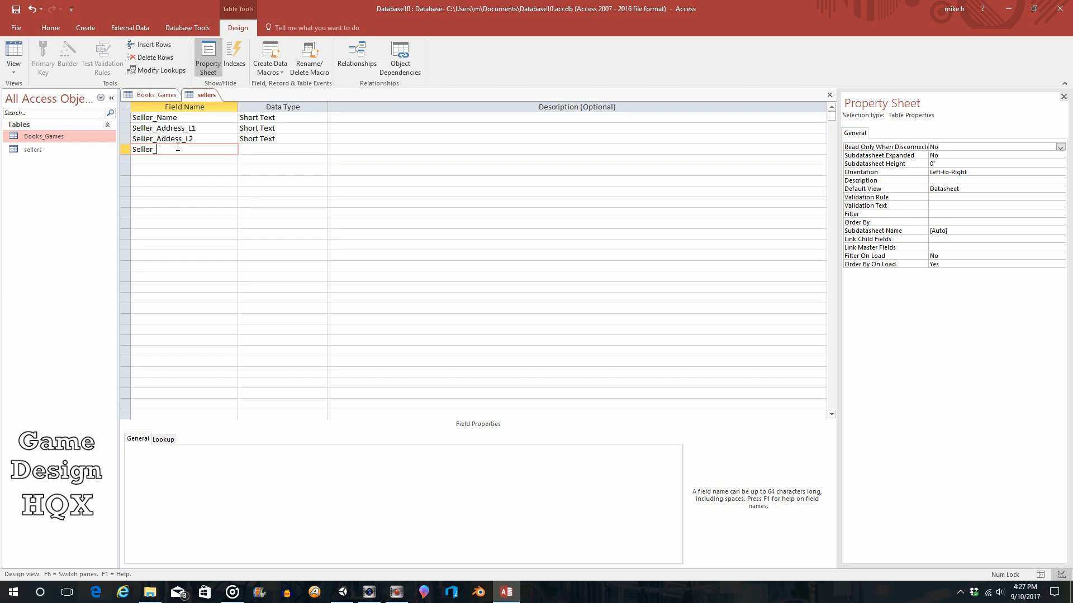
text(Cotyy)
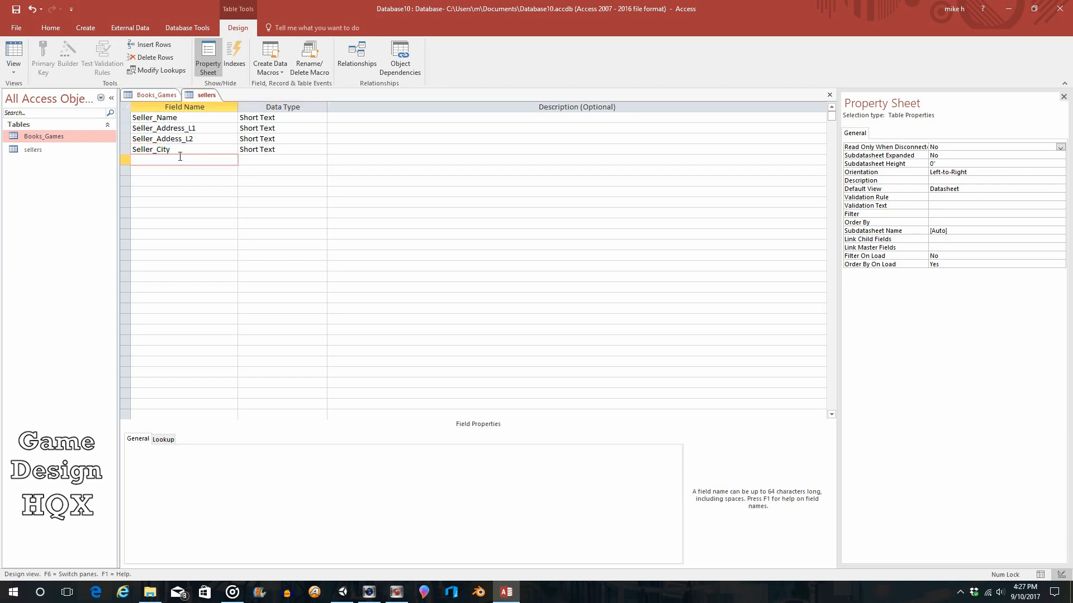
text(Seller_St)
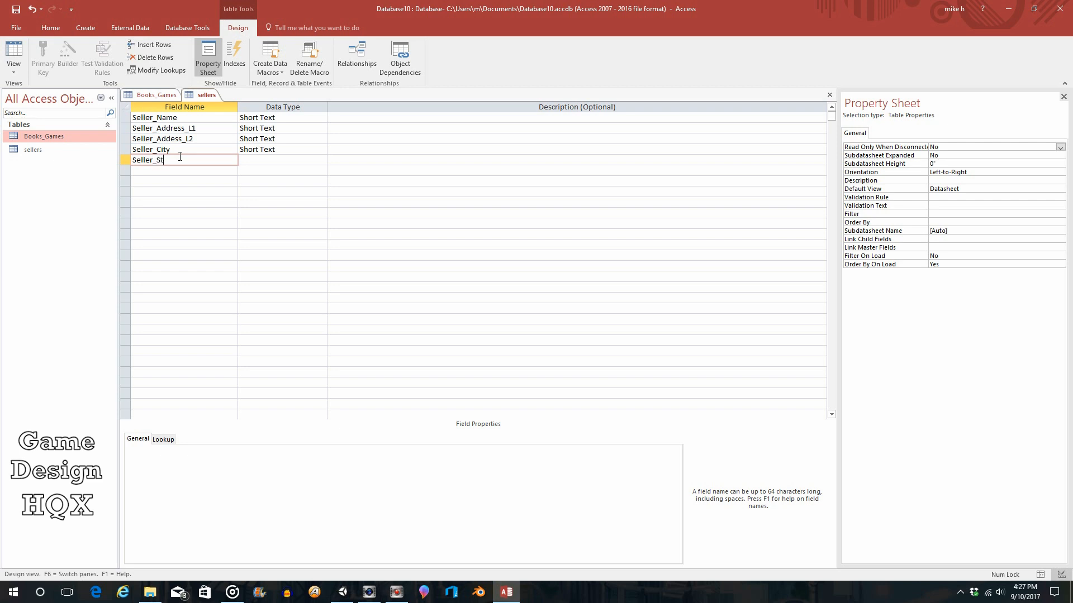
text(ate)
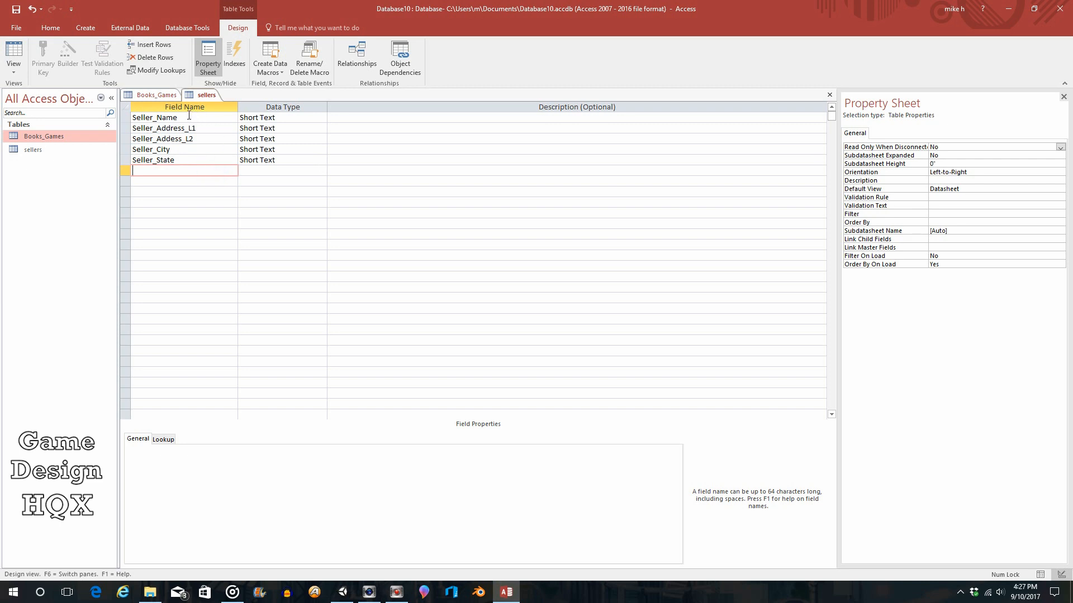
- Correct the field name to Seller_Address_L2 and close the sellers design
click(155, 117)
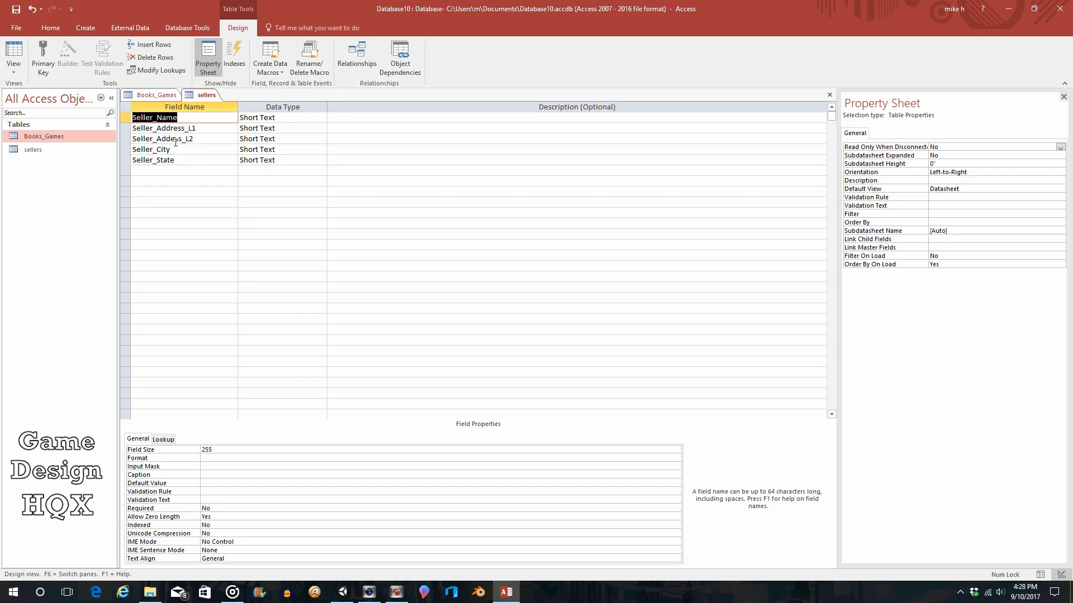
click(162, 138)
text(s)
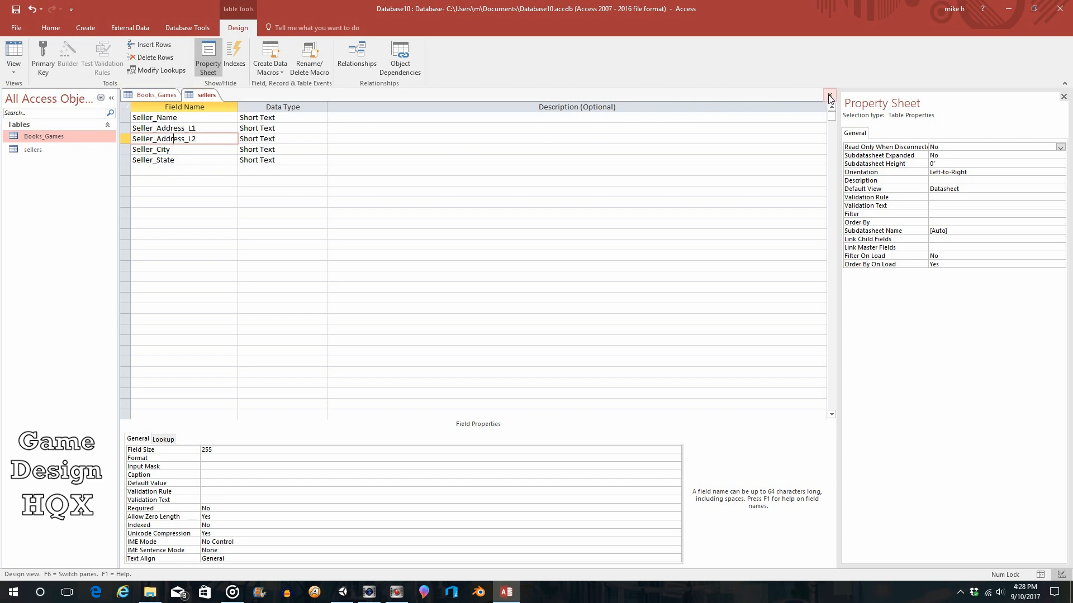
click(829, 95)
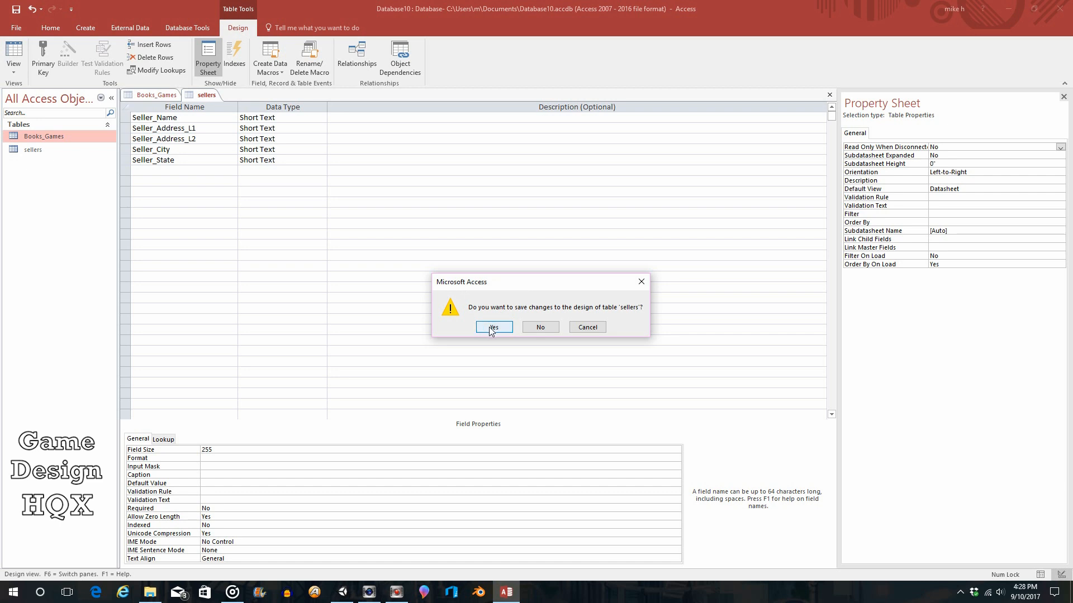
- Save and open sellers, then enter C Redfield, 100 Main St, Racoon City, WA
click(493, 326)
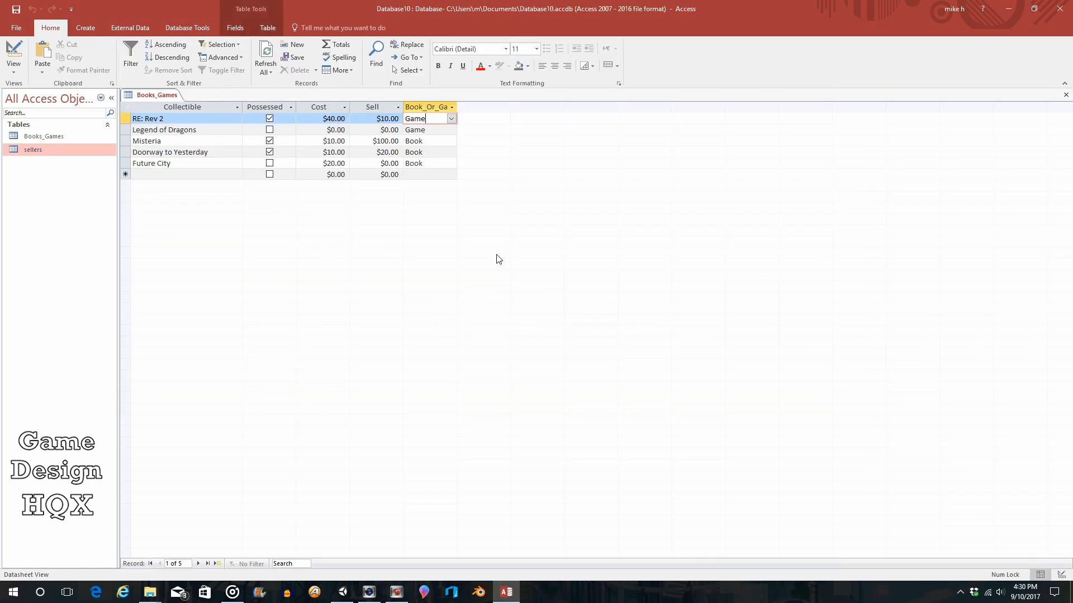
mouse_move(219, 204)
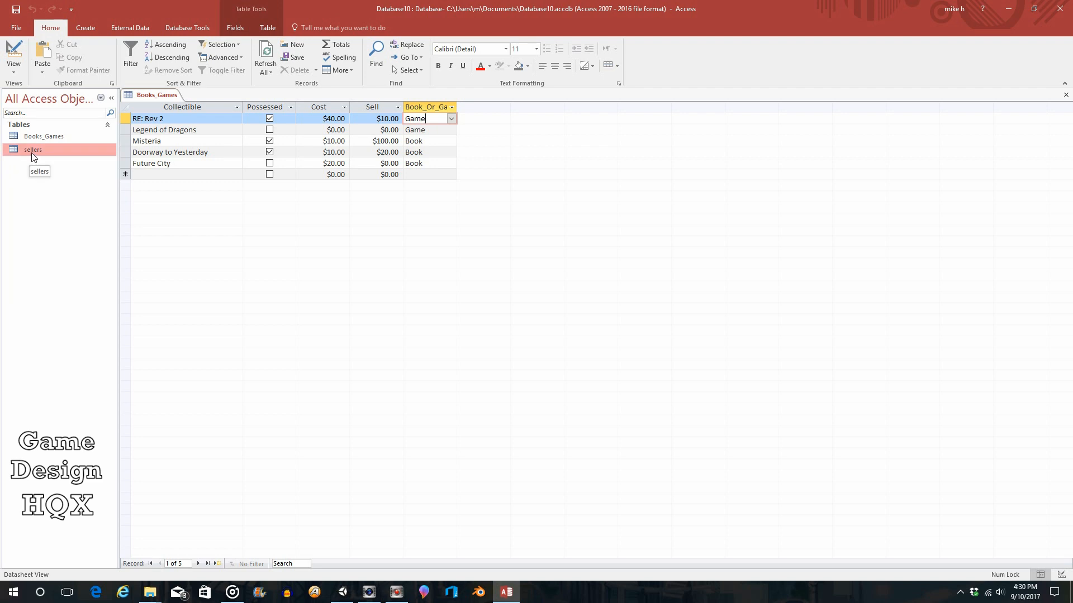
double_click(33, 150)
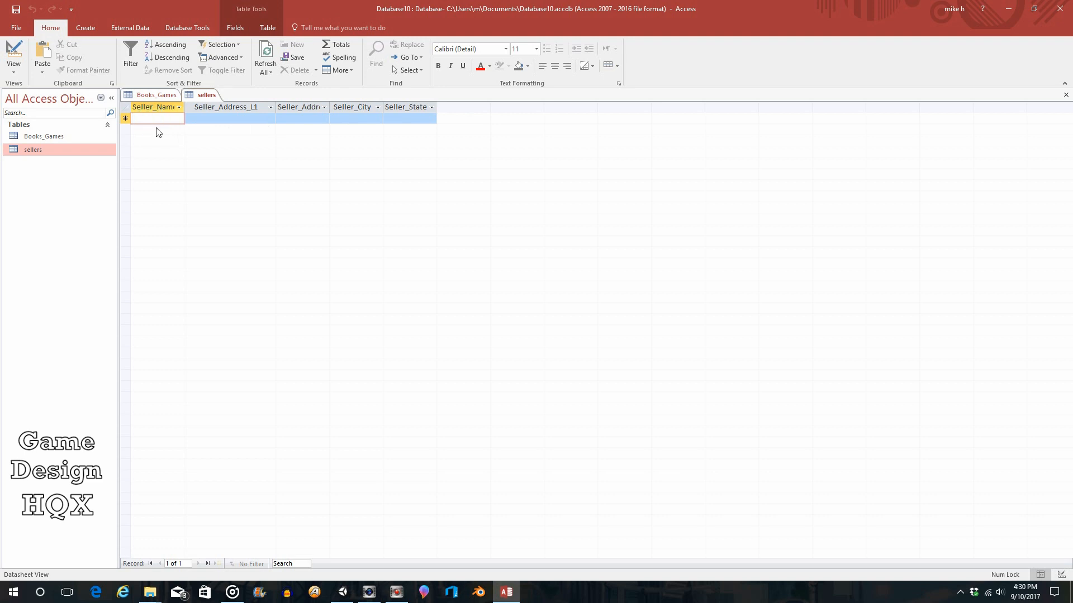
text(C Red)
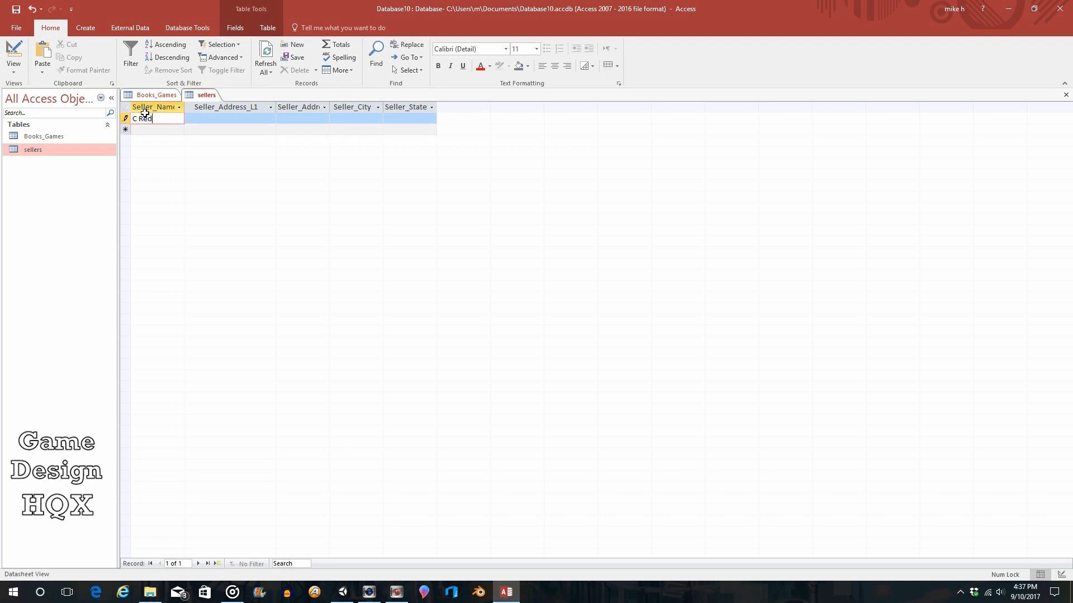
text(field)
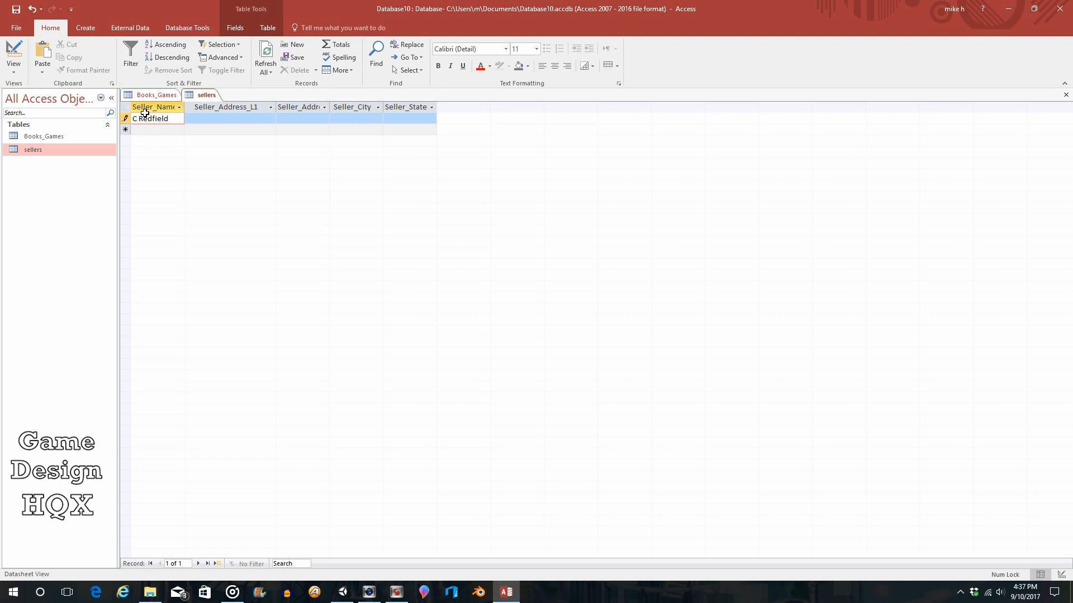
click(231, 119)
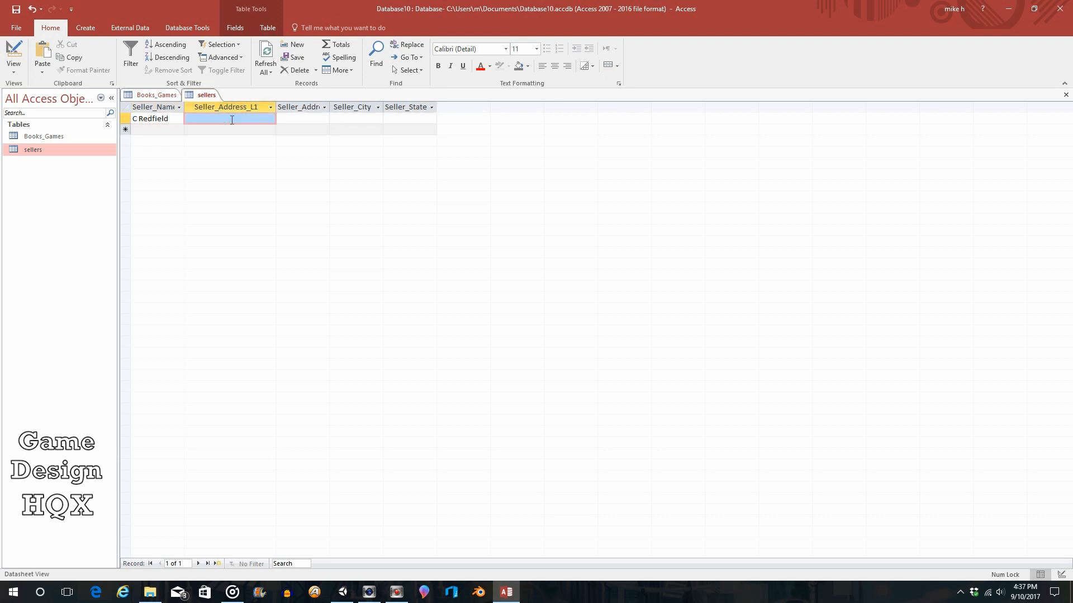
text(1)
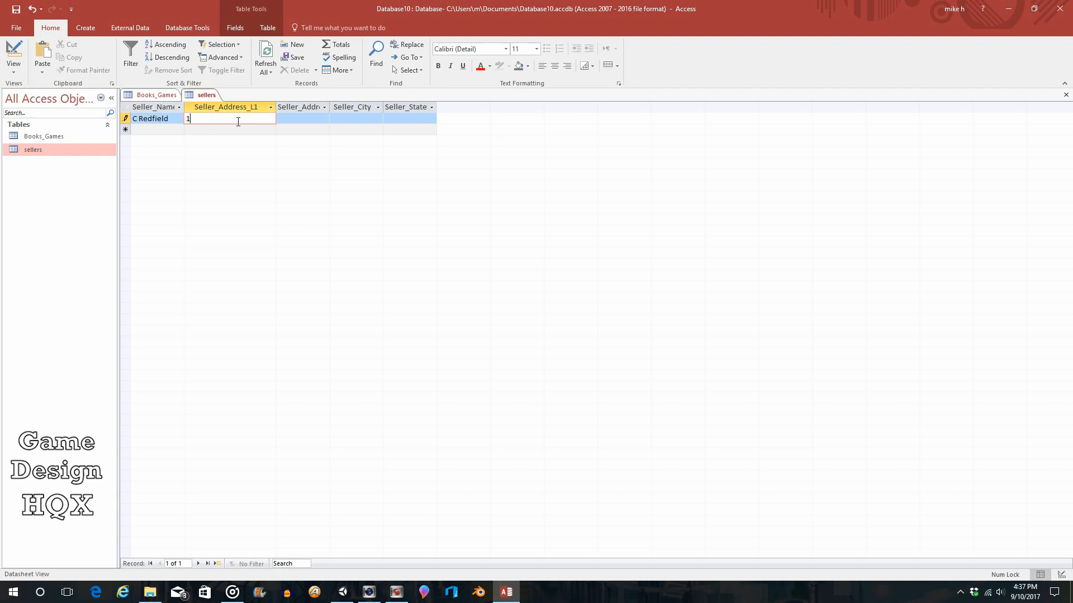
text(00 Main S)
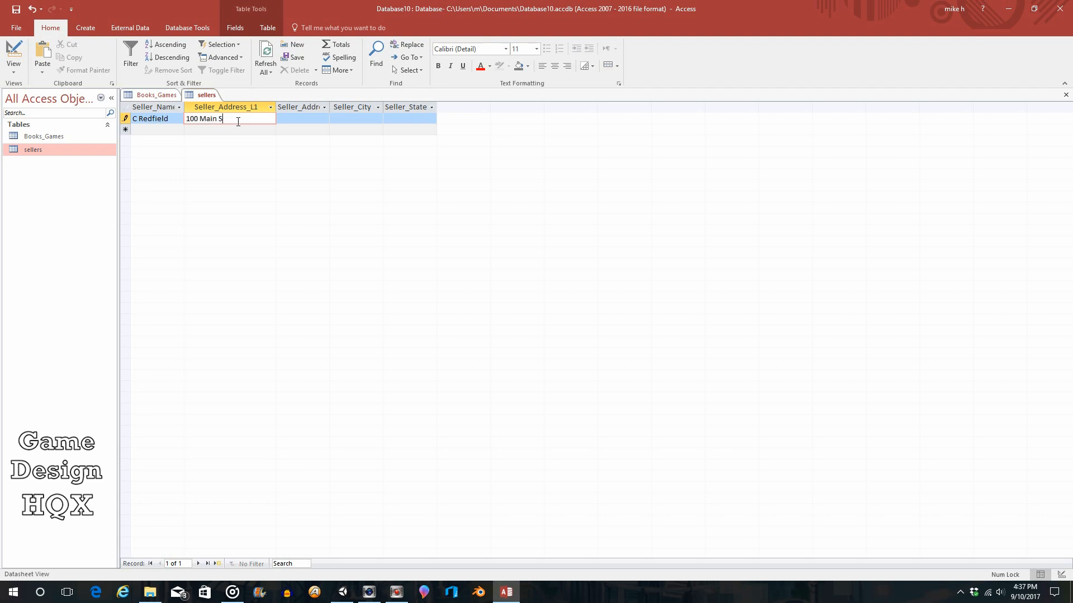
text(t)
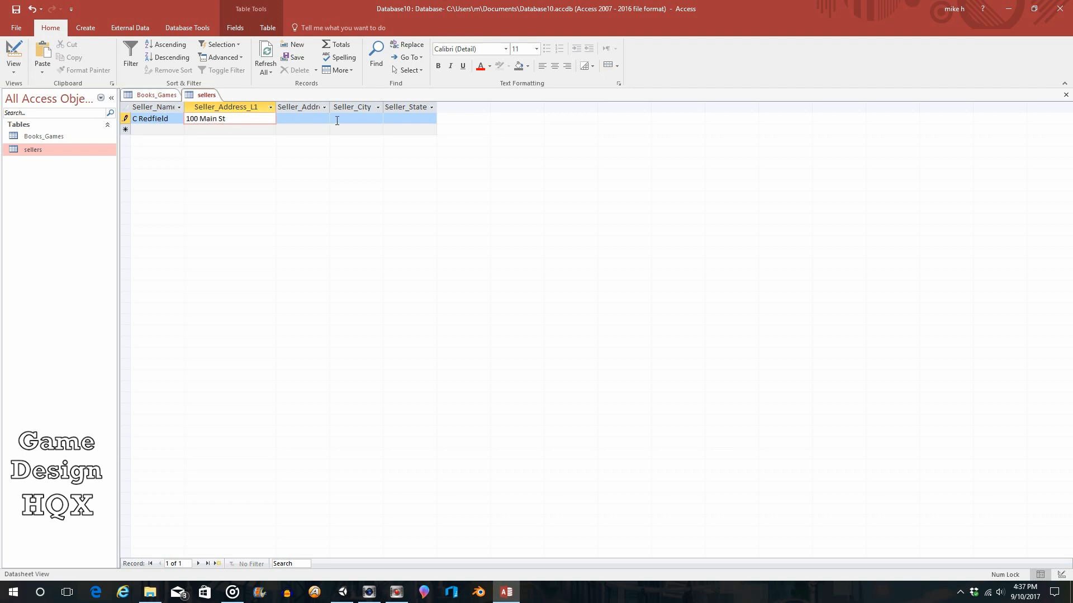
click(301, 118)
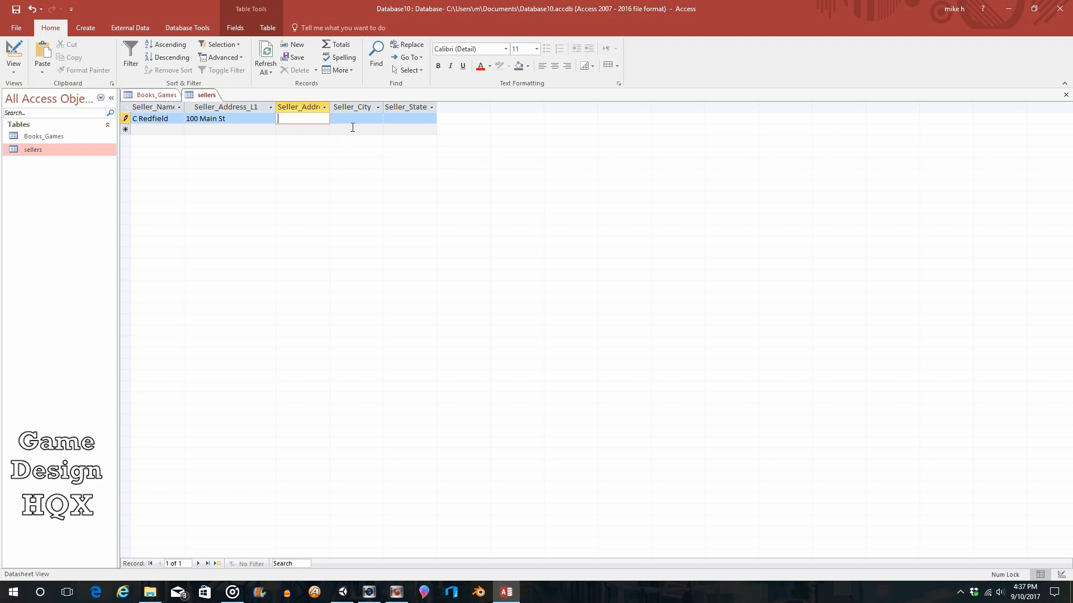
click(356, 119)
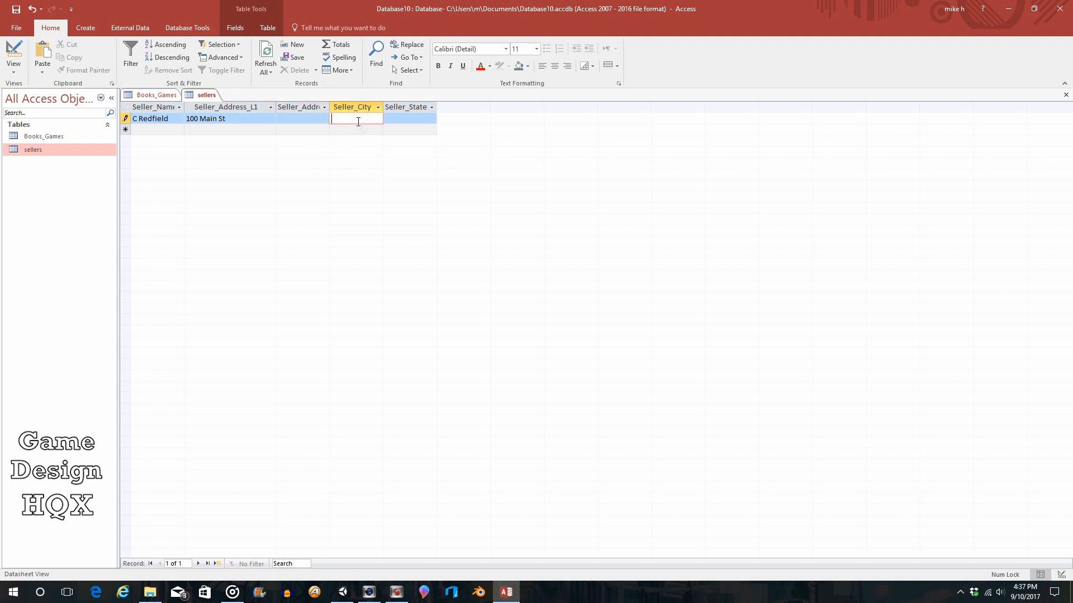
text(Racoon City)
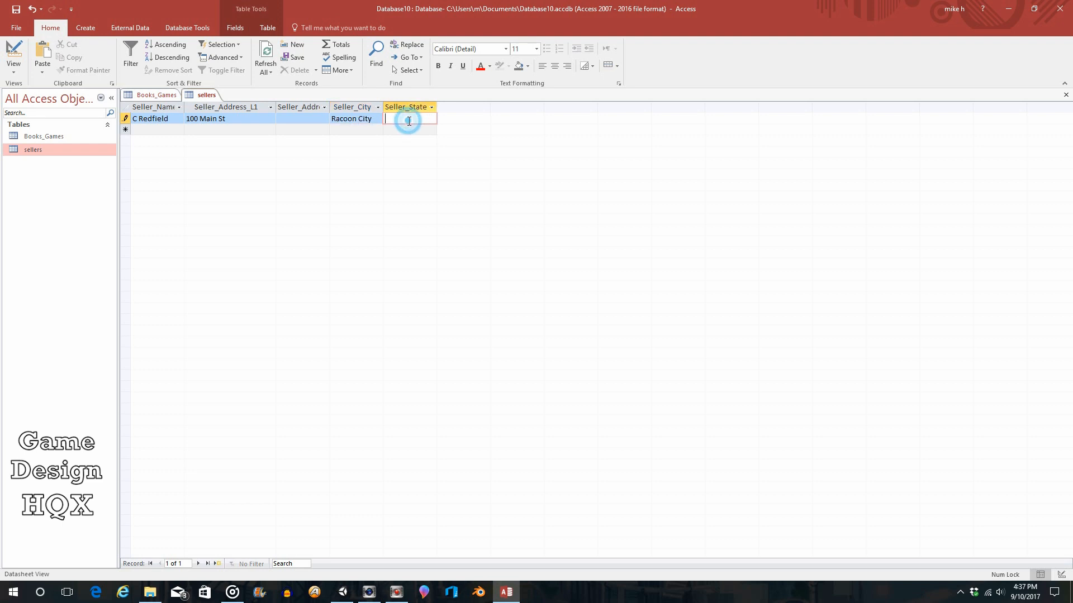
text(WA)
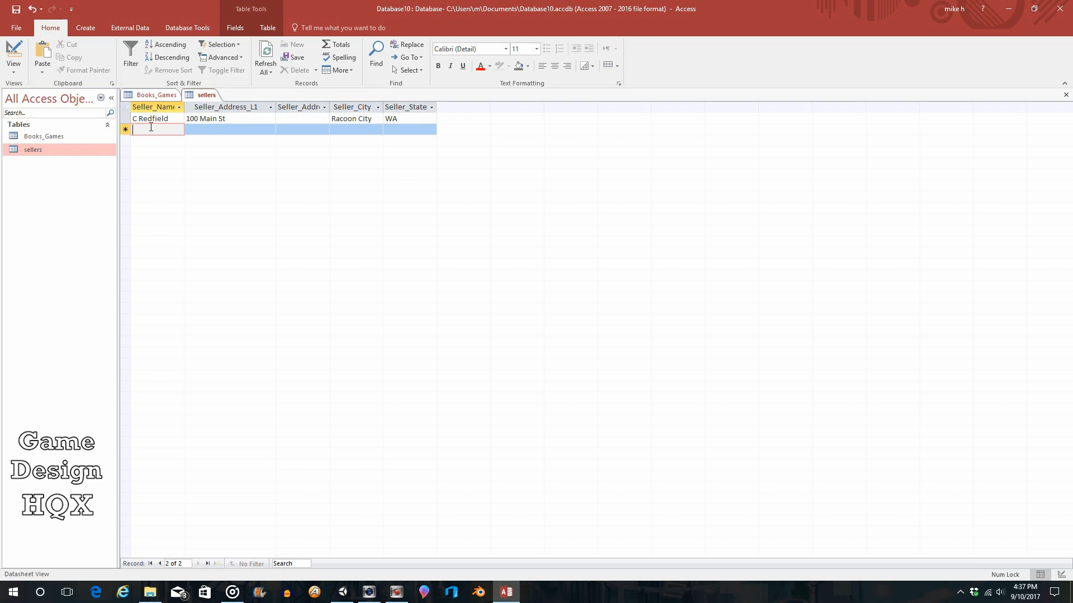
- Enter the seller J Valentine, 200 Main St, Racoon City, WA
text(J Valentine)
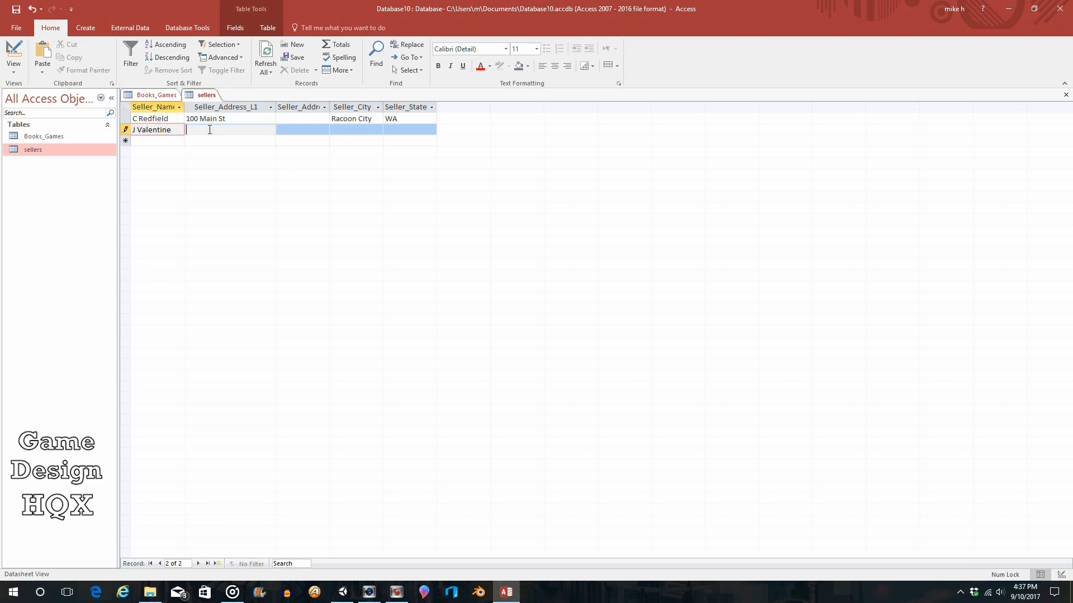
text(2)
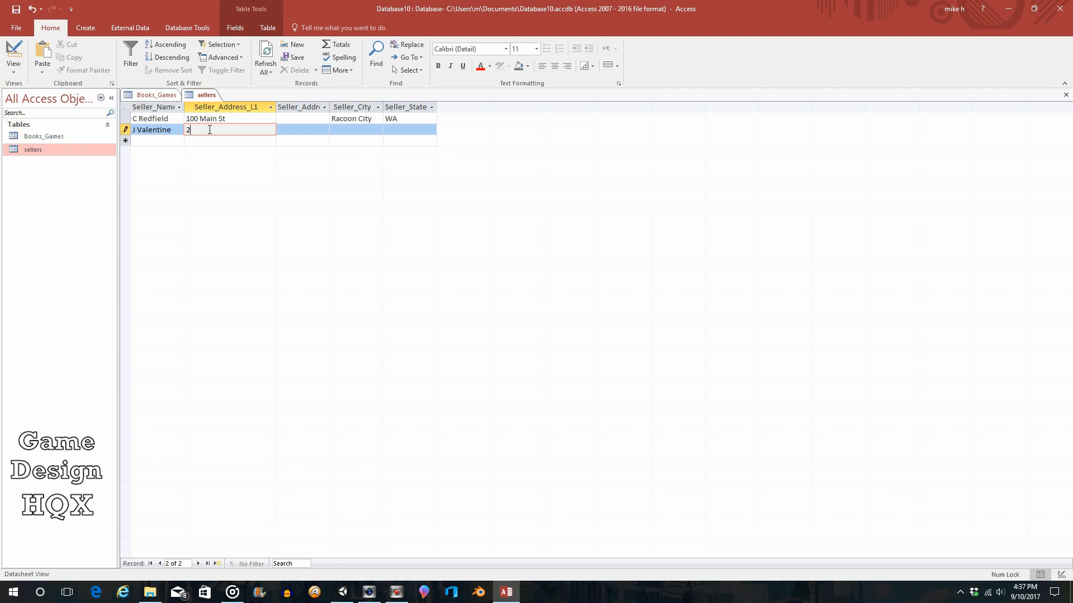
text(00 Main st)
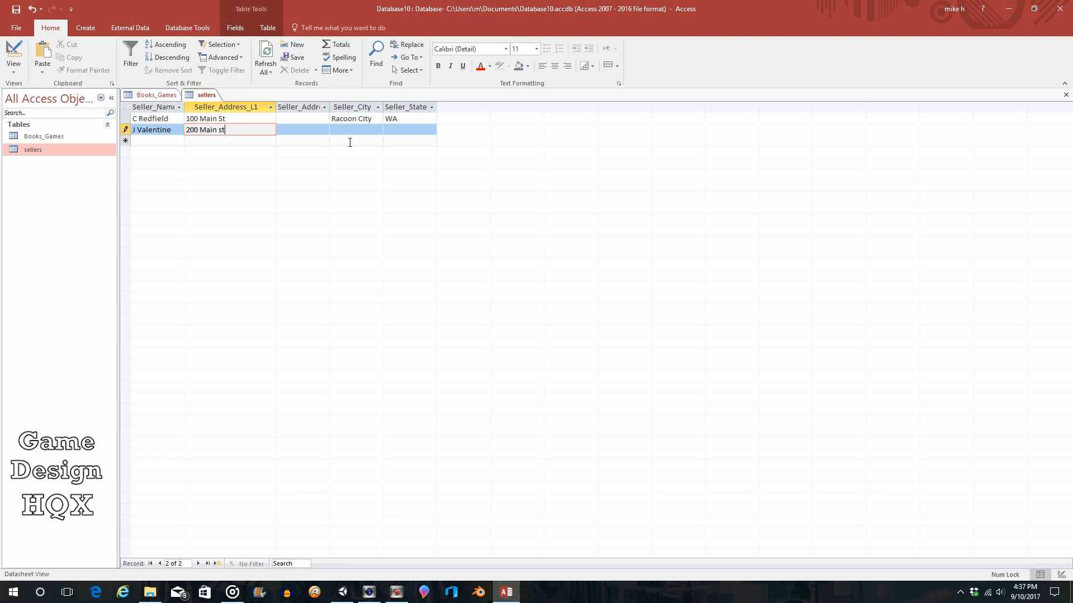
text(Ra)
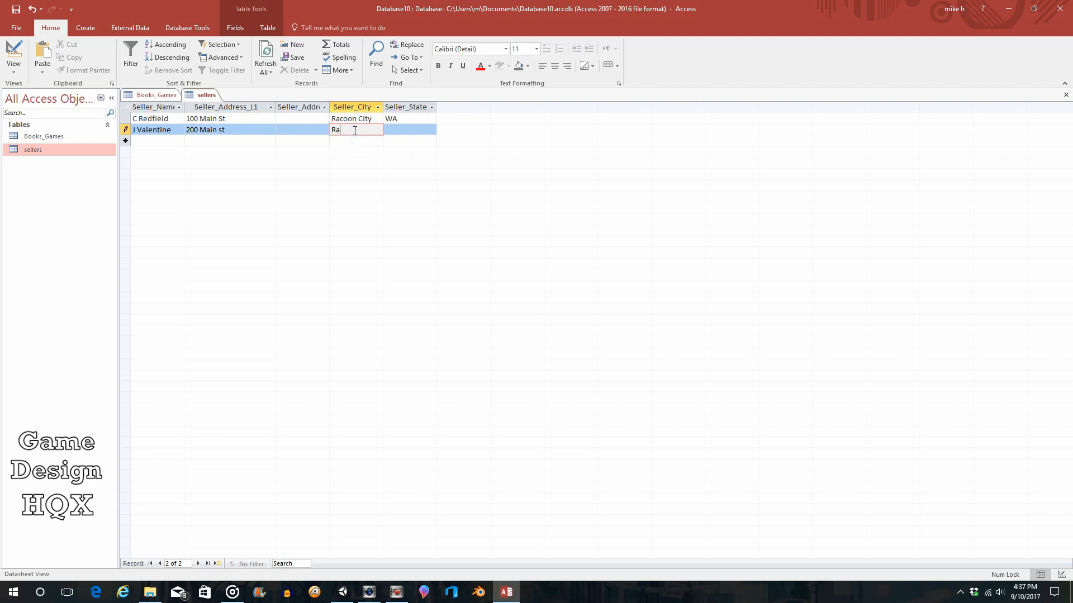
text(coon City)
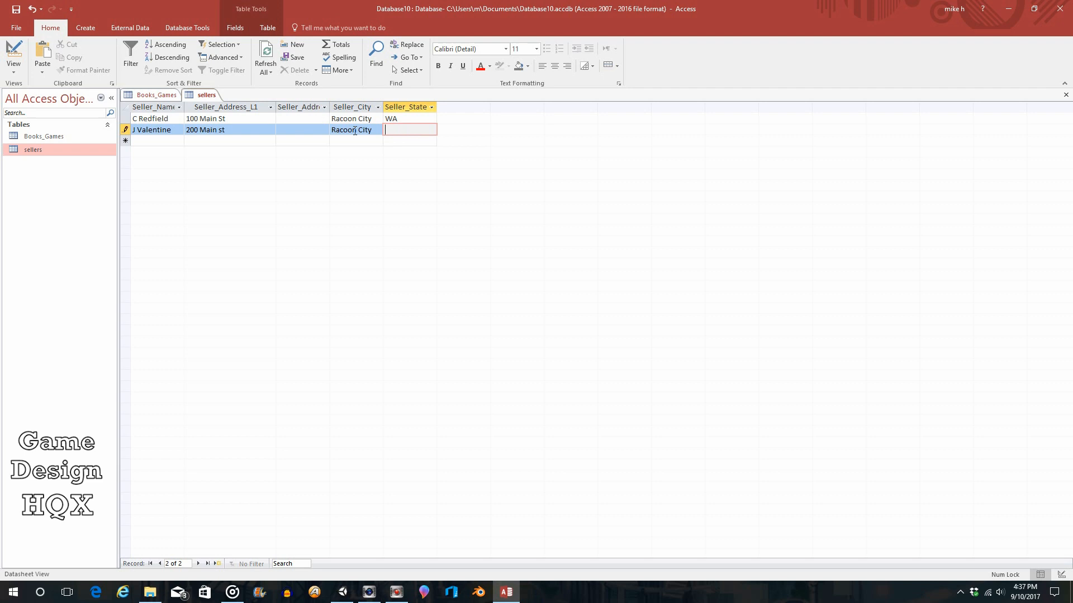
text(WA)
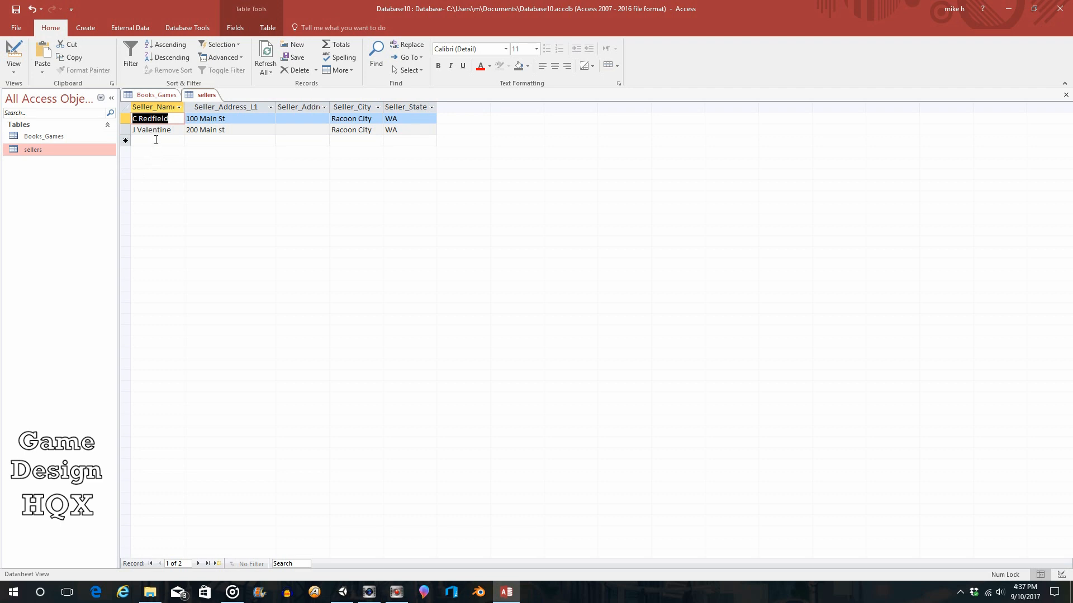
- Enter the seller A Wesker, 300 Main St, Racoon City, WA
click(156, 140)
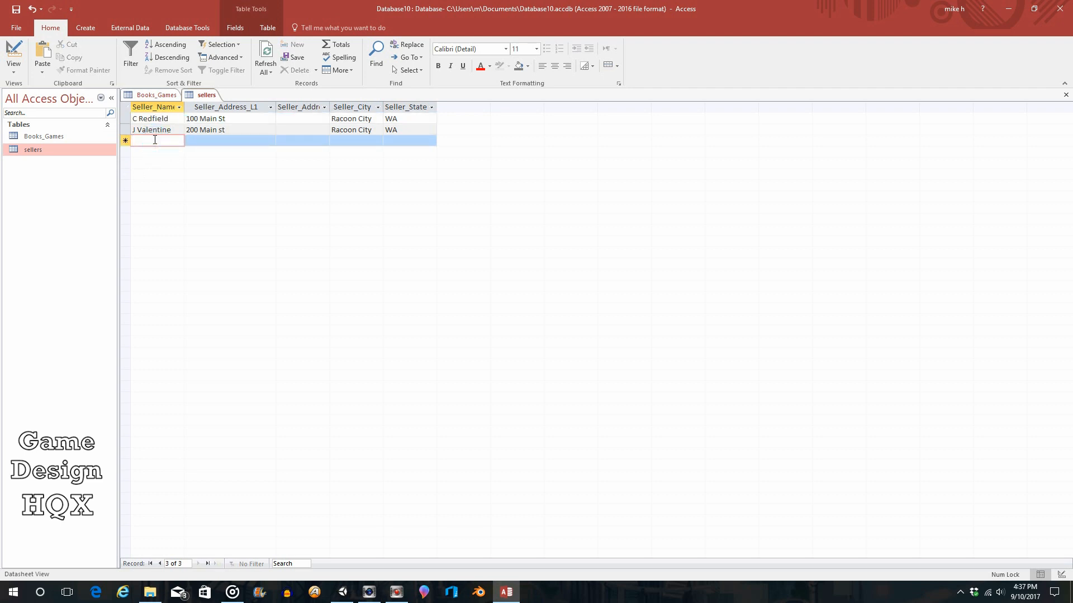
text(A Wesker)
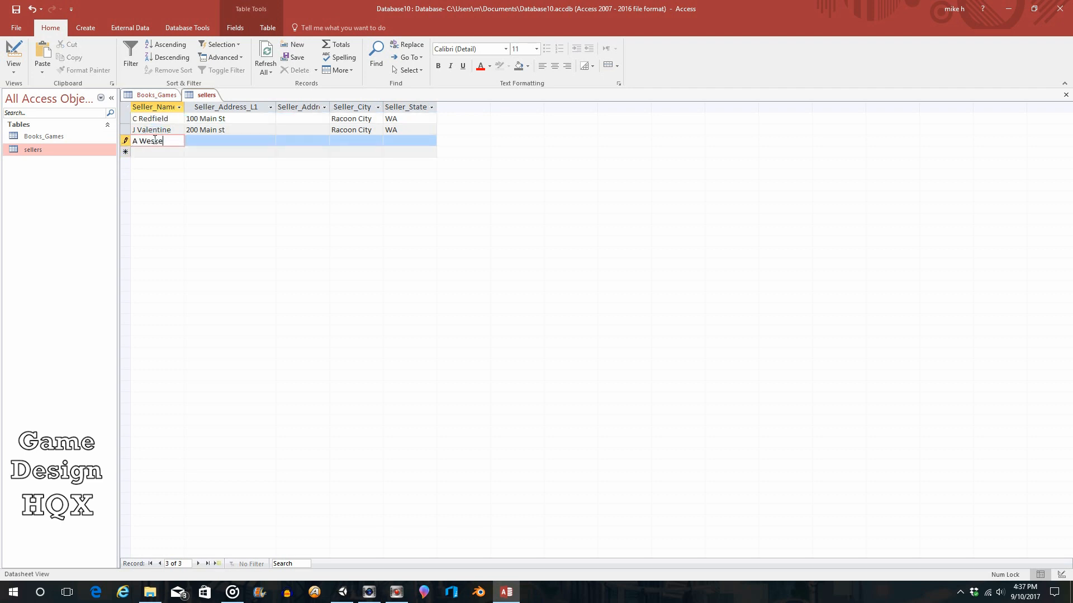
click(231, 140)
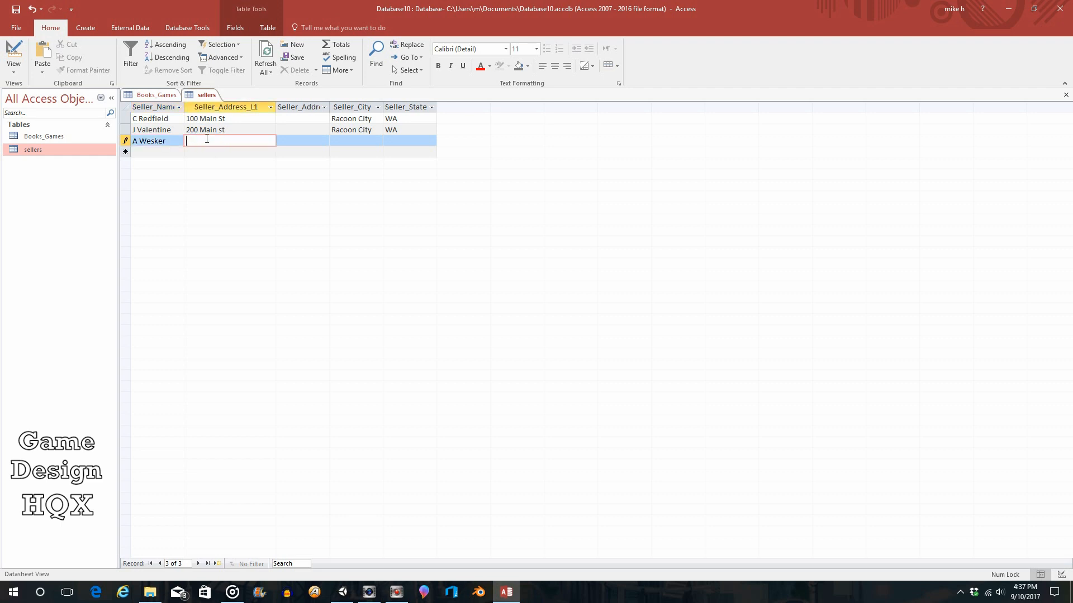
text(300 Main St)
click(357, 141)
text(Racoon City)
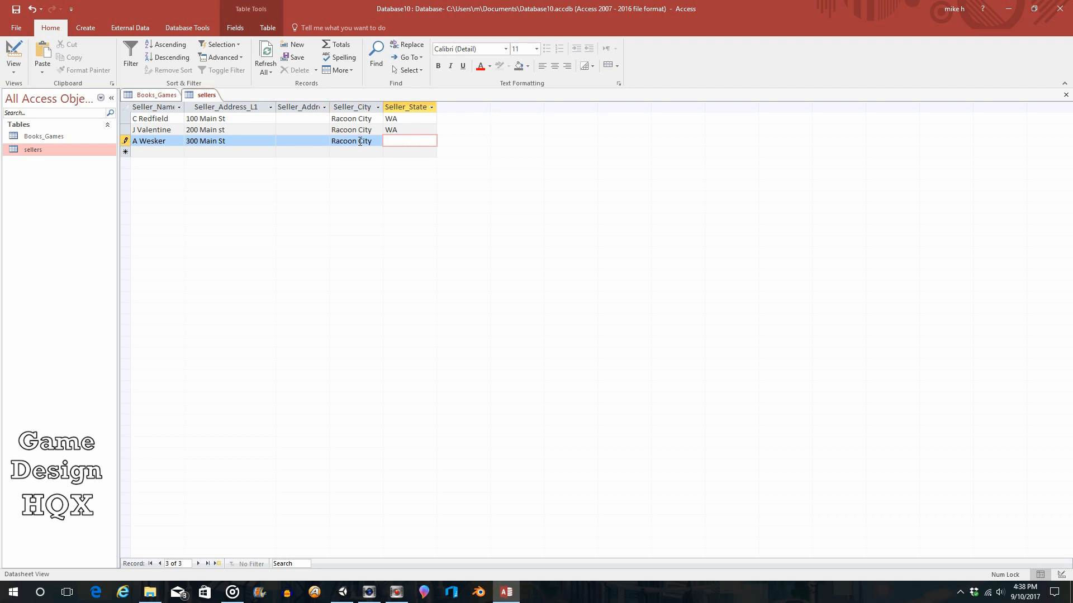
text(WA)
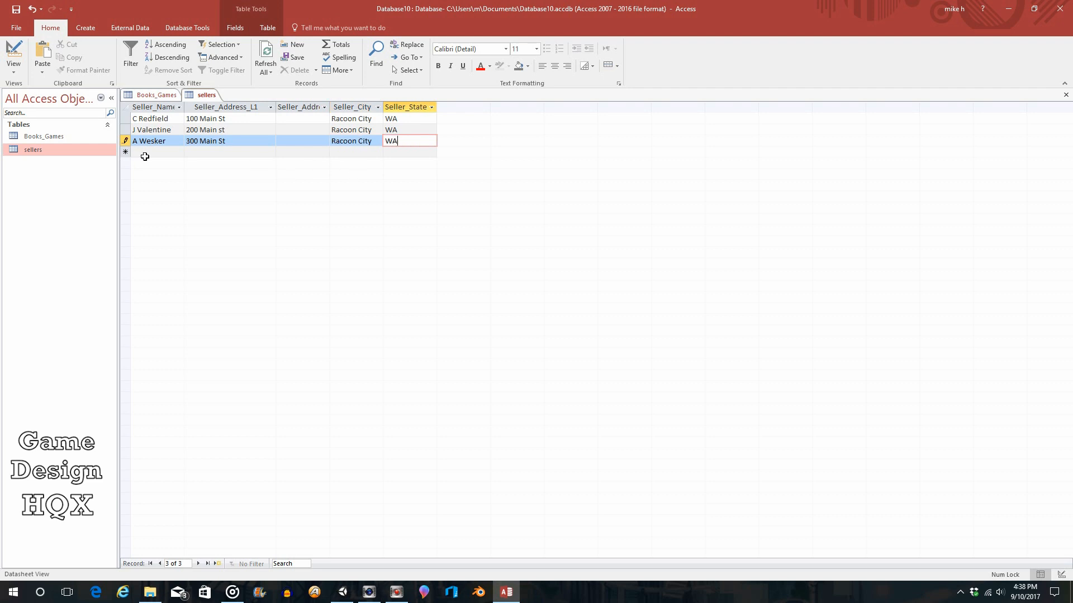
mouse_move(147, 152)
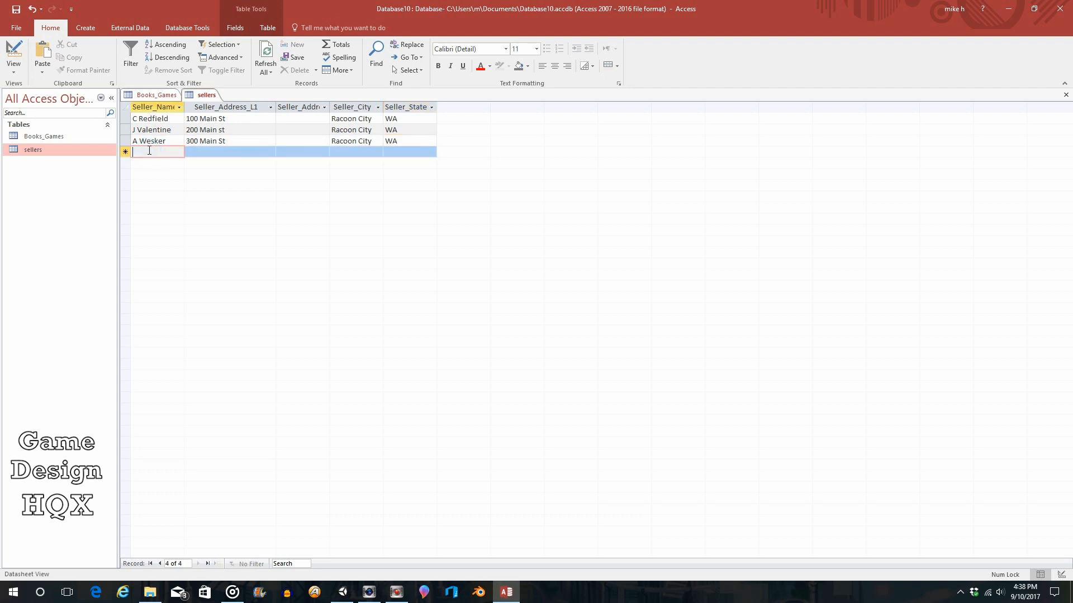
- Enter the seller L Kennedy, 400 Main St, Racoon City, WA
text(L Kennedy)
click(230, 151)
text(4)
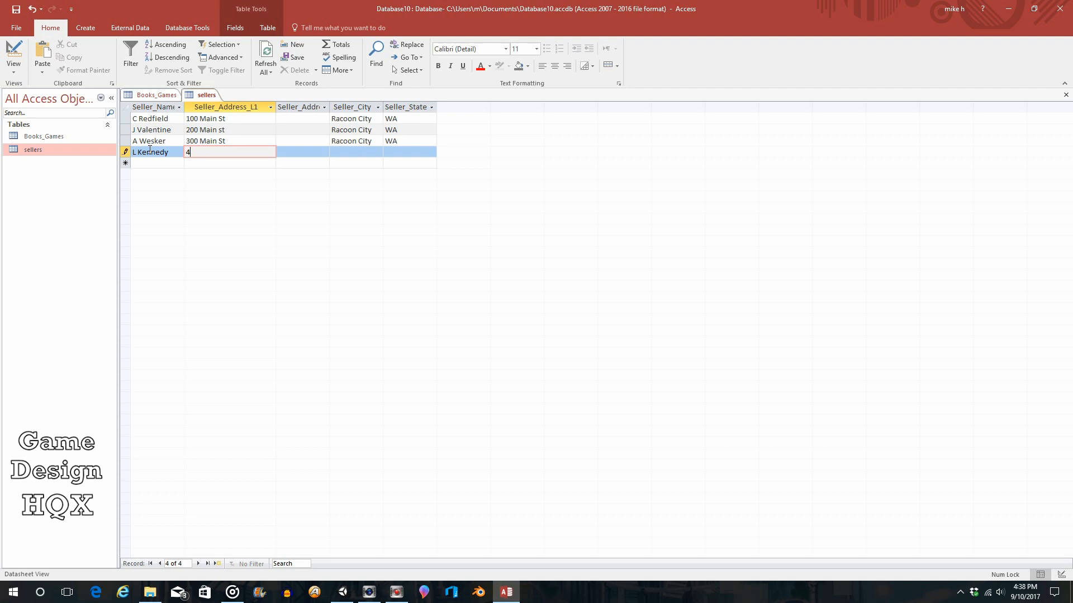
text(00 Main)
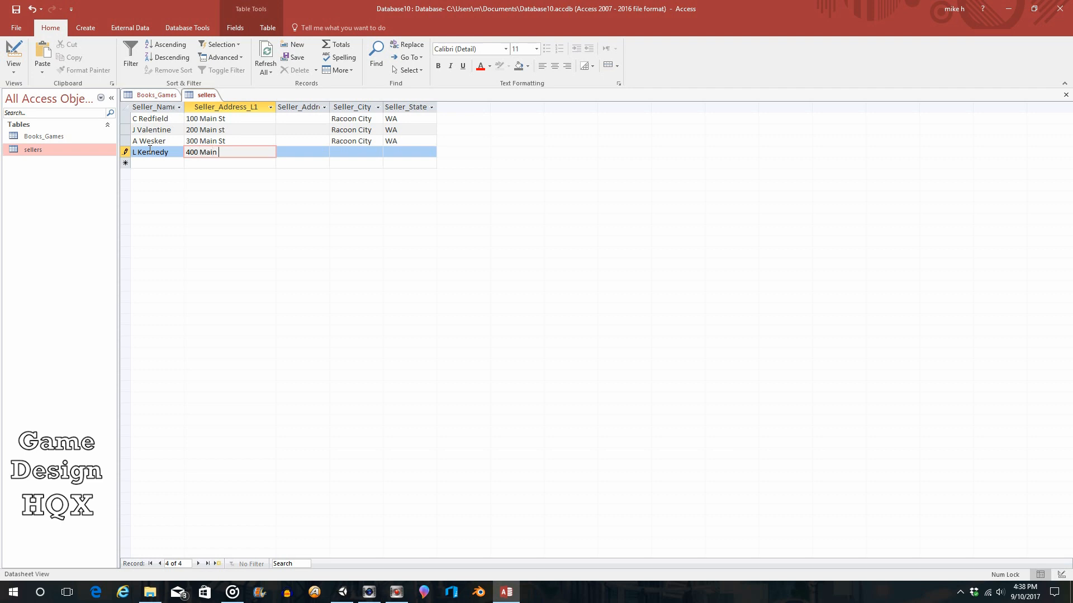
text(St)
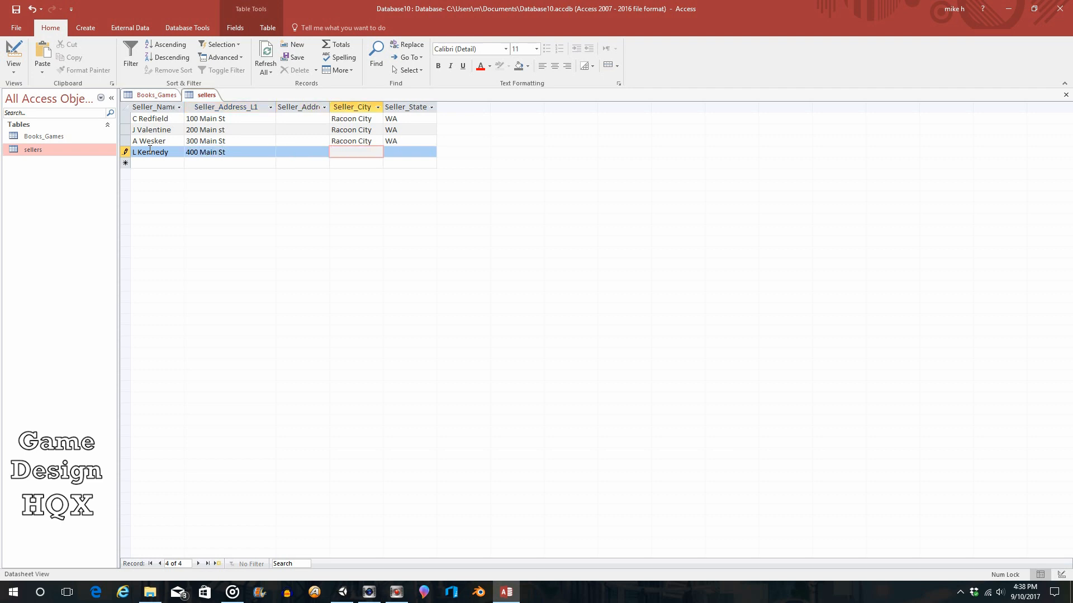
text(Racoon City)
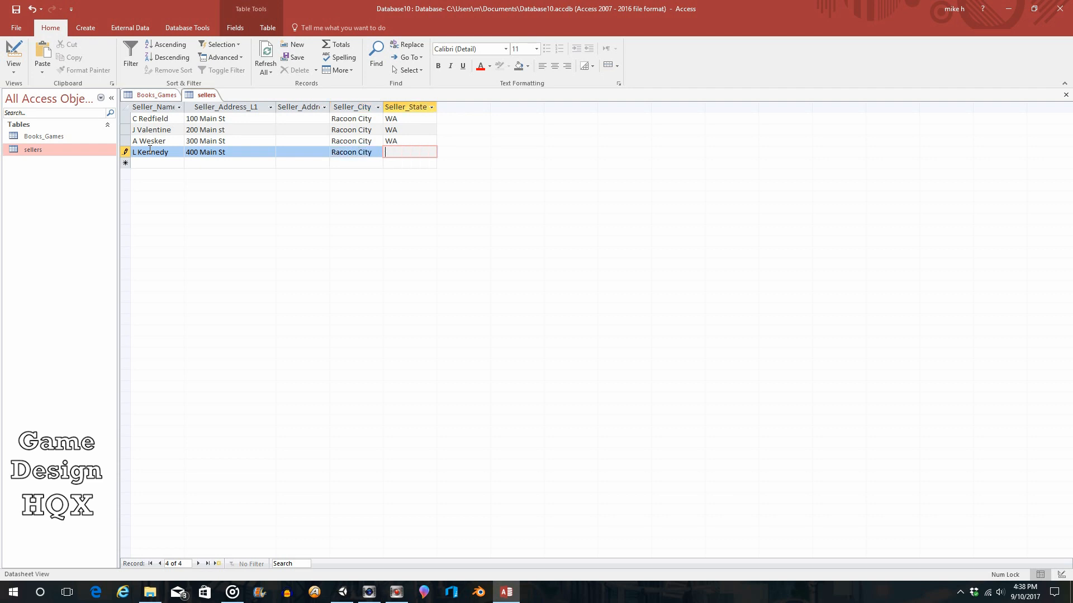
text(W)
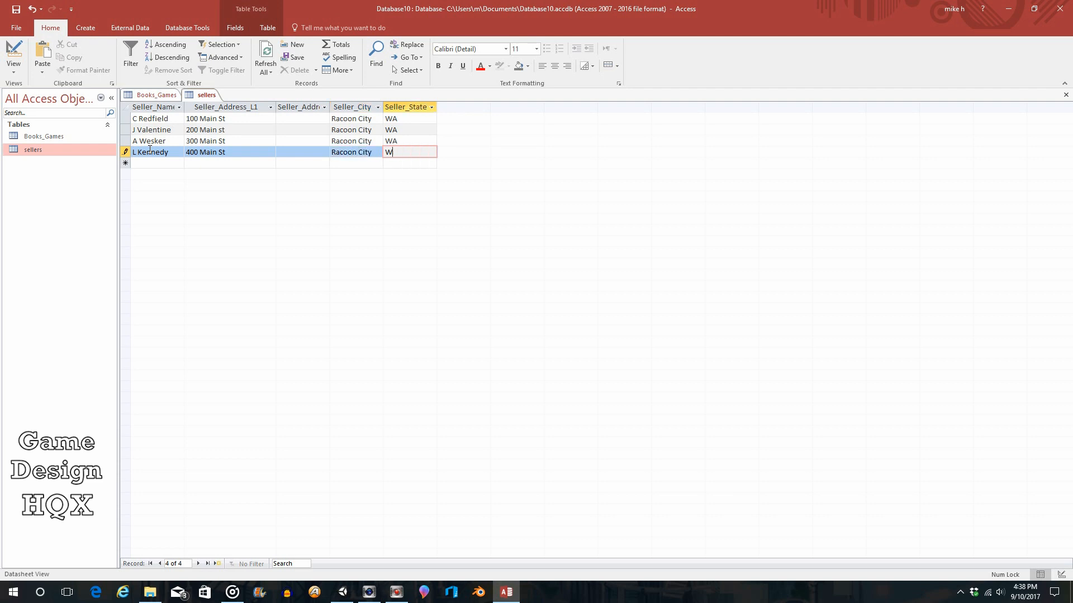
text(A)
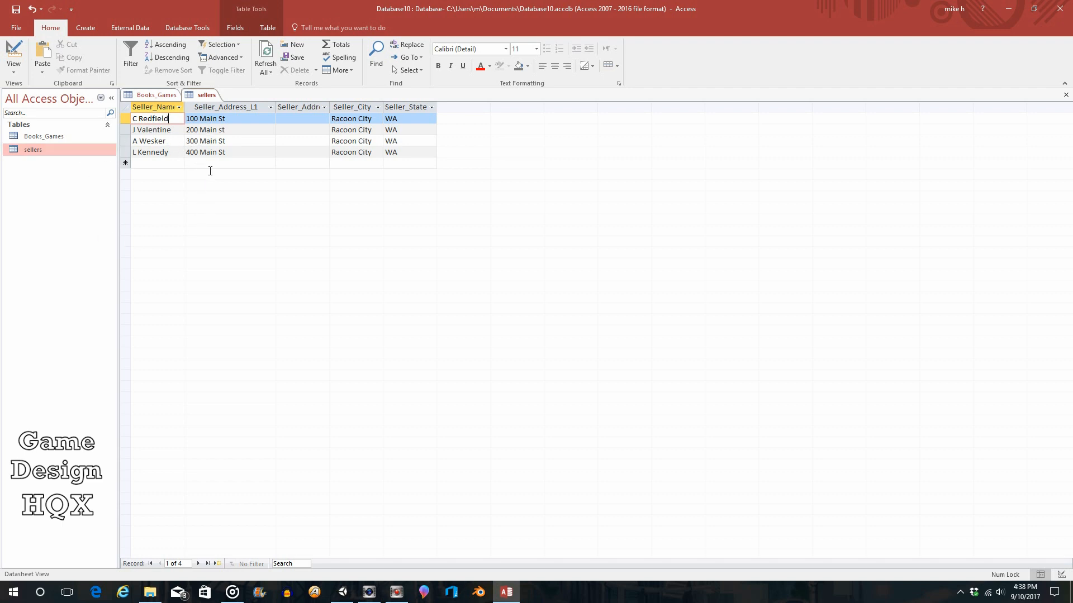
mouse_move(205, 216)
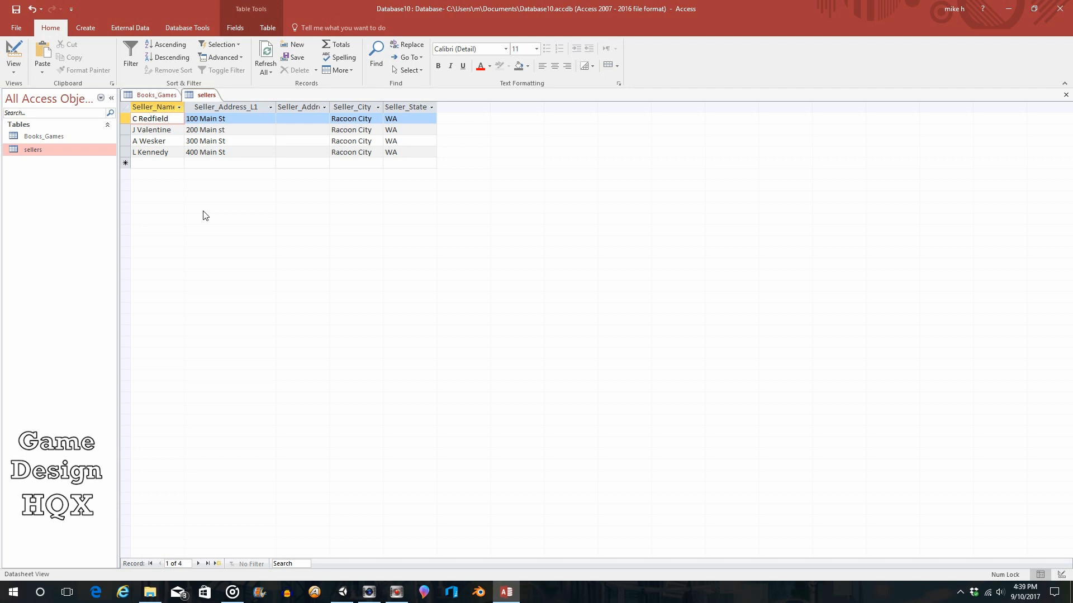
mouse_move(1030, 135)
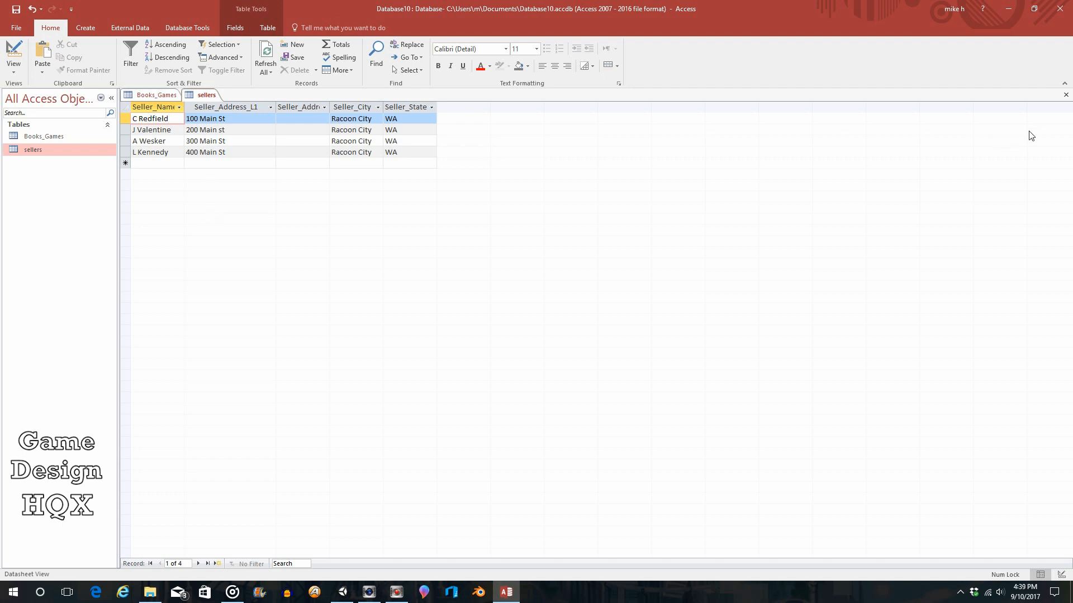
click(153, 95)
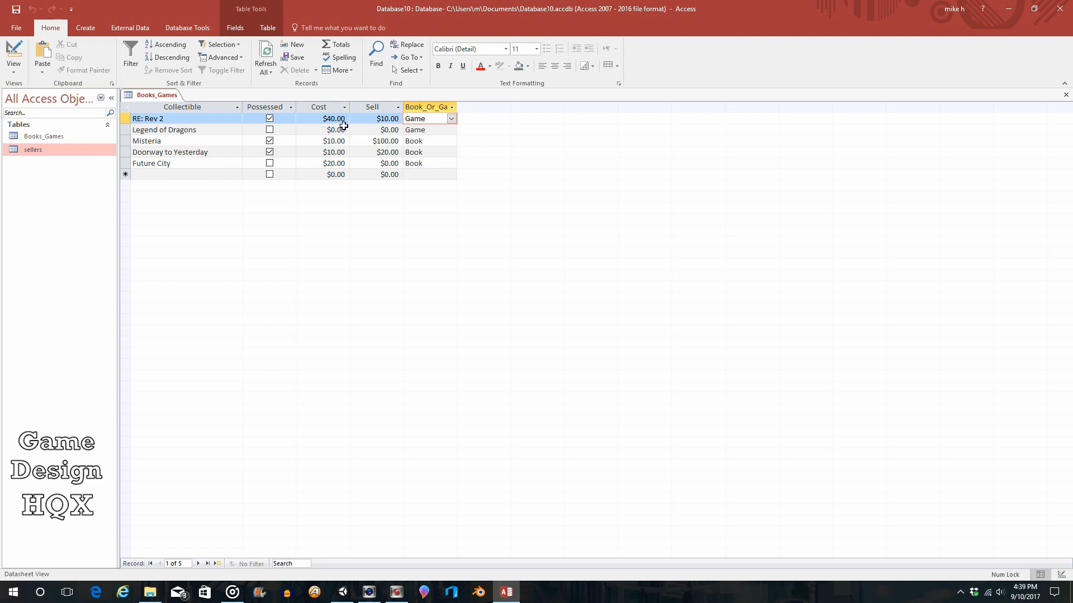
mouse_move(481, 119)
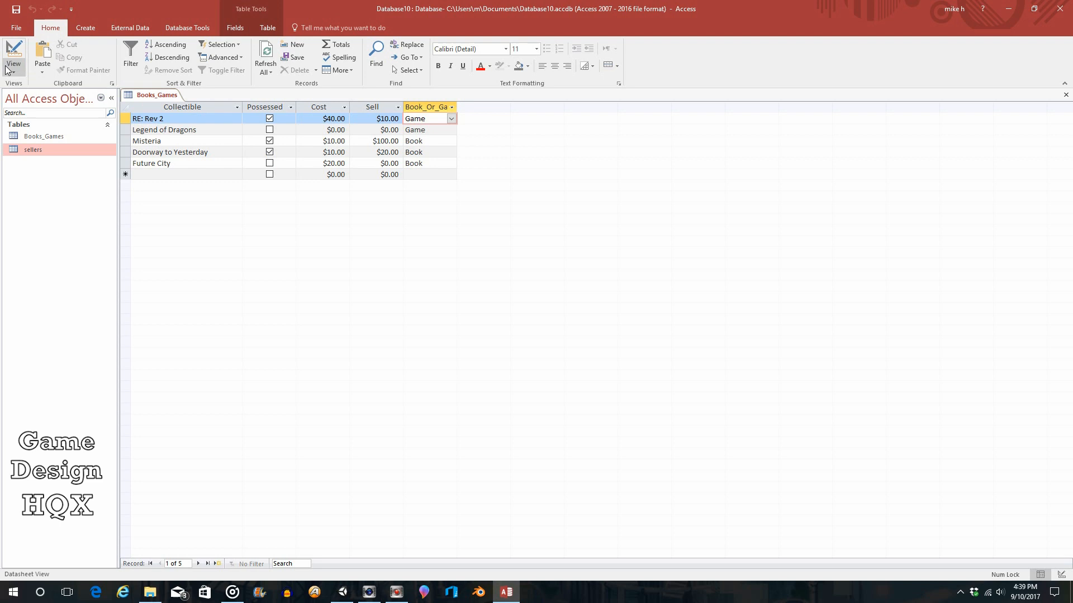
- In Books_Games Design View, add a Short Text field named Seller_Name
click(12, 54)
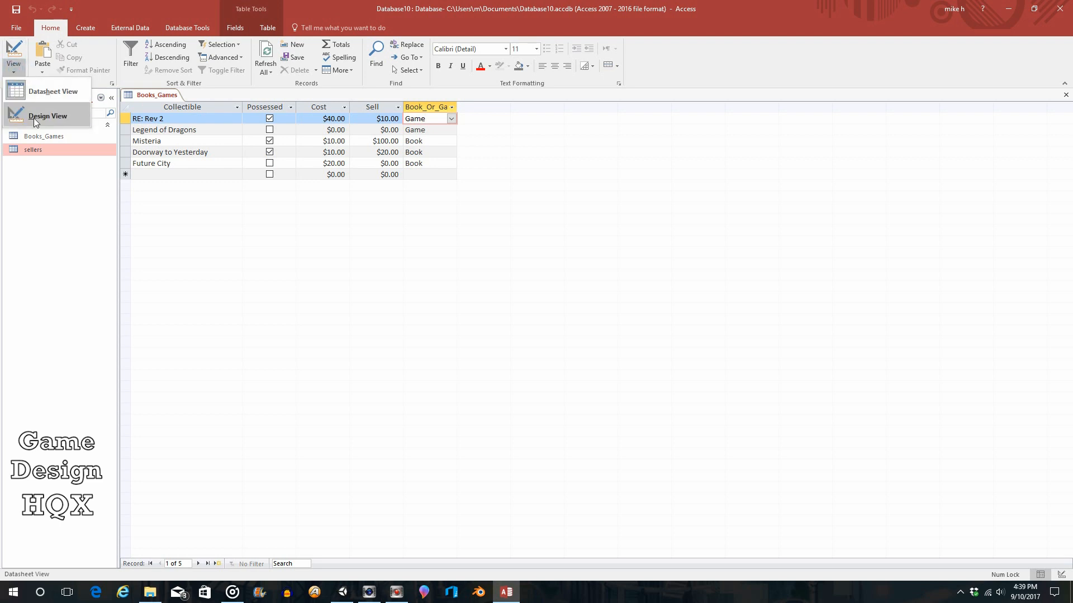
click(48, 116)
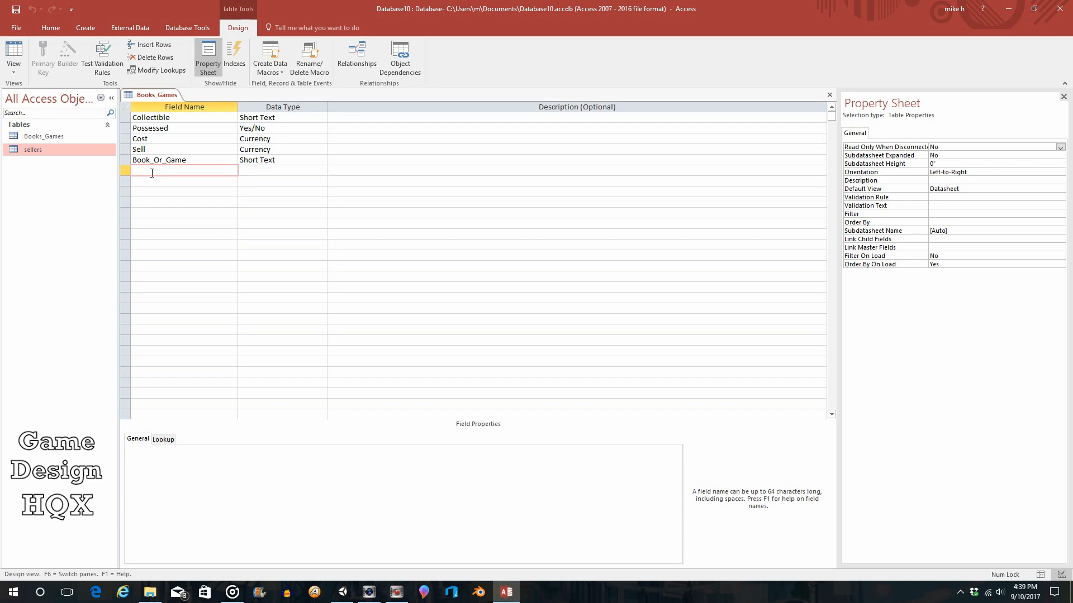
text(Seller_Name)
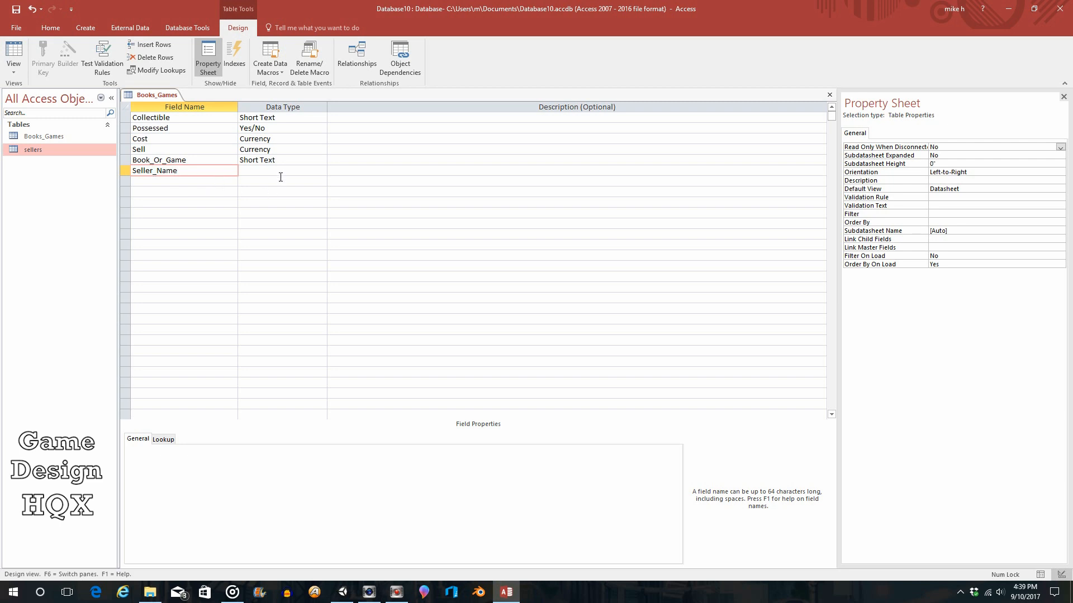
click(280, 170)
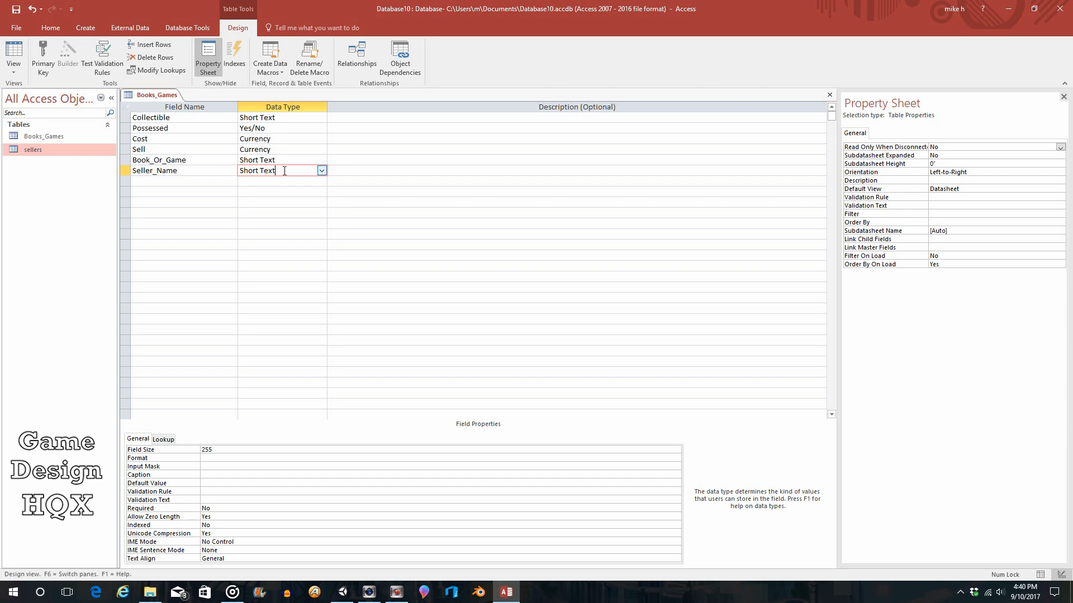
- Start a Lookup Wizard for Seller_Name using the sellers table's Seller_Name column
click(322, 170)
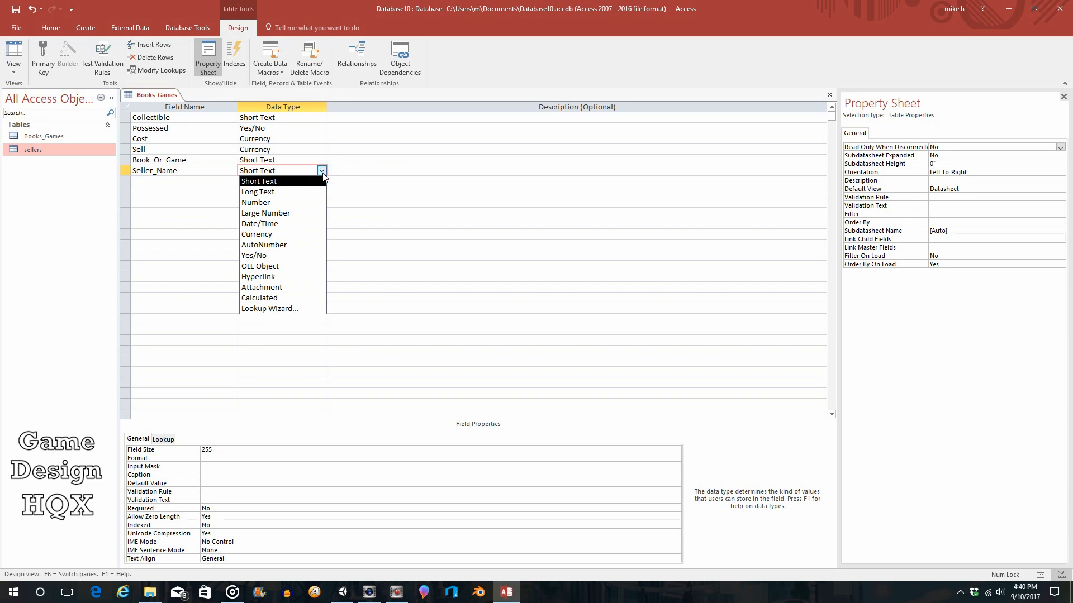
mouse_move(272, 308)
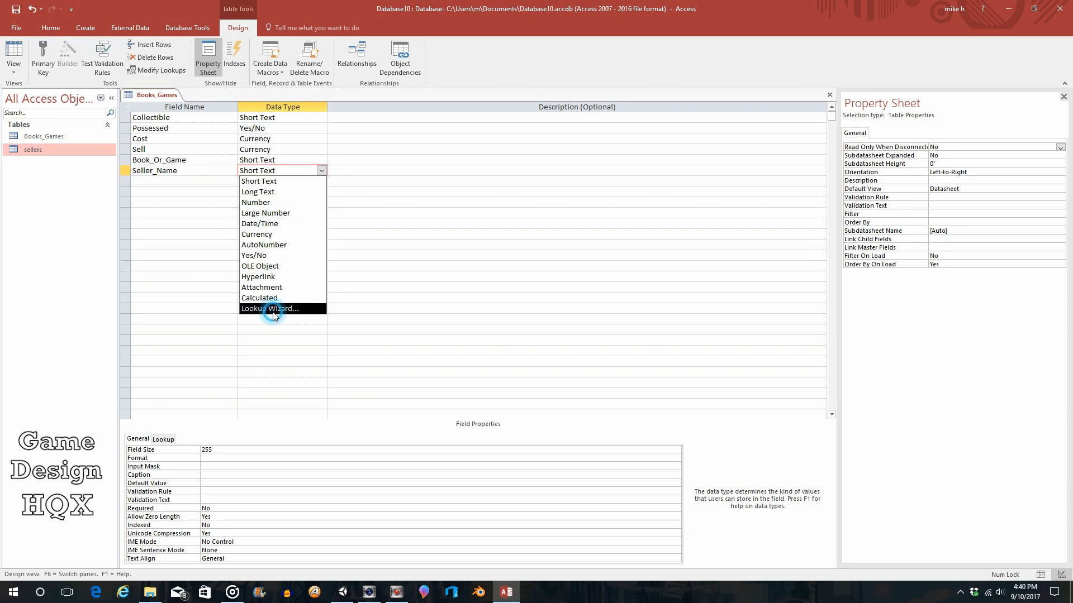
click(268, 309)
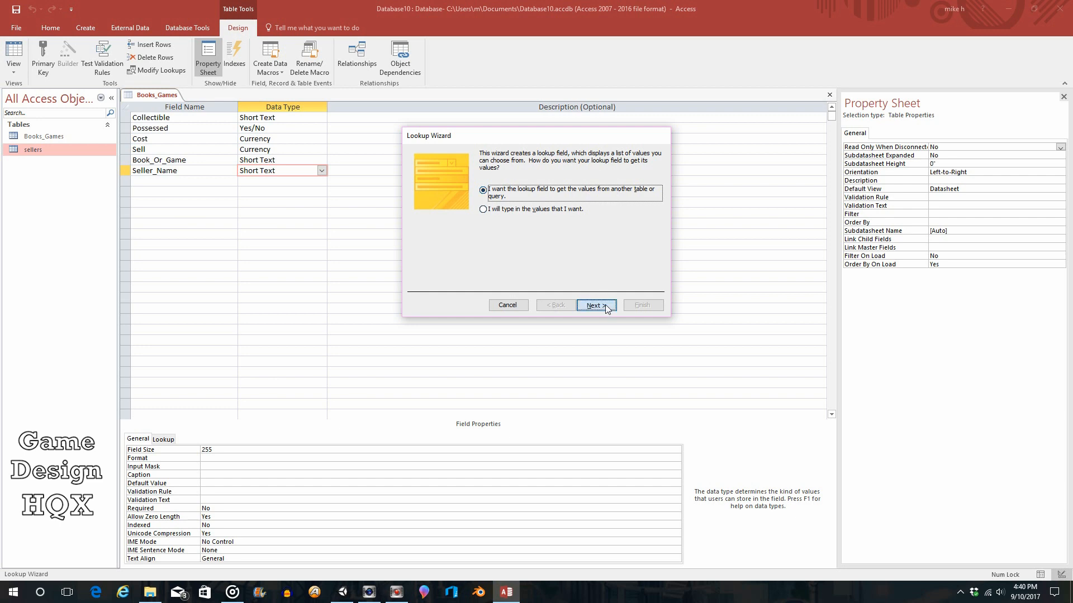
click(592, 305)
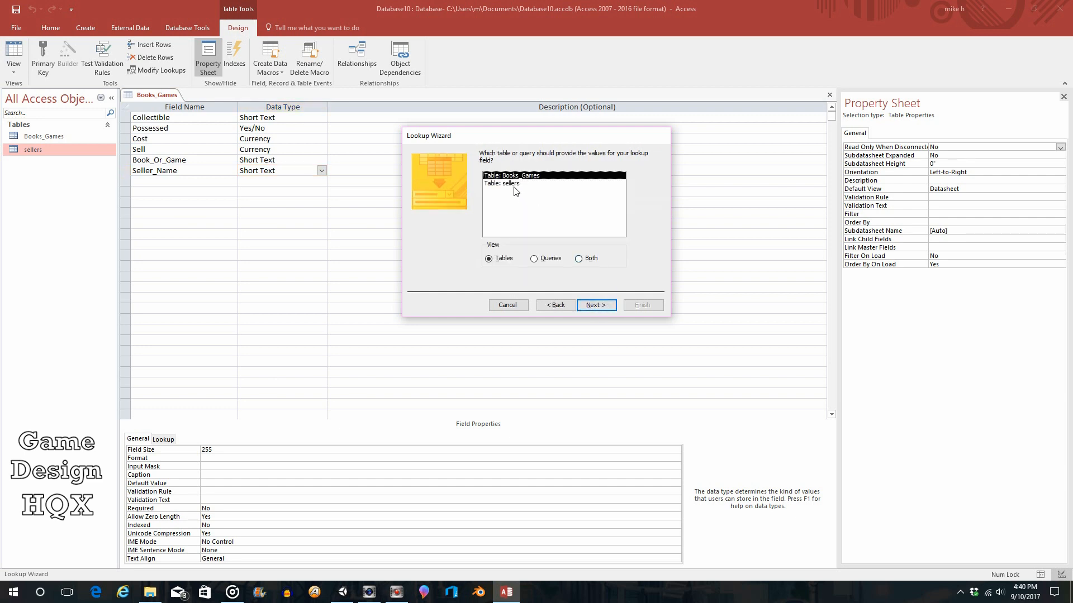
click(594, 305)
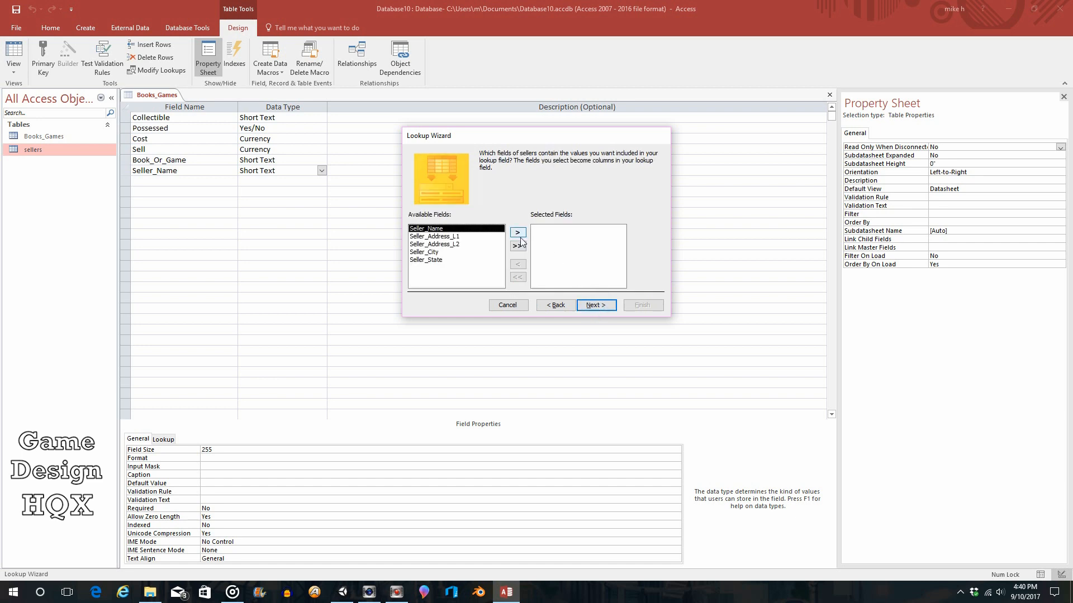
click(518, 232)
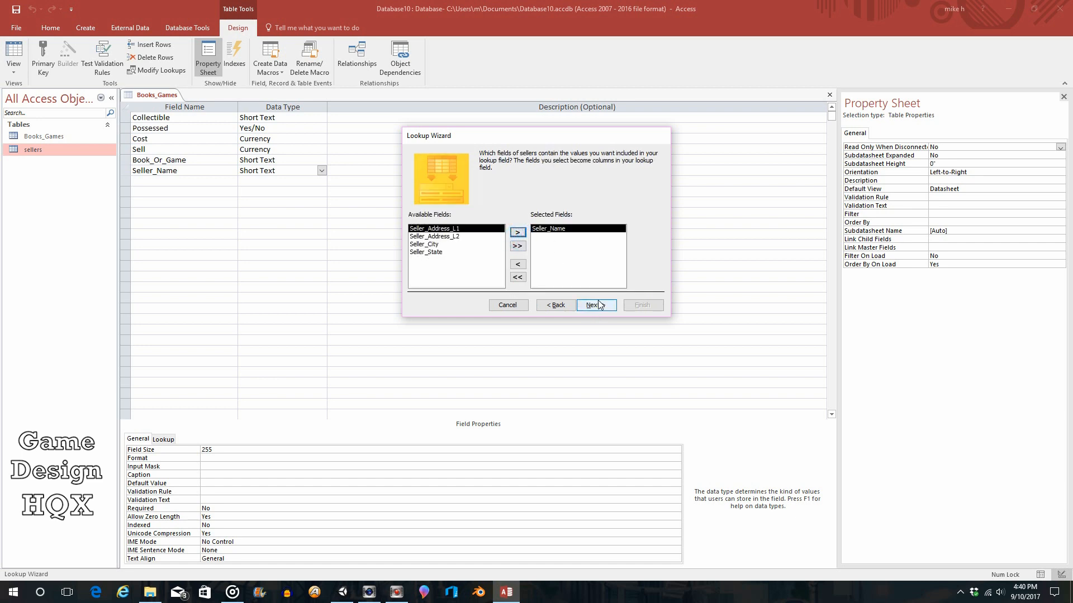
click(592, 304)
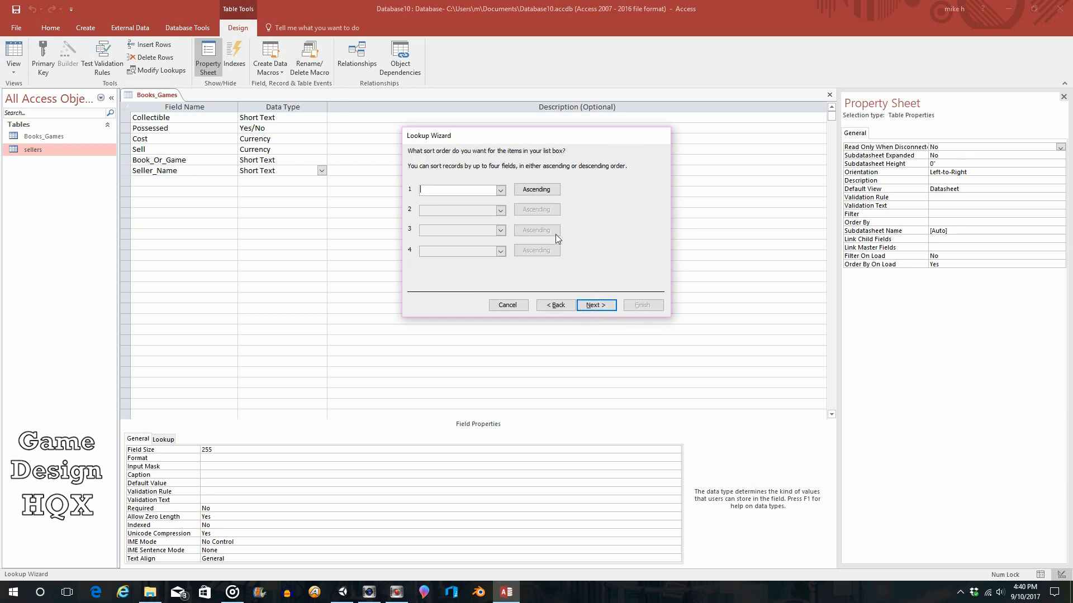
- Sort the lookup ascending by Seller_Name, finish the wizard, and save the table
click(499, 189)
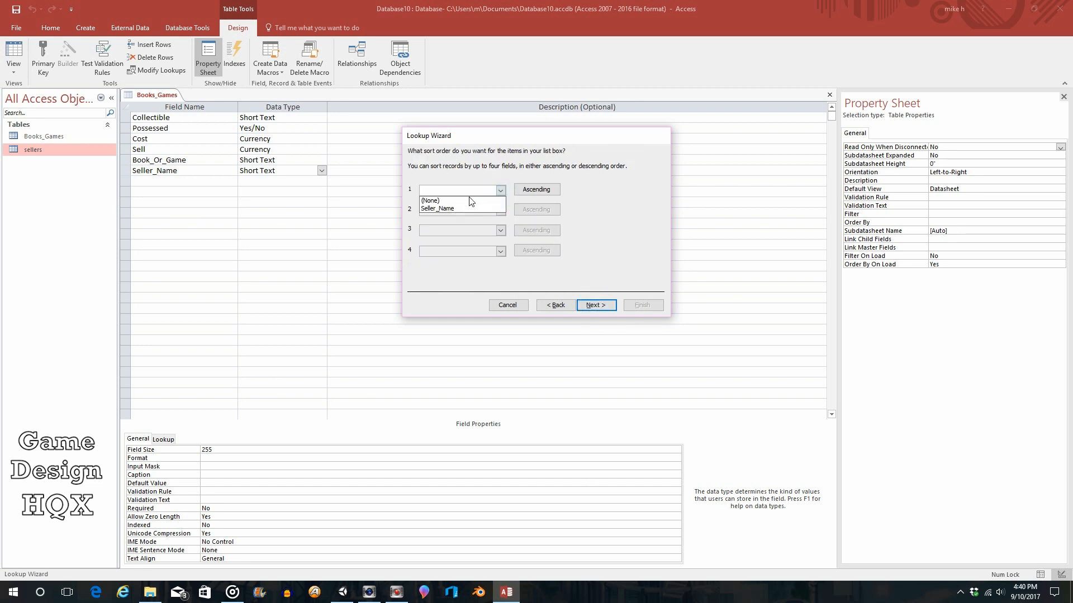
click(438, 208)
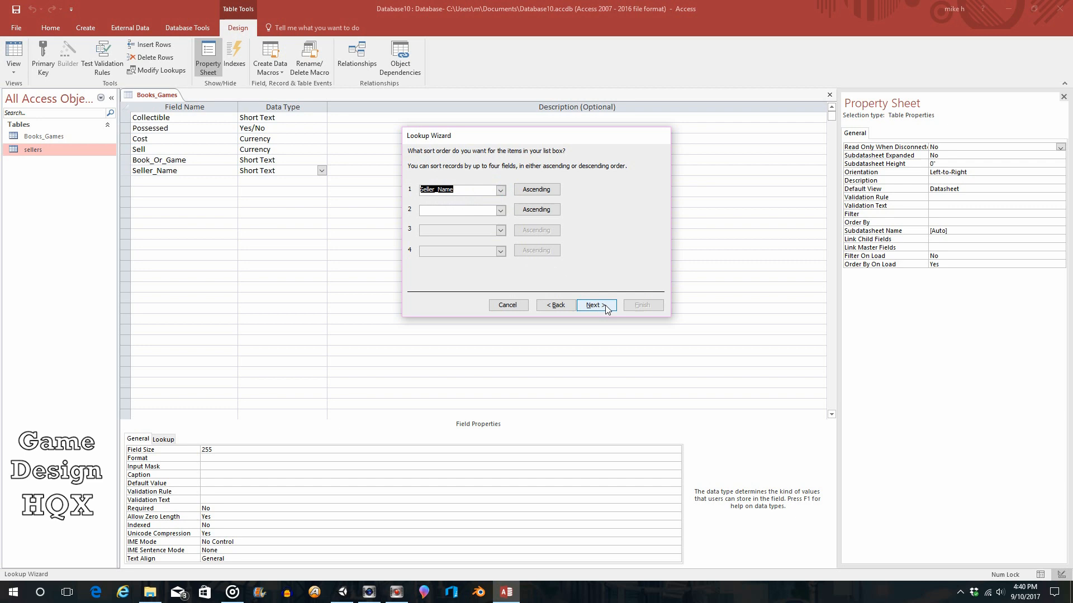
click(594, 305)
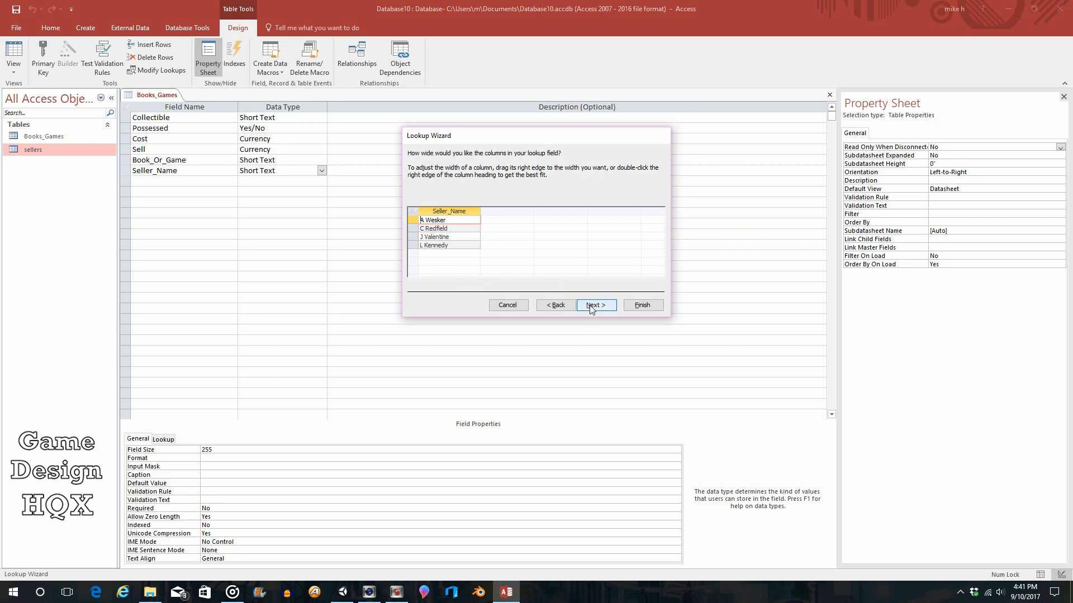
click(594, 305)
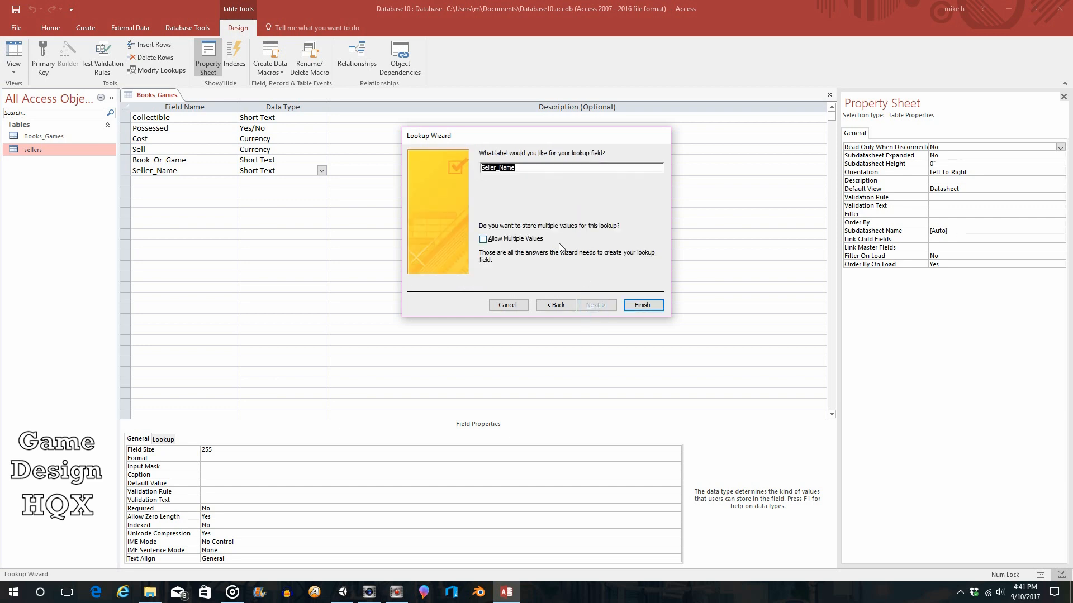
mouse_move(619, 265)
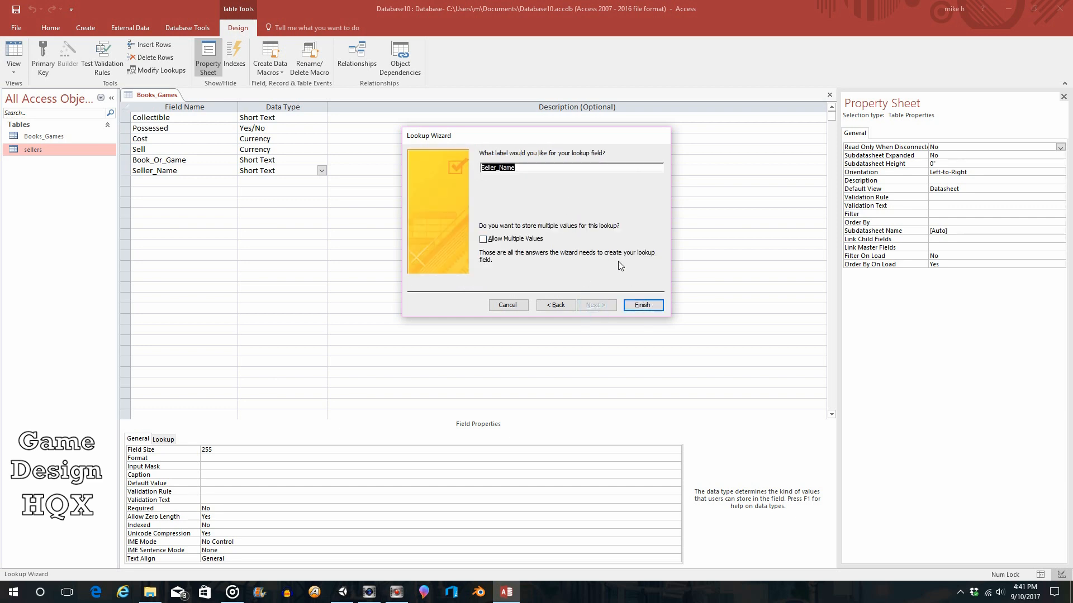
click(641, 305)
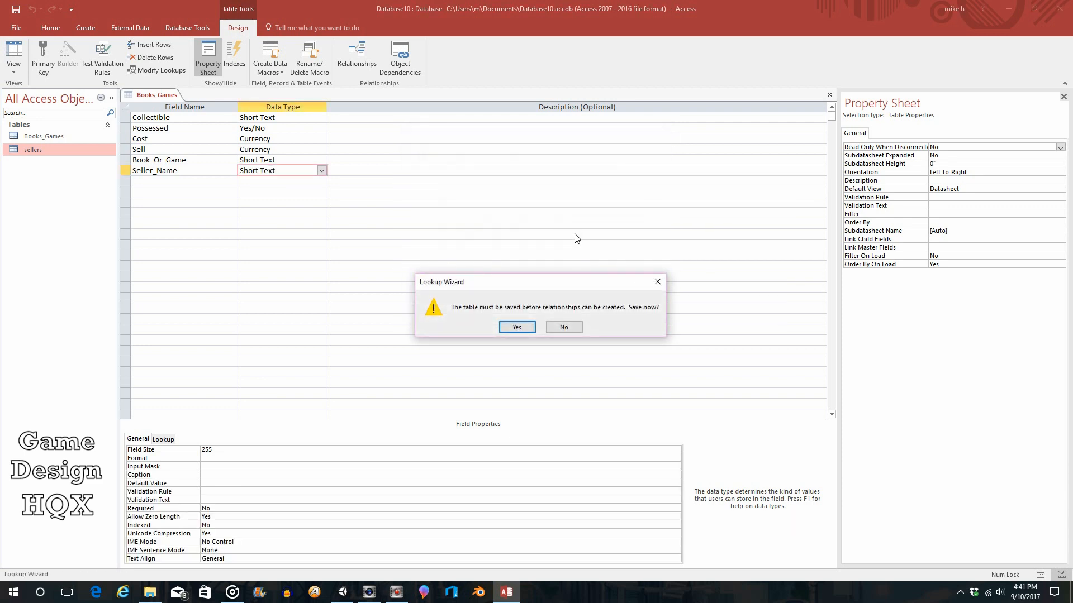
mouse_move(541, 302)
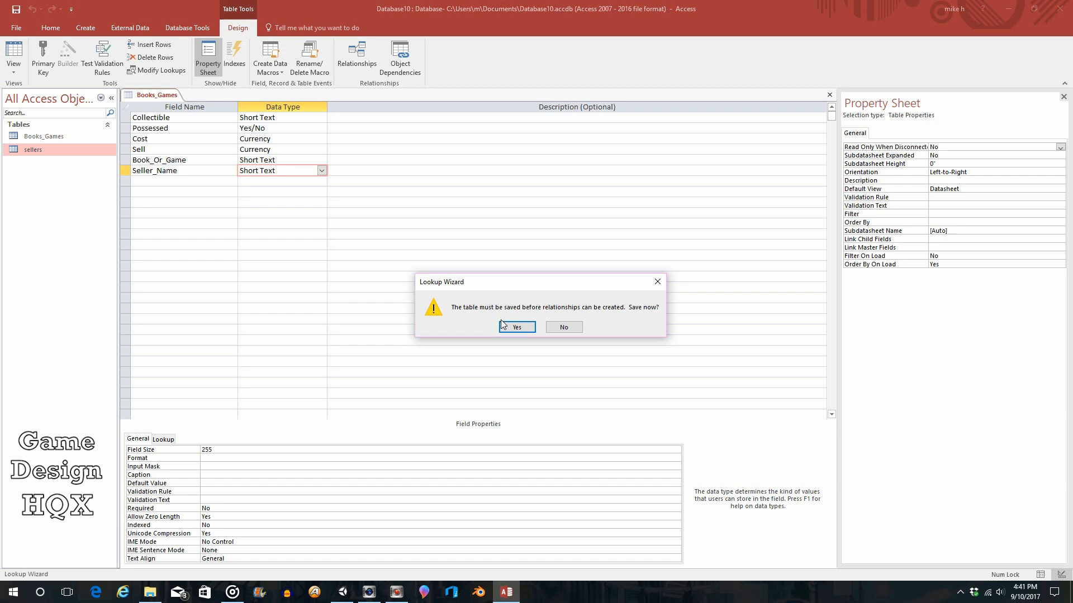
click(516, 326)
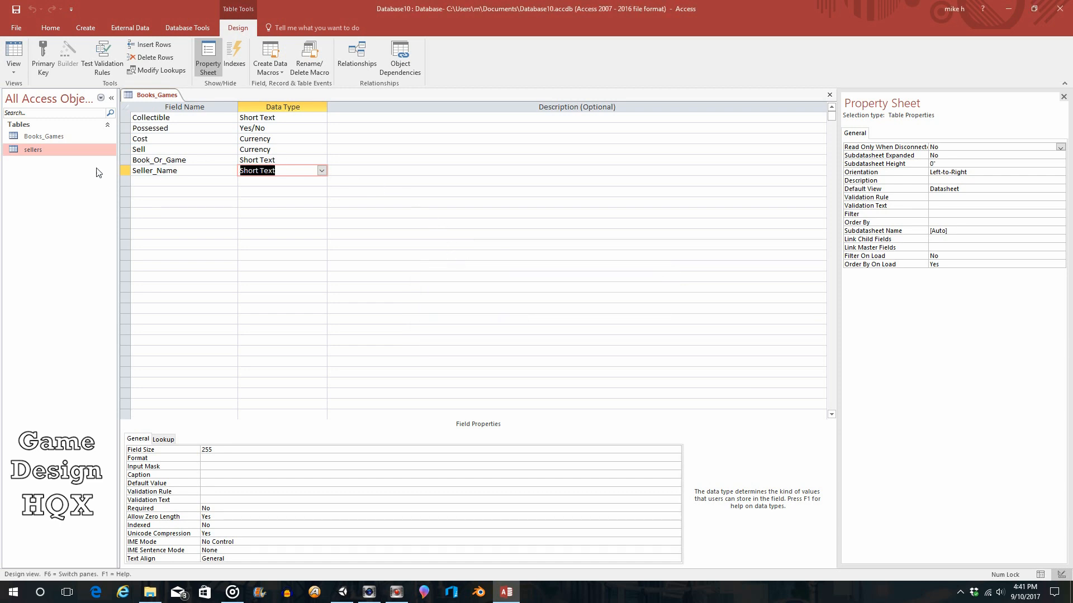
mouse_move(45, 113)
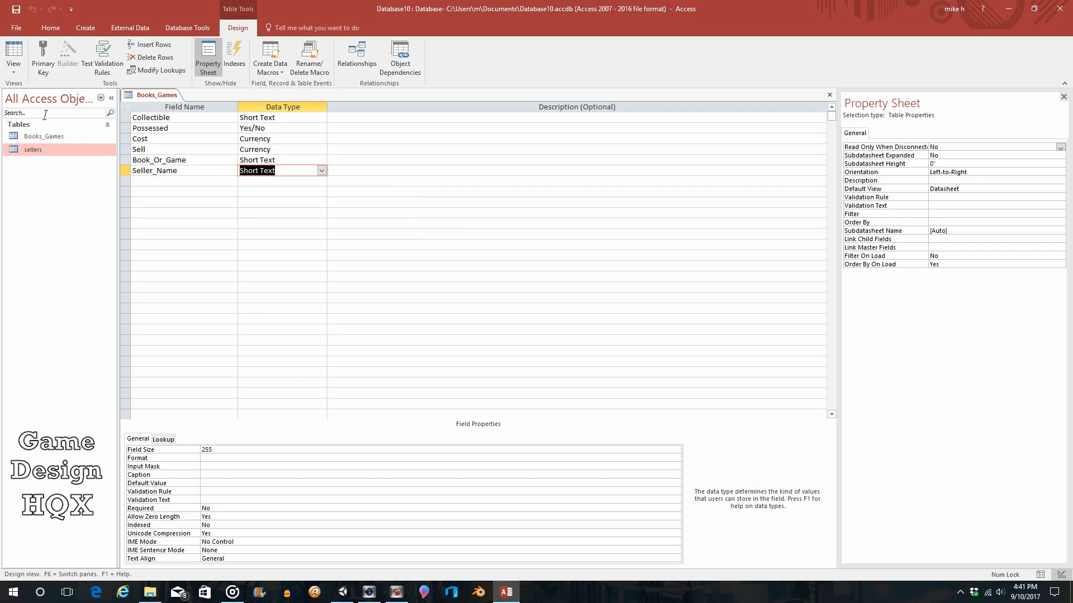
mouse_move(46, 131)
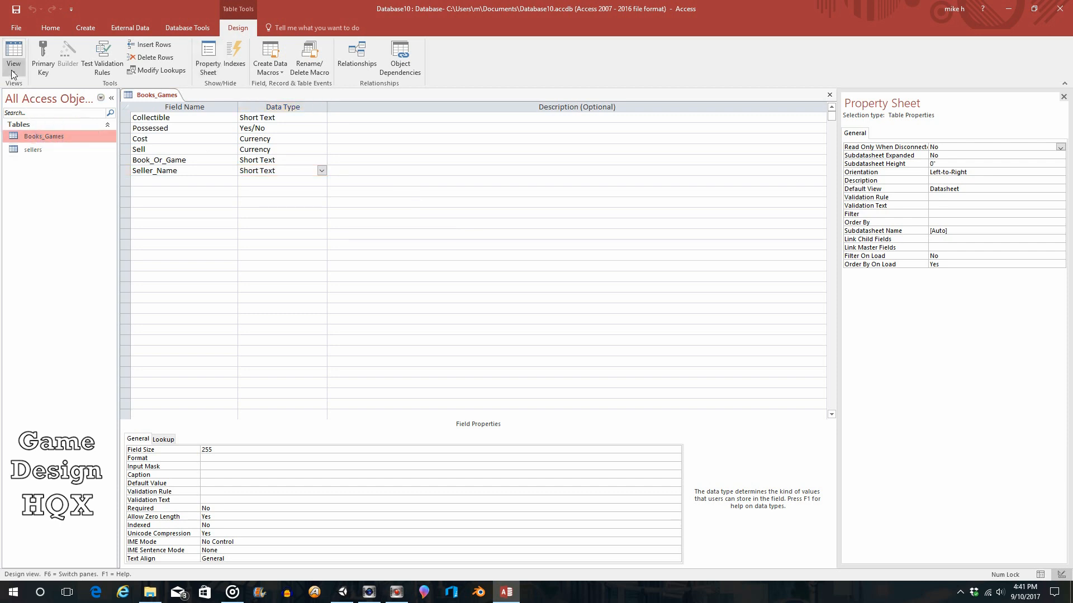
click(13, 58)
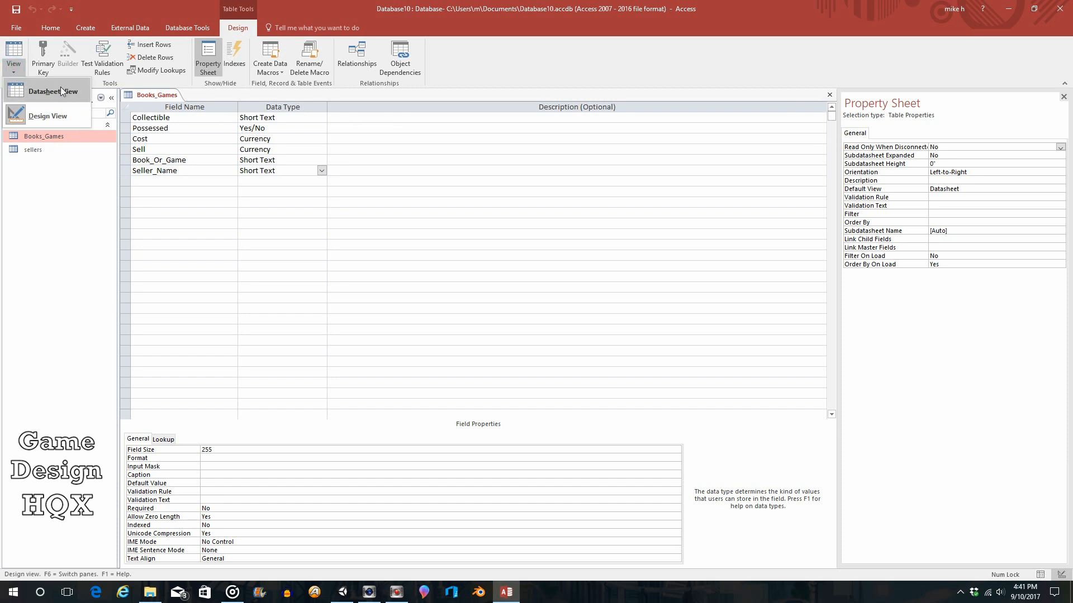
- Add Jacob's Step Ladder: possessed, cost $30, sell $90, type Book
click(46, 90)
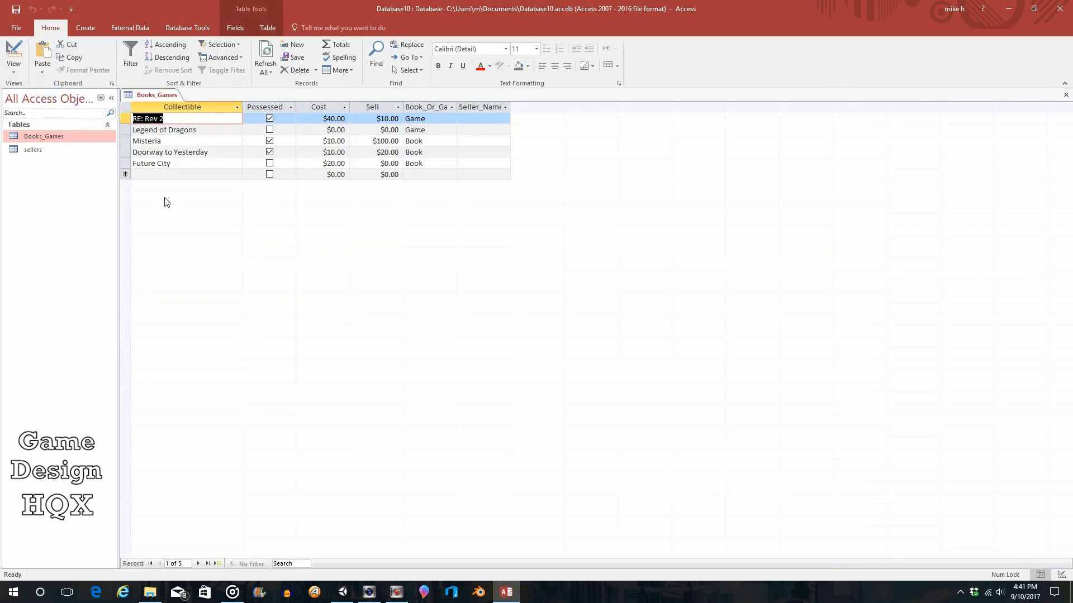
mouse_move(506, 116)
text(J)
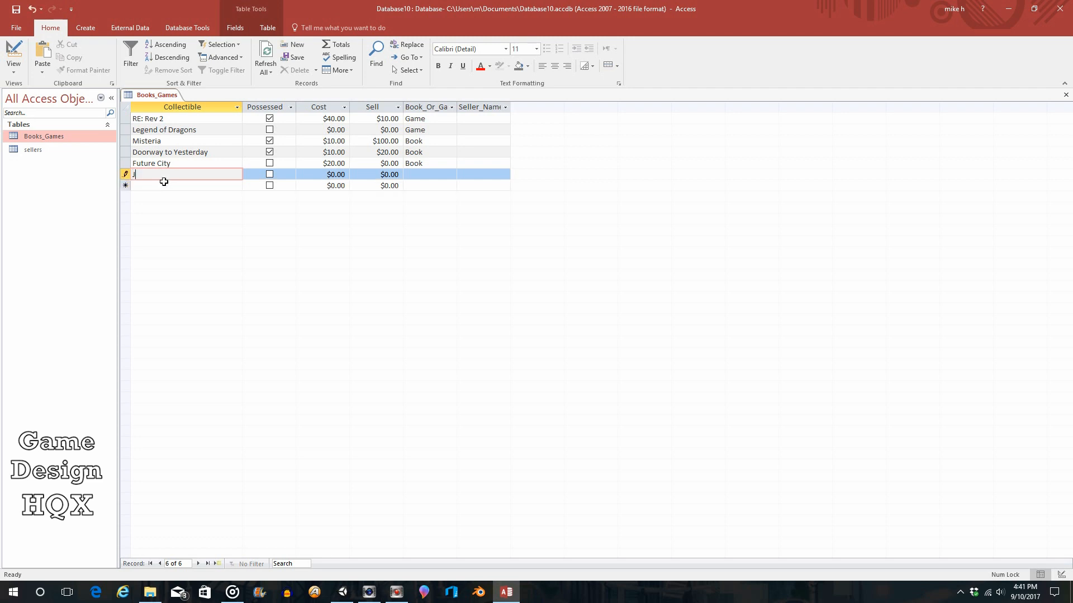
text(acob)
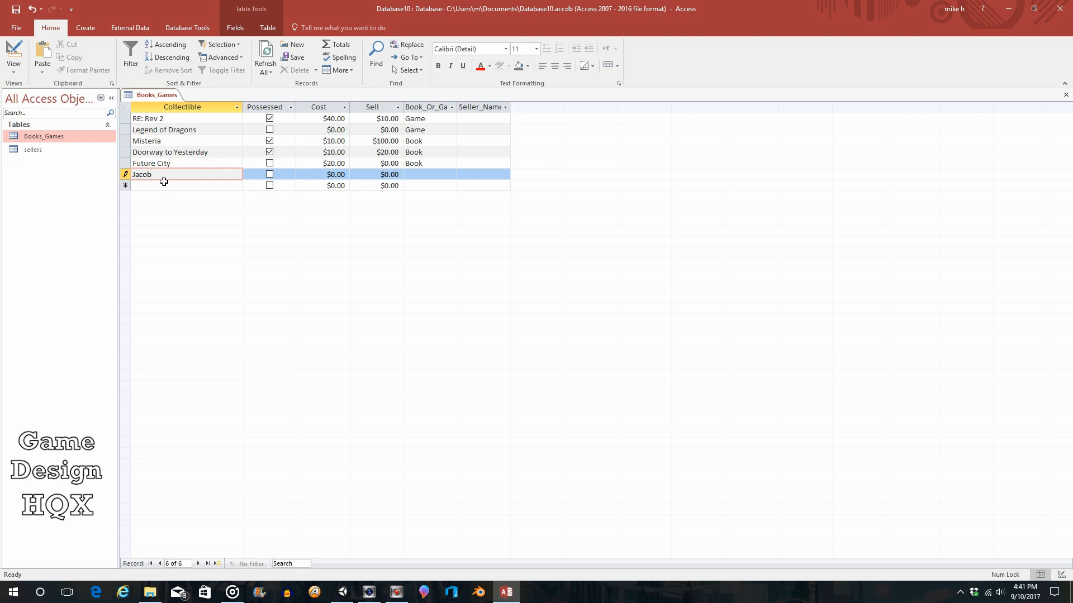
text('s S)
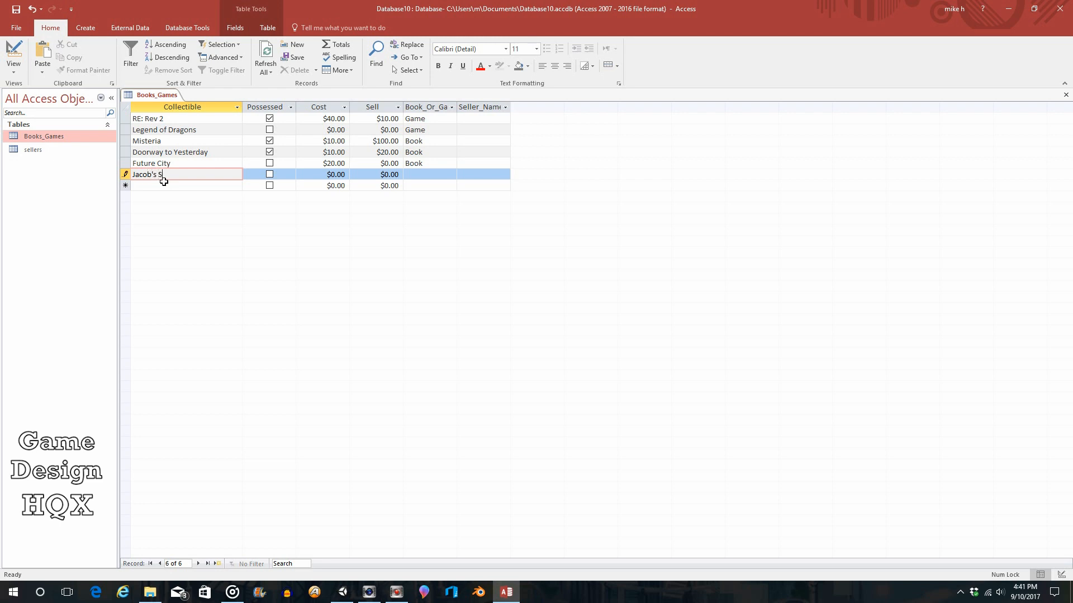
text(tep Ladder)
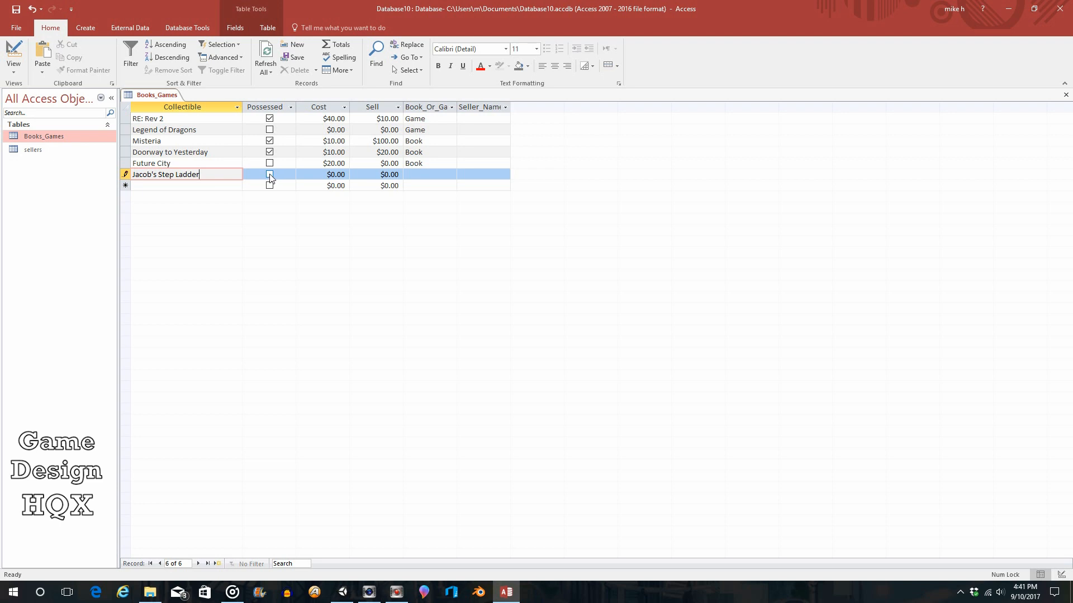
click(268, 174)
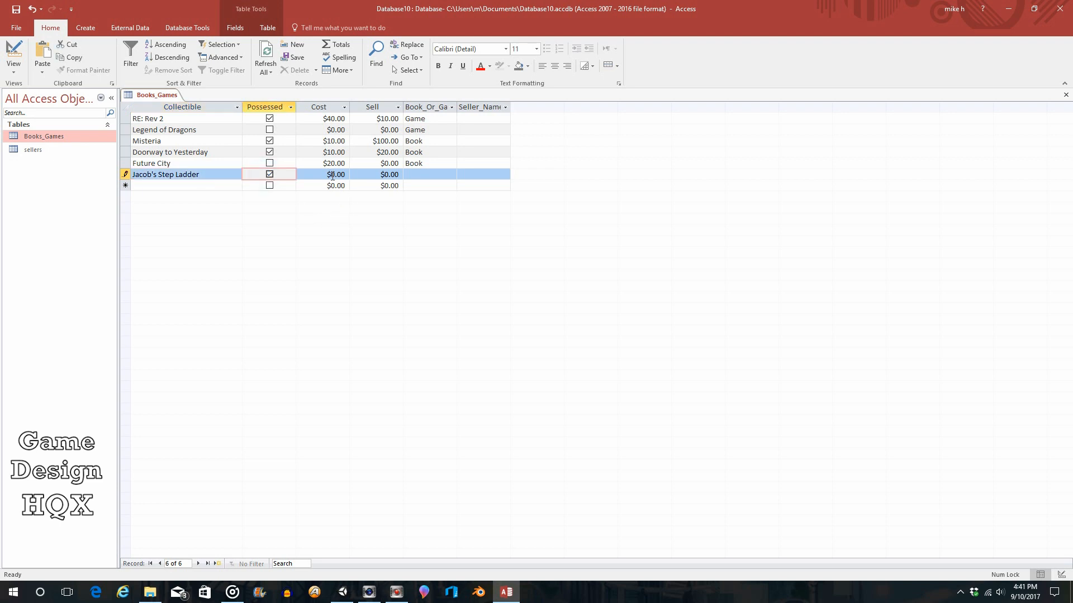
click(335, 173)
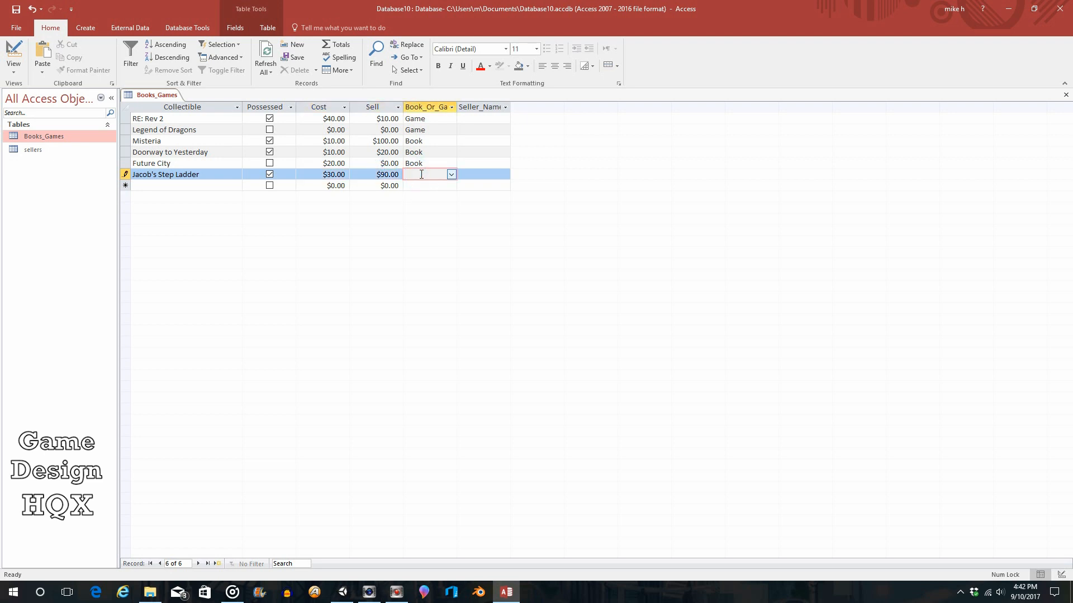
click(451, 174)
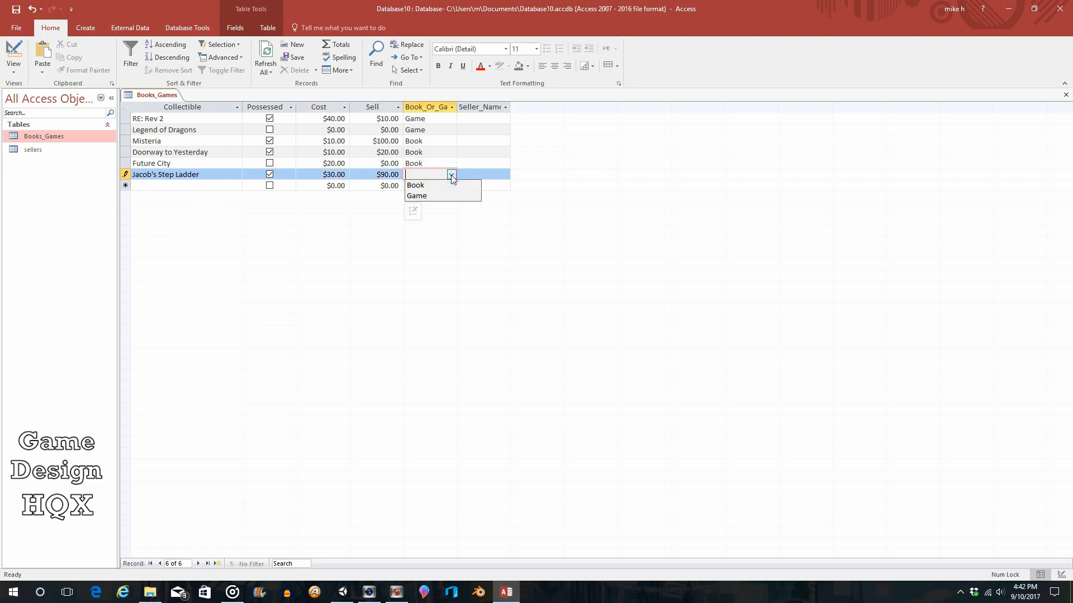
click(415, 185)
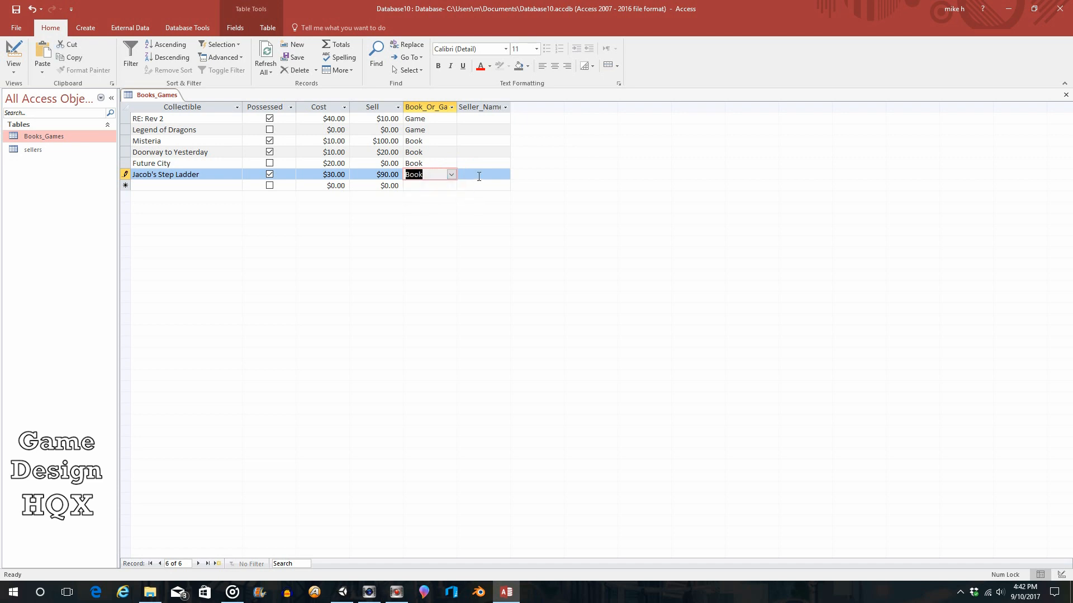
click(479, 174)
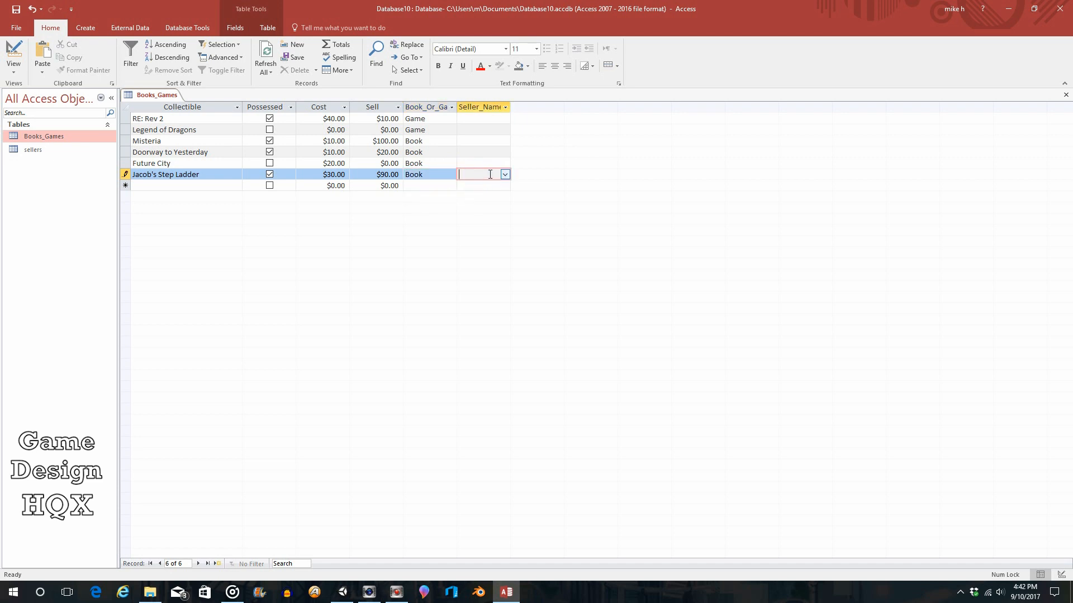
click(504, 173)
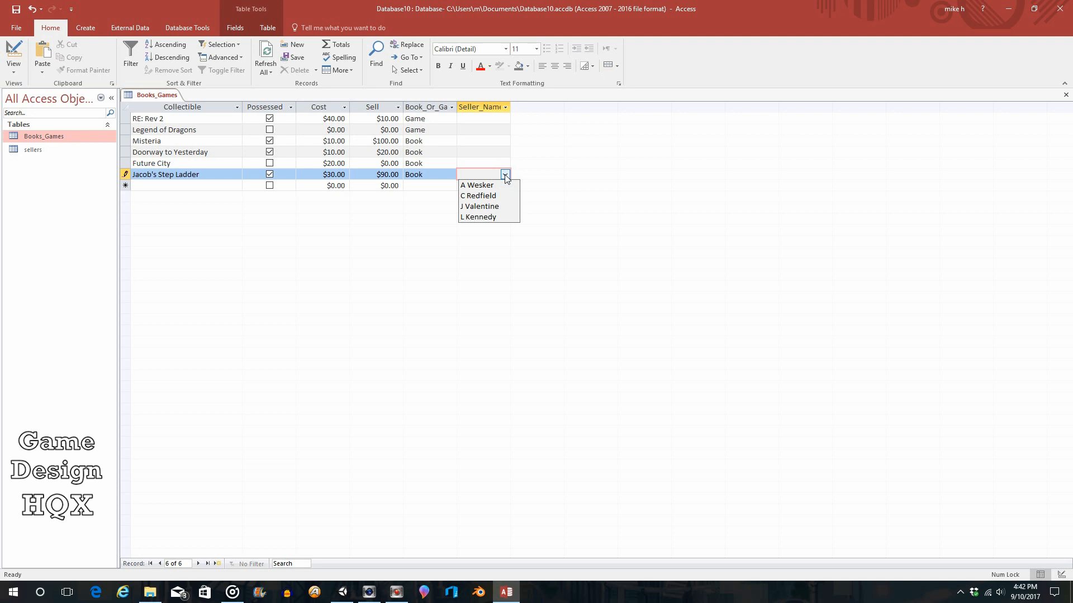
mouse_move(490, 217)
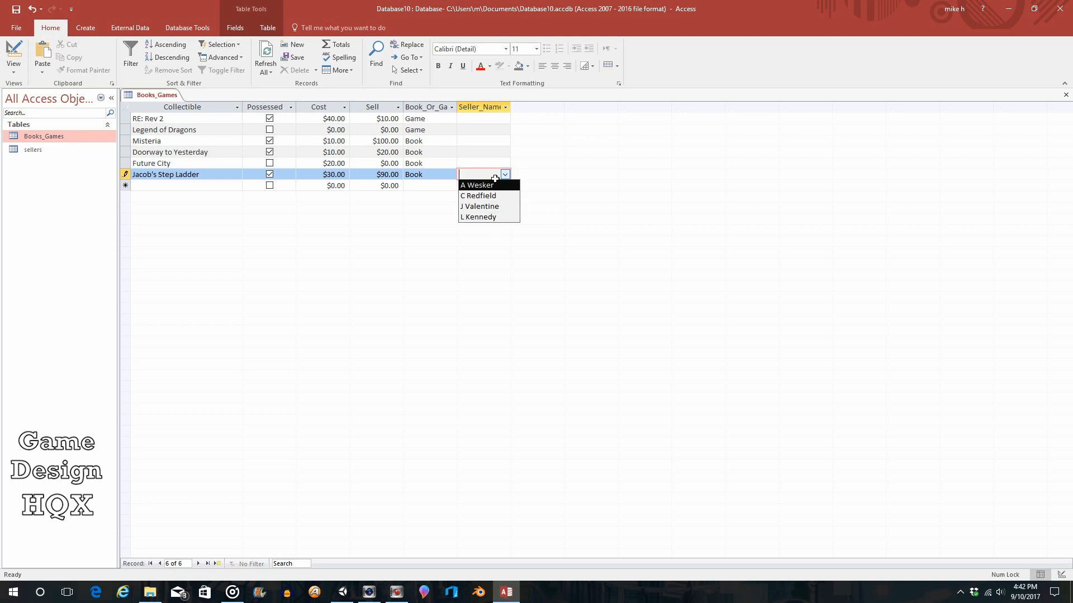
mouse_move(479, 217)
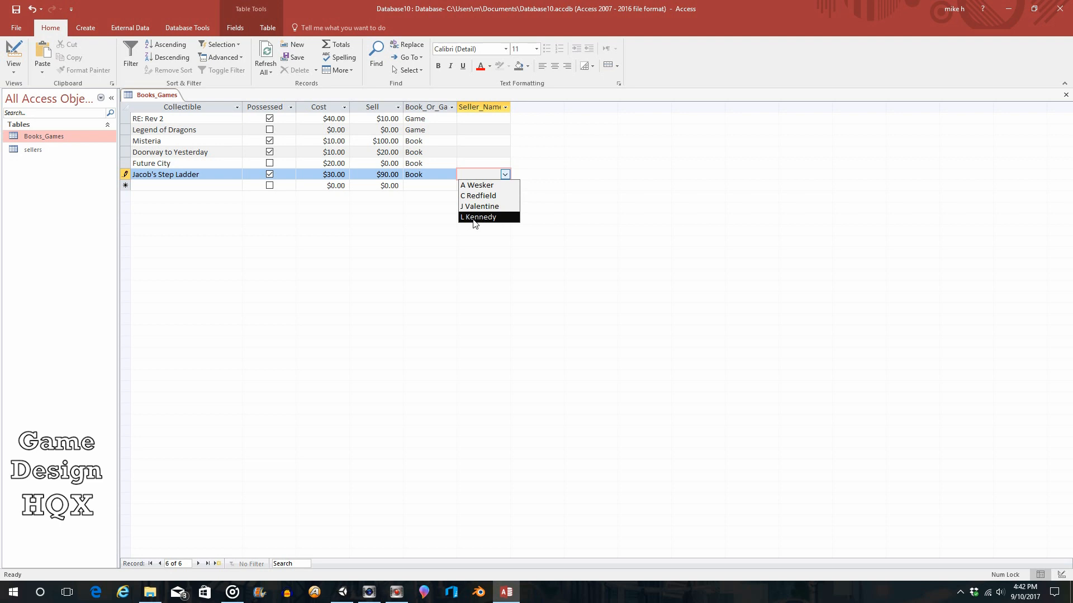
mouse_move(479, 223)
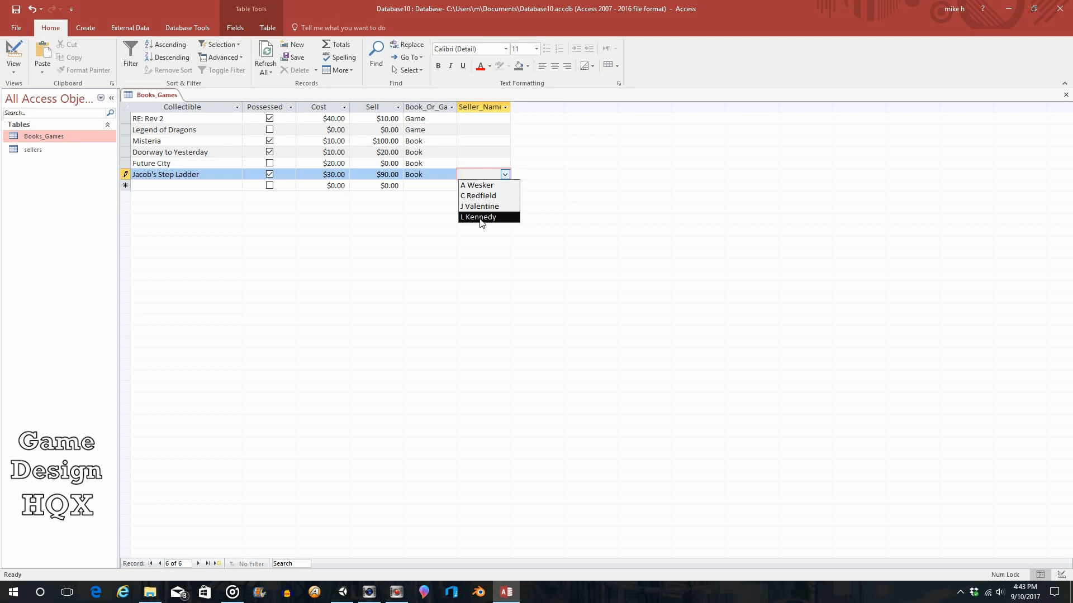
click(478, 217)
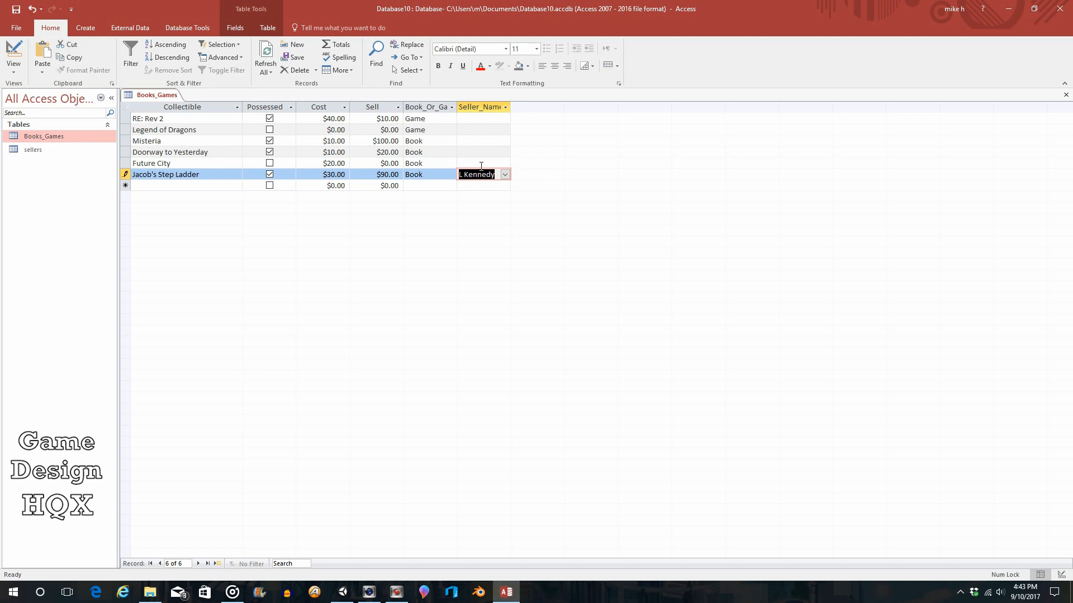
click(505, 118)
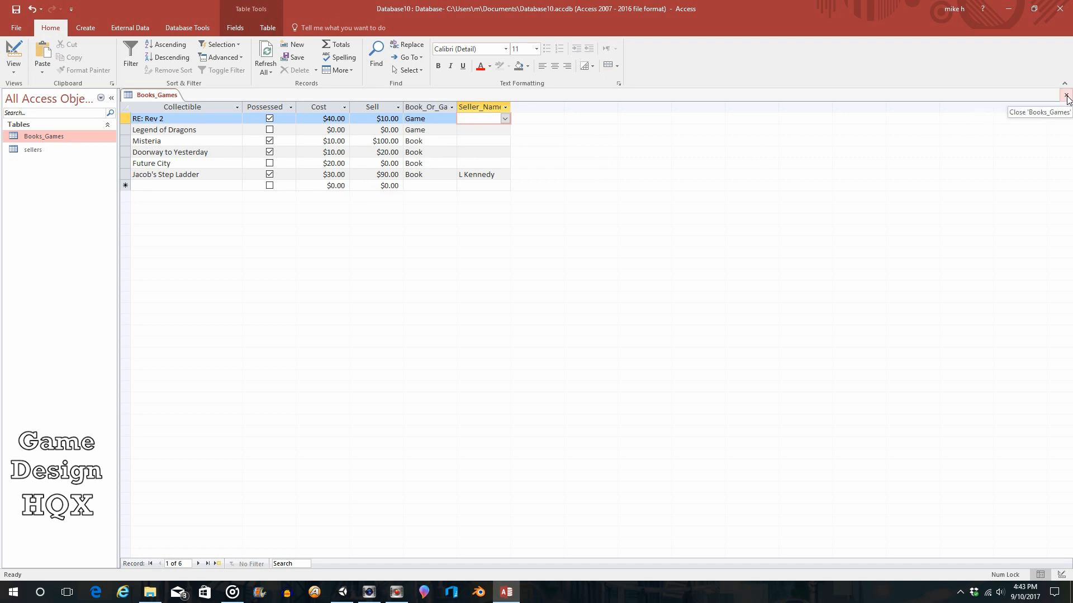
- Close and reopen the Books_Games table, then show its View options
click(1064, 95)
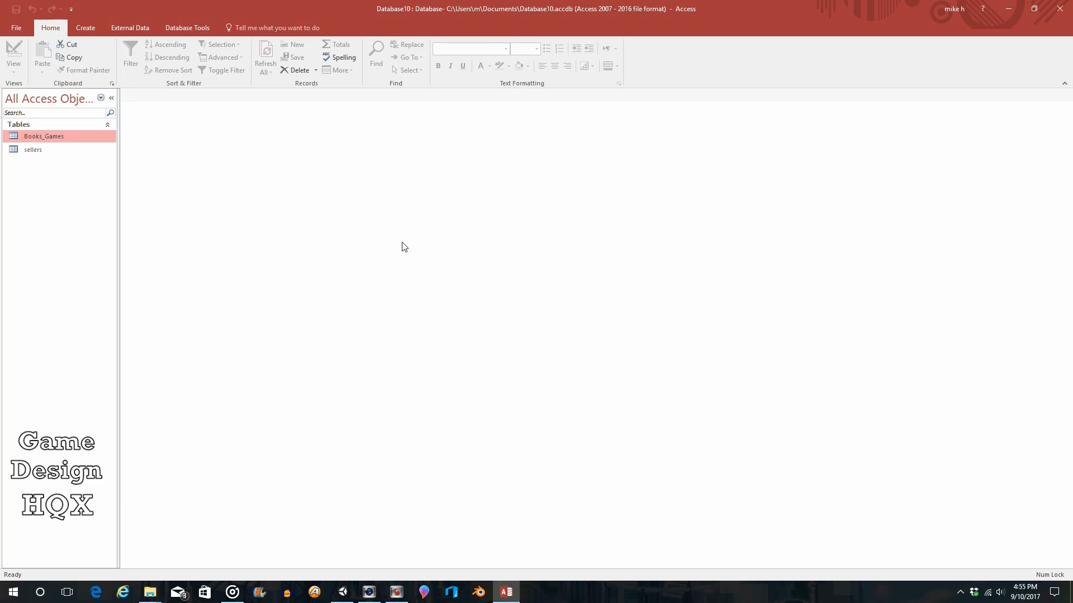
mouse_move(402, 230)
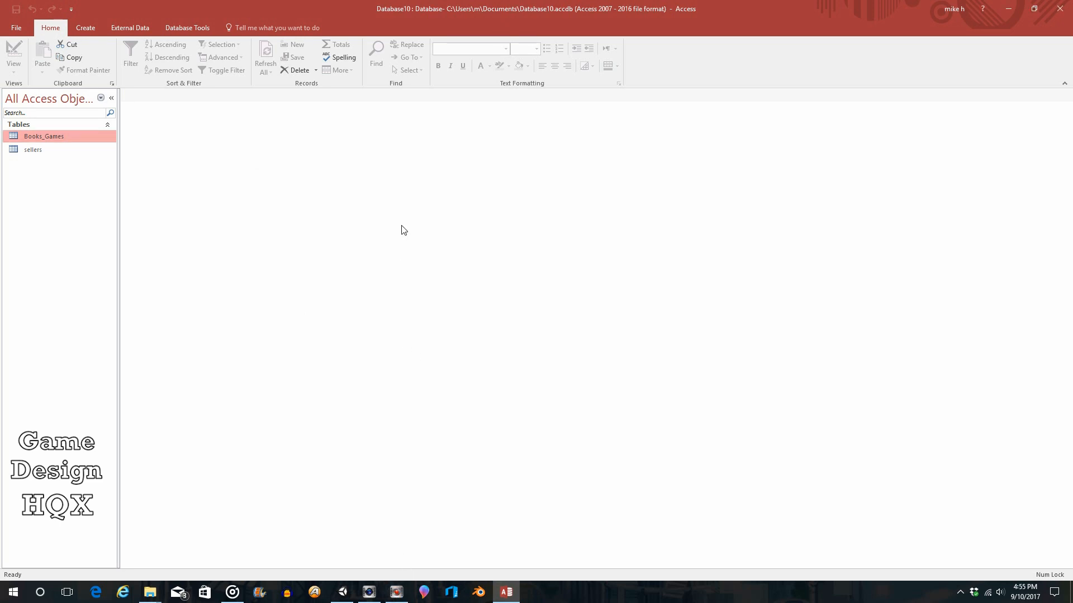
mouse_move(54, 140)
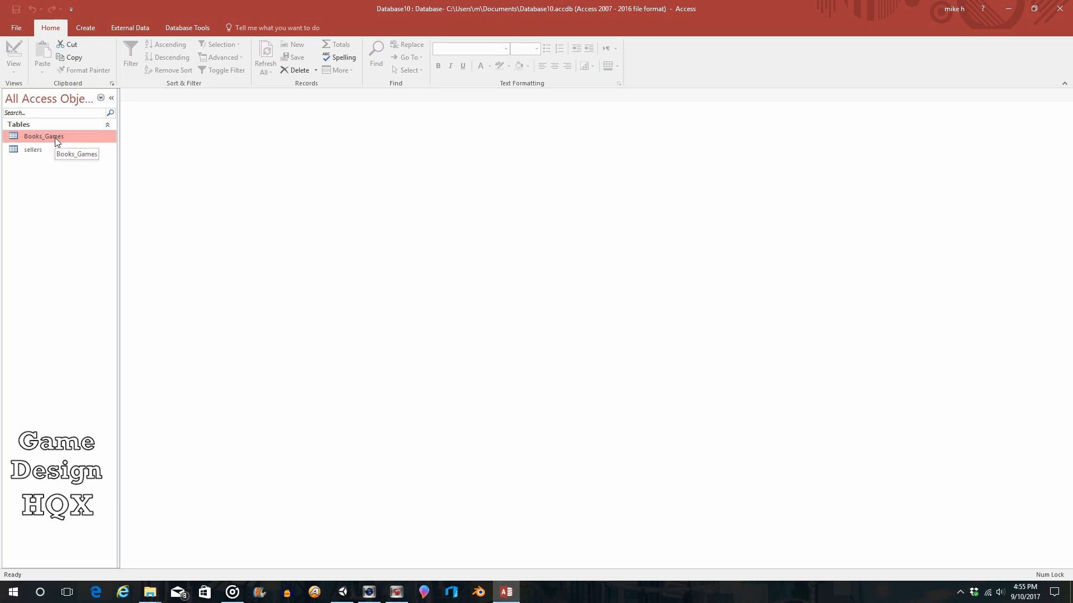
double_click(44, 137)
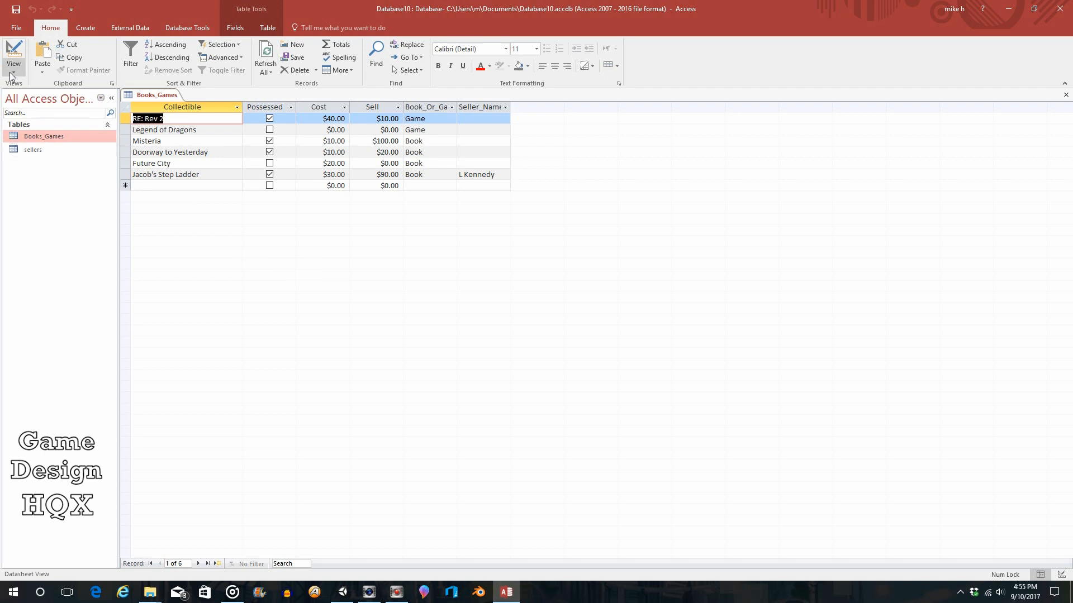
click(13, 58)
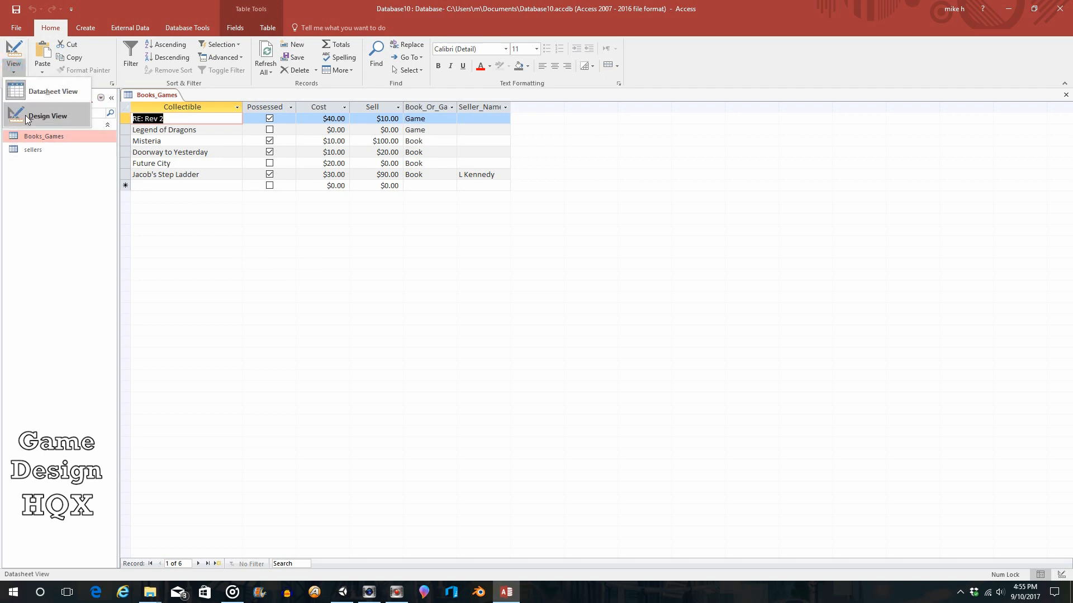
- Switch the Books_Games table to Design View
click(48, 115)
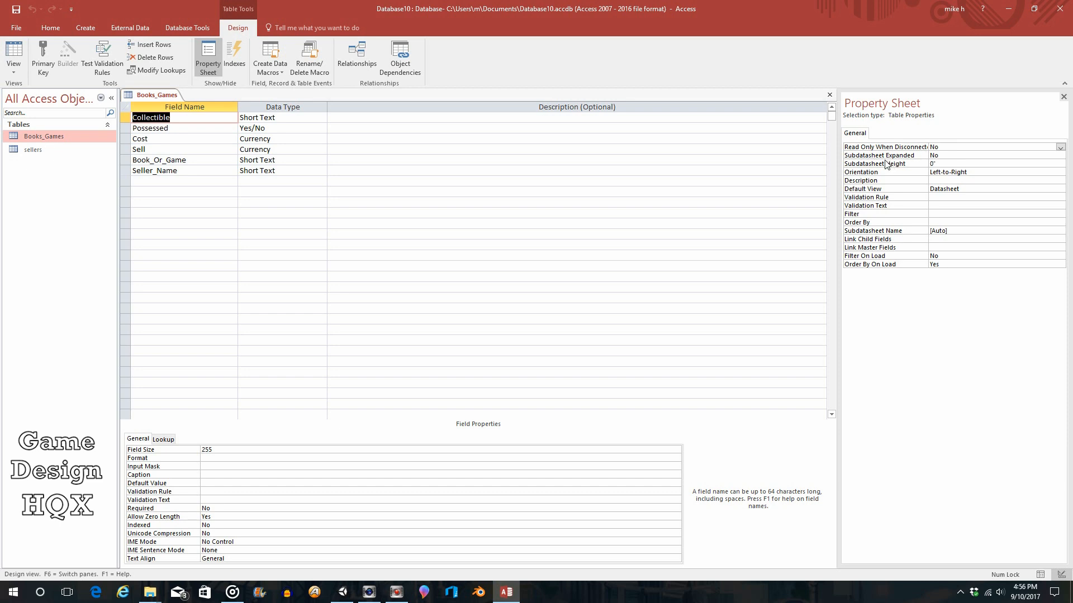
mouse_move(899, 205)
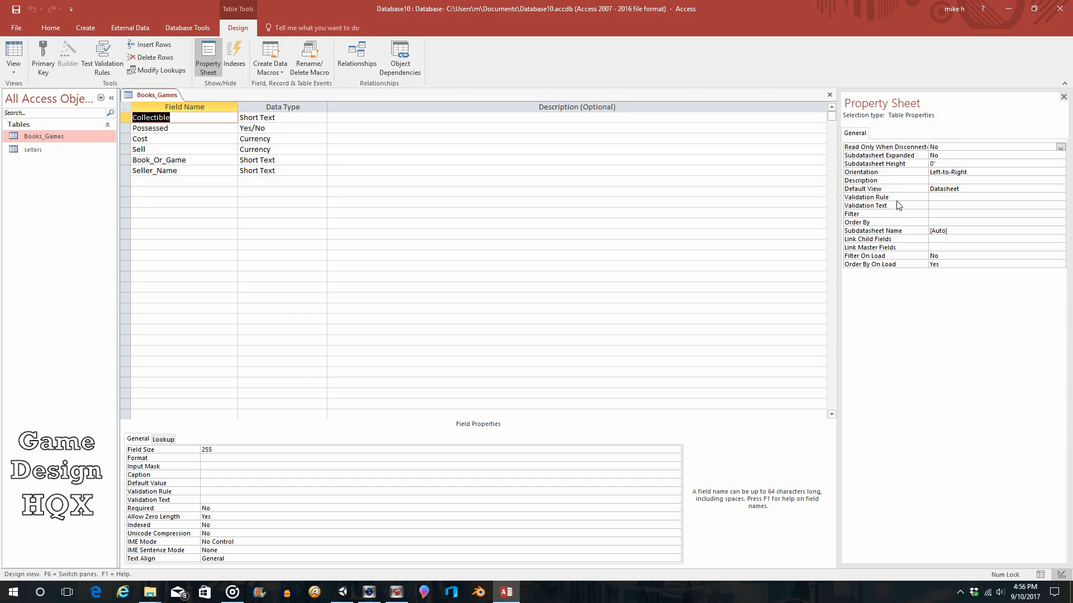
mouse_move(883, 207)
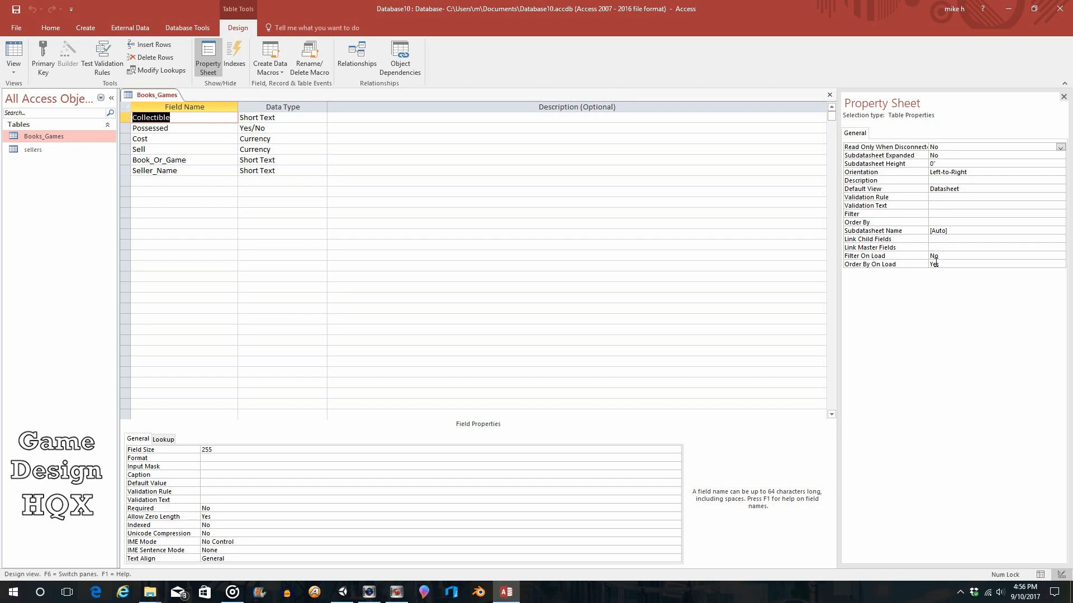
mouse_move(328, 478)
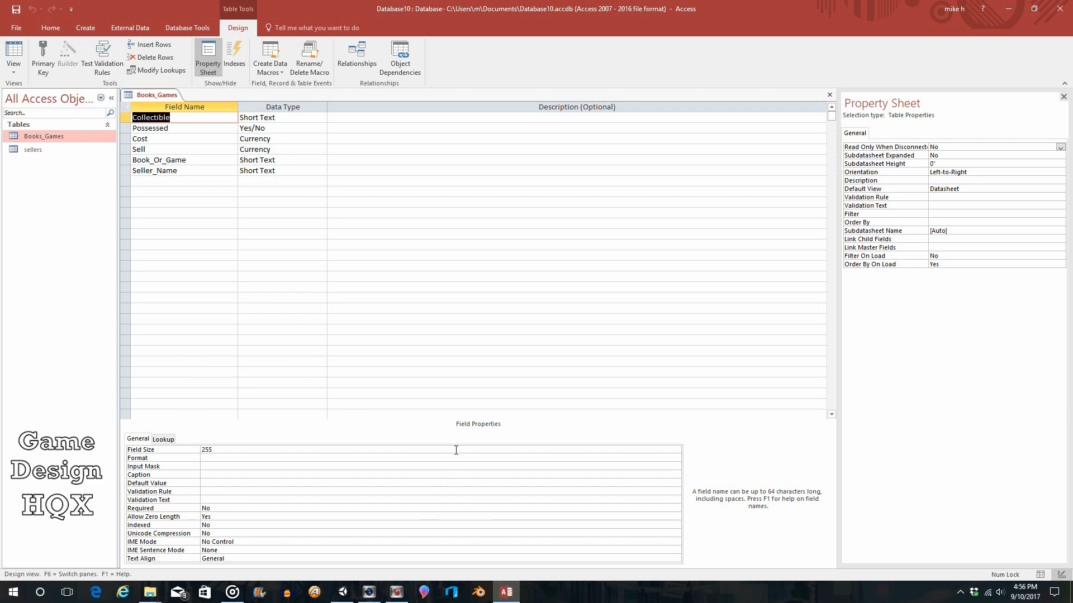
mouse_move(177, 168)
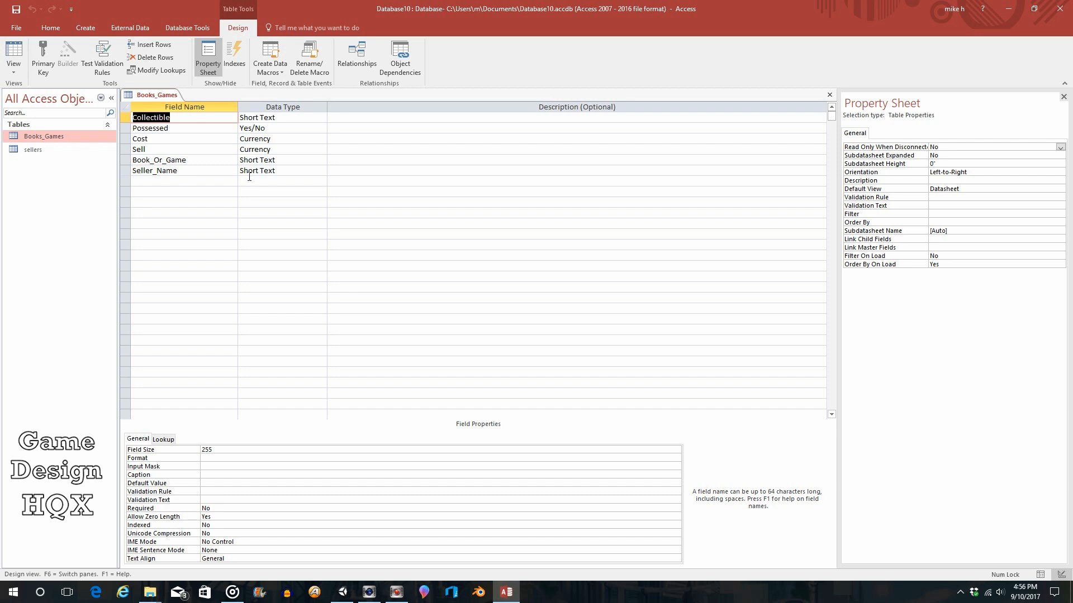
mouse_move(1064, 133)
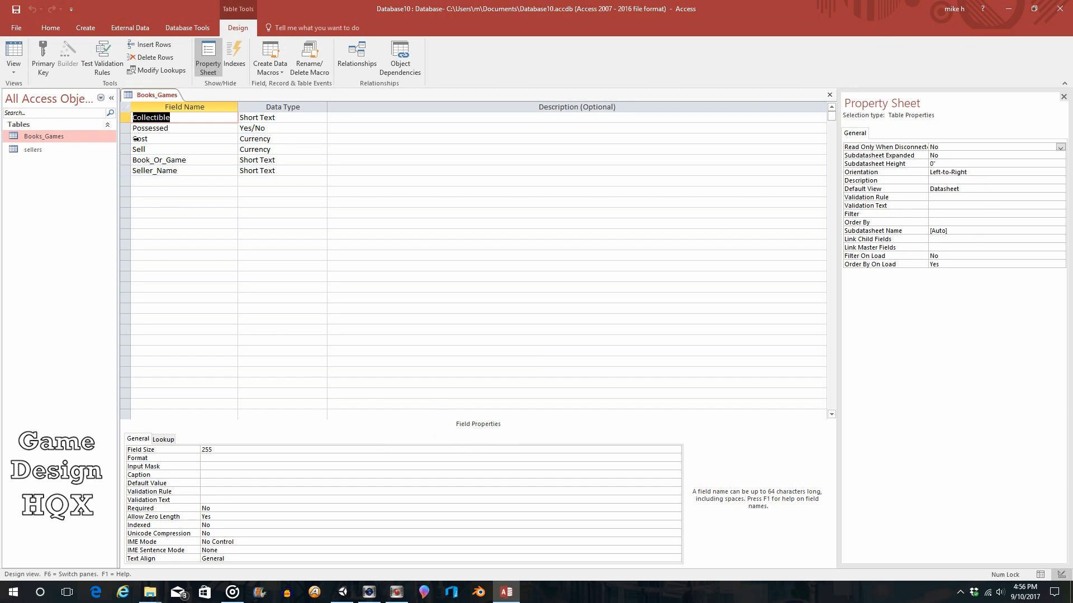
mouse_move(199, 124)
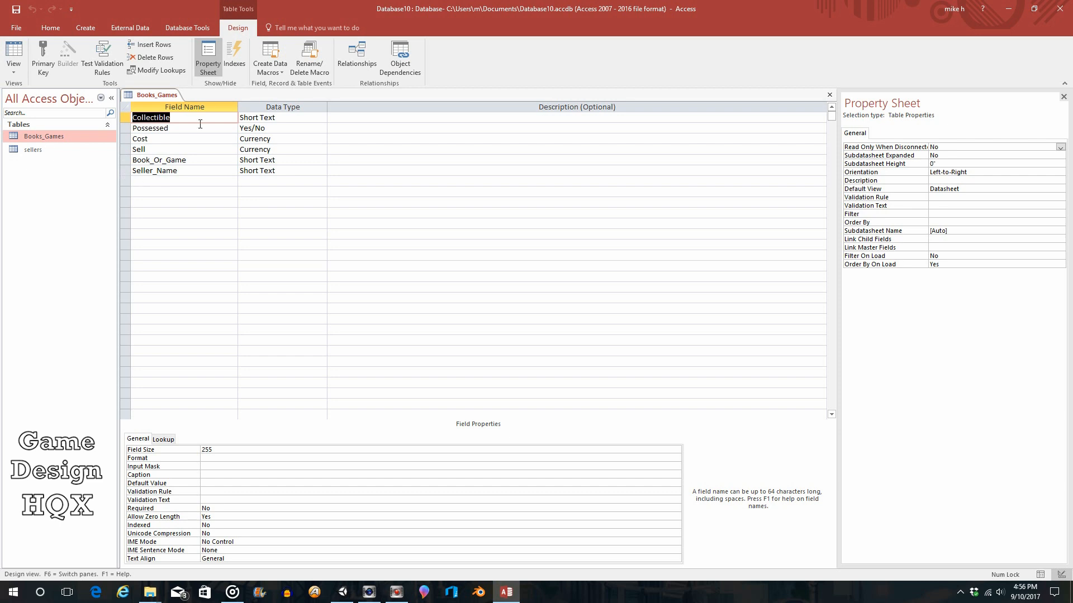
mouse_move(79, 279)
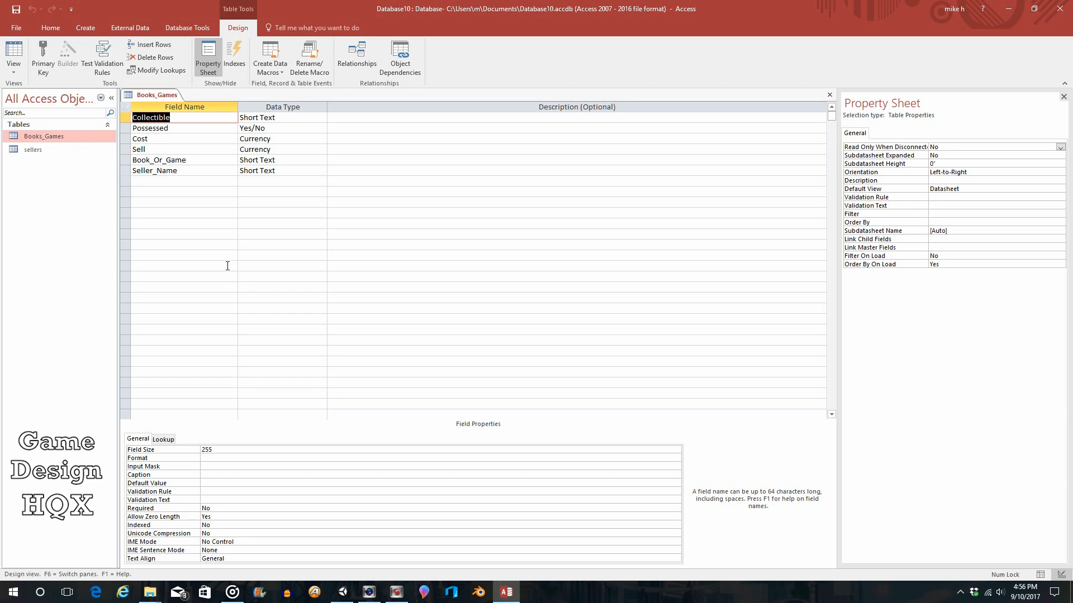
mouse_move(305, 295)
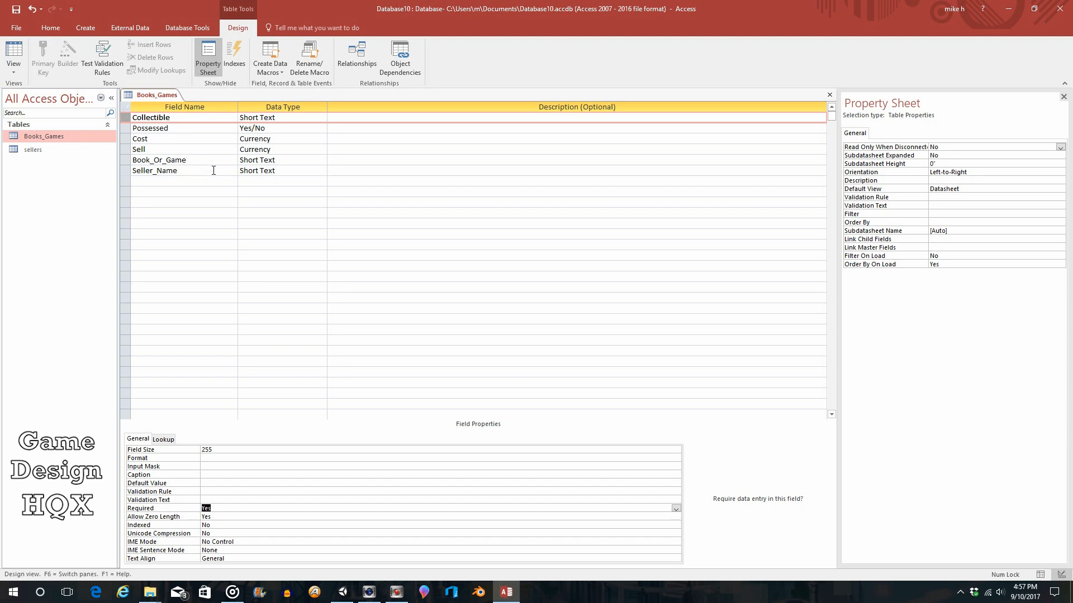
mouse_move(287, 465)
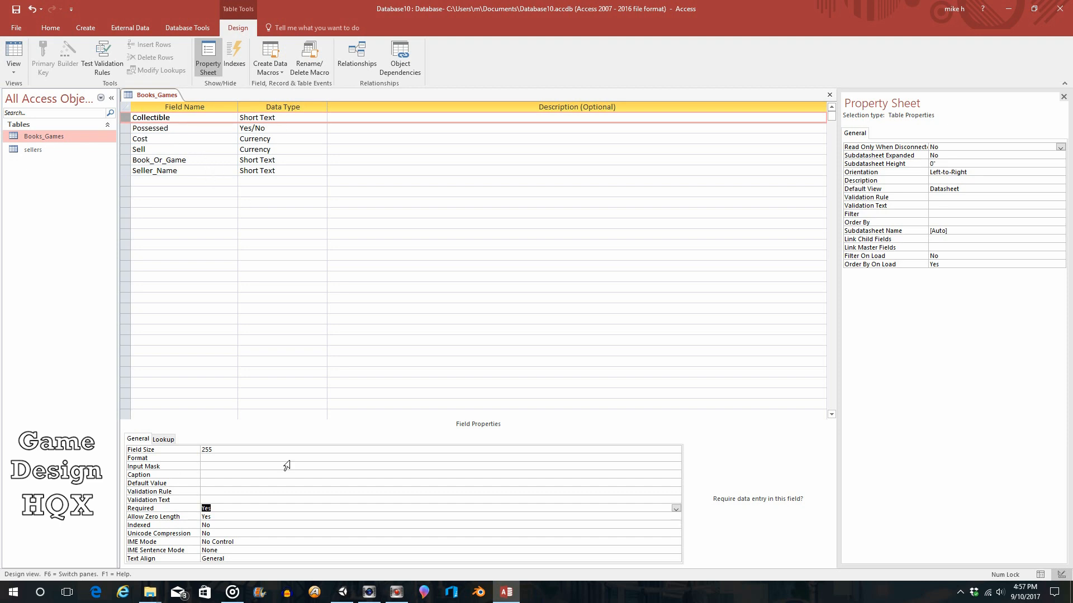
mouse_move(223, 514)
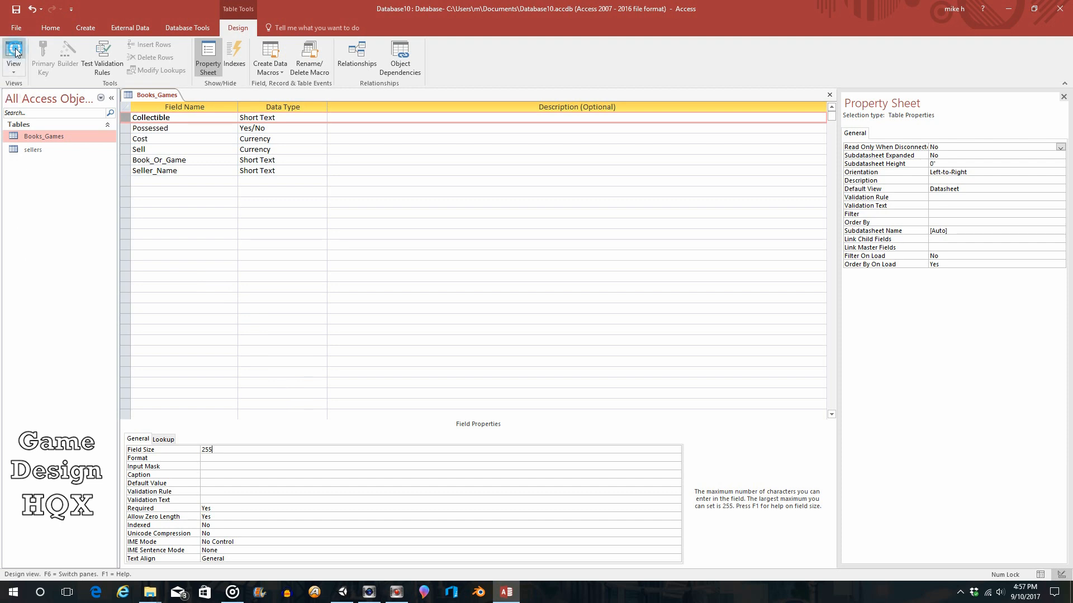
- Return to Datasheet View, saving the design and testing existing records against the new rules
click(13, 54)
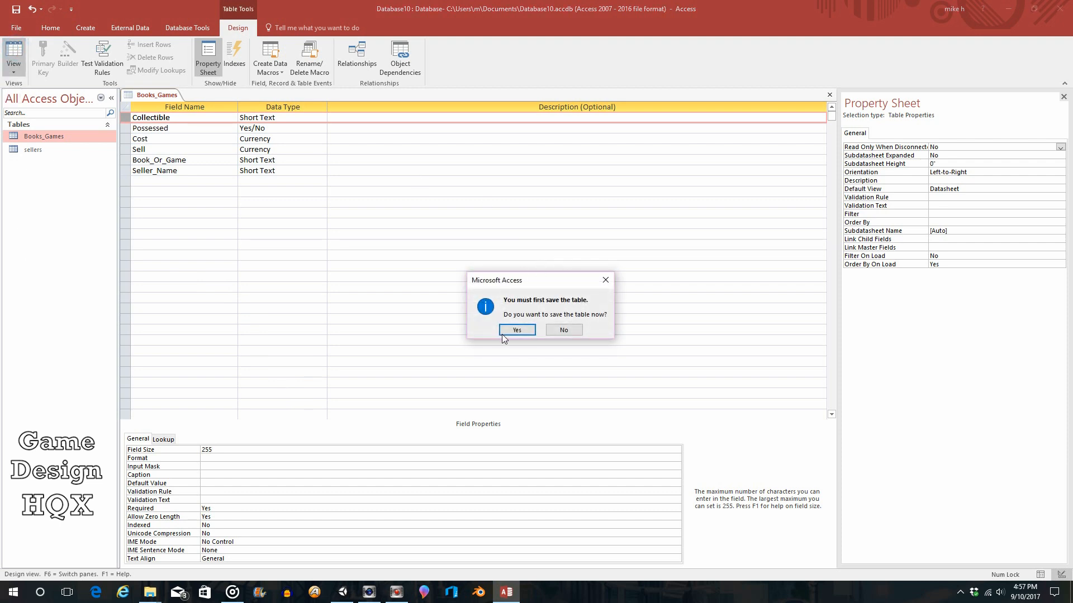
click(516, 329)
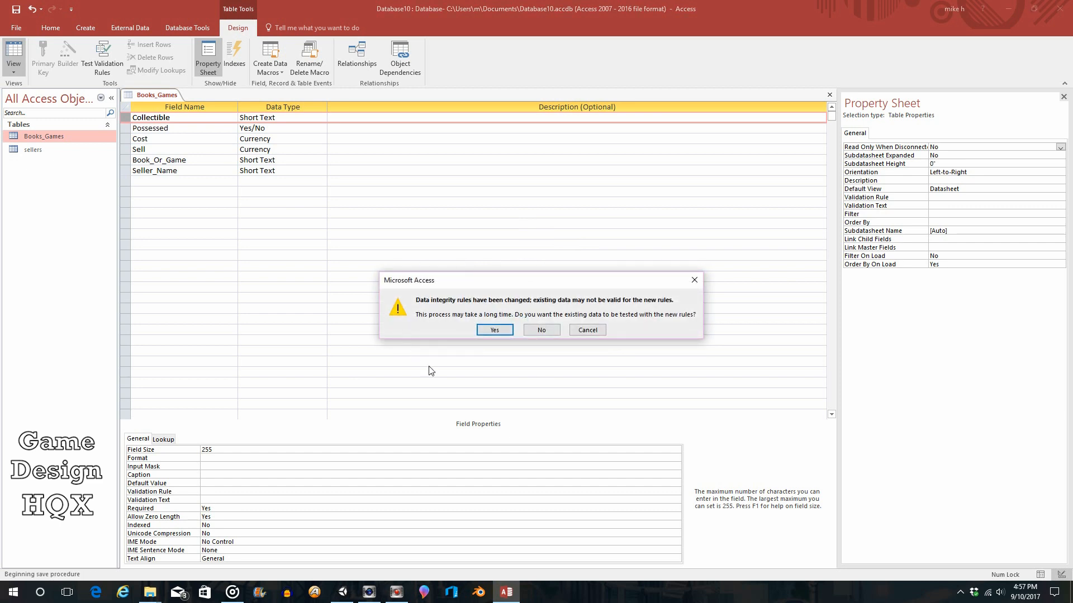
mouse_move(547, 278)
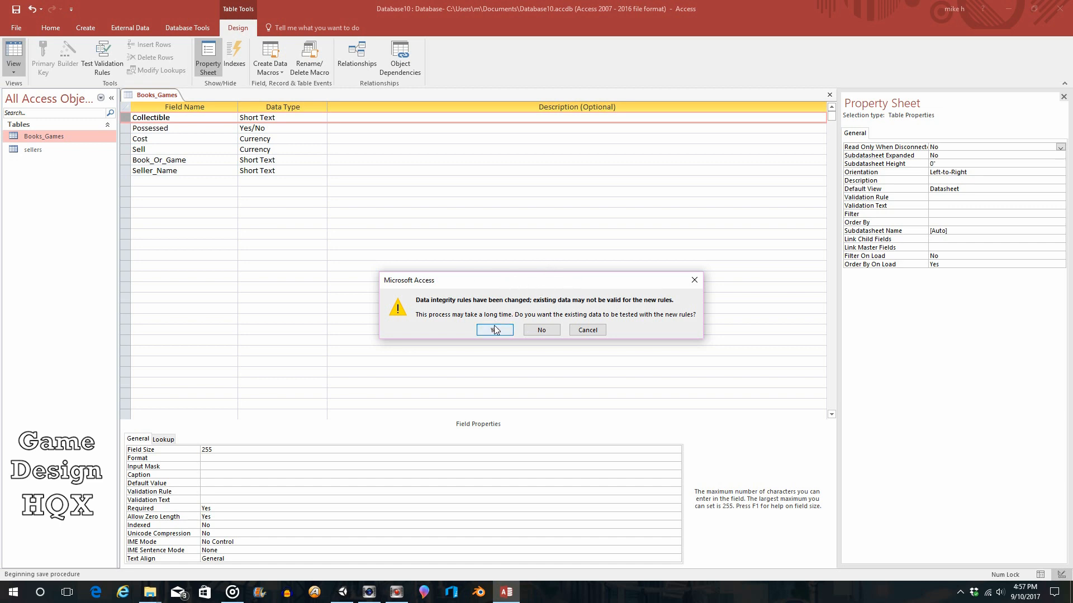
click(494, 330)
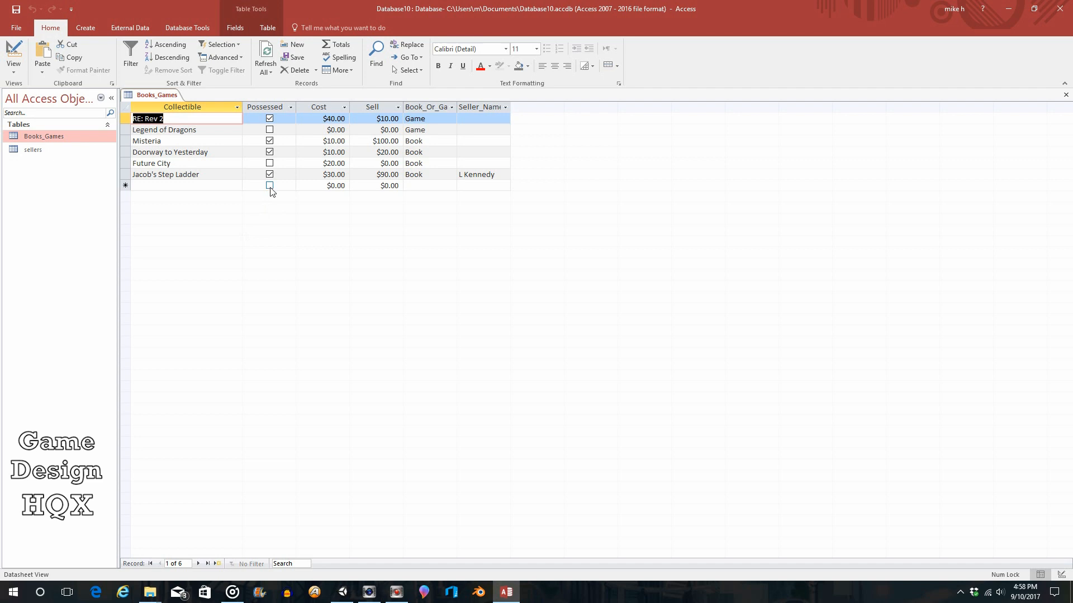
- Start a new record marked possessed with cost $20, moving on to sell price
click(269, 186)
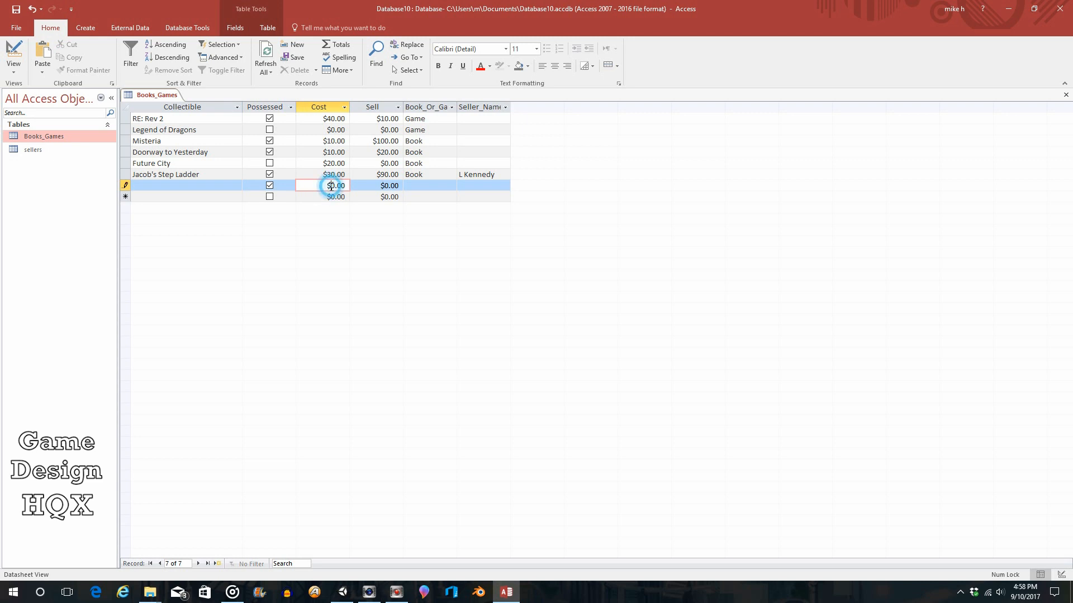
text(20)
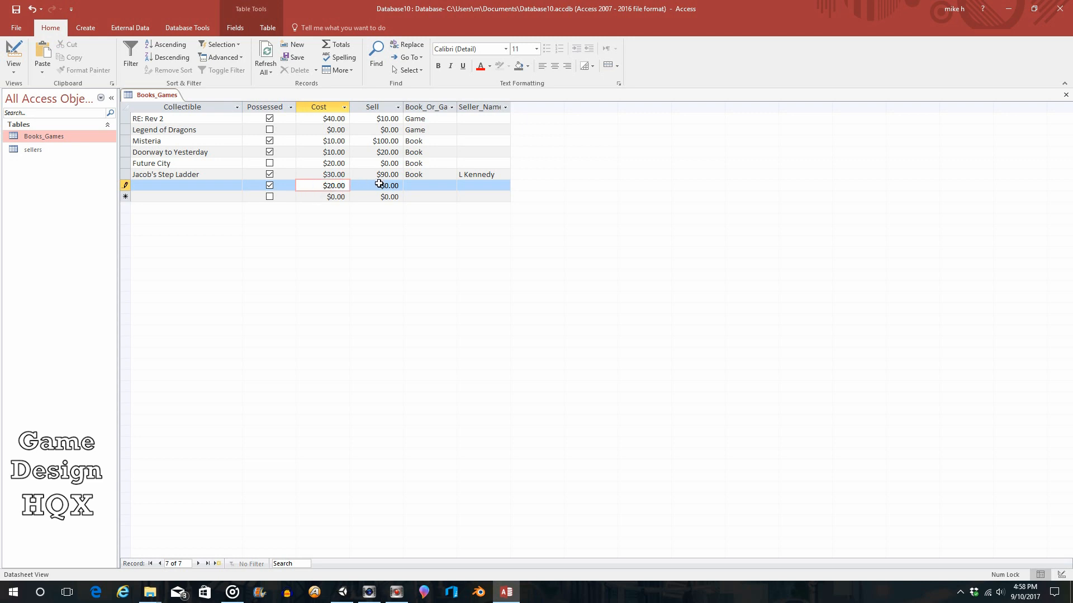
click(388, 185)
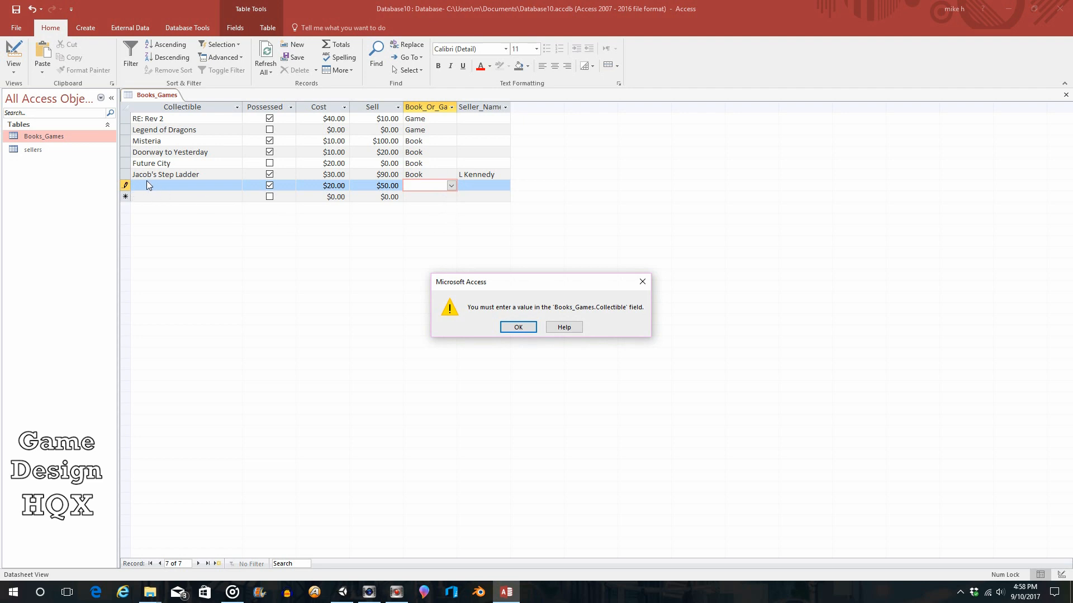
mouse_move(393, 246)
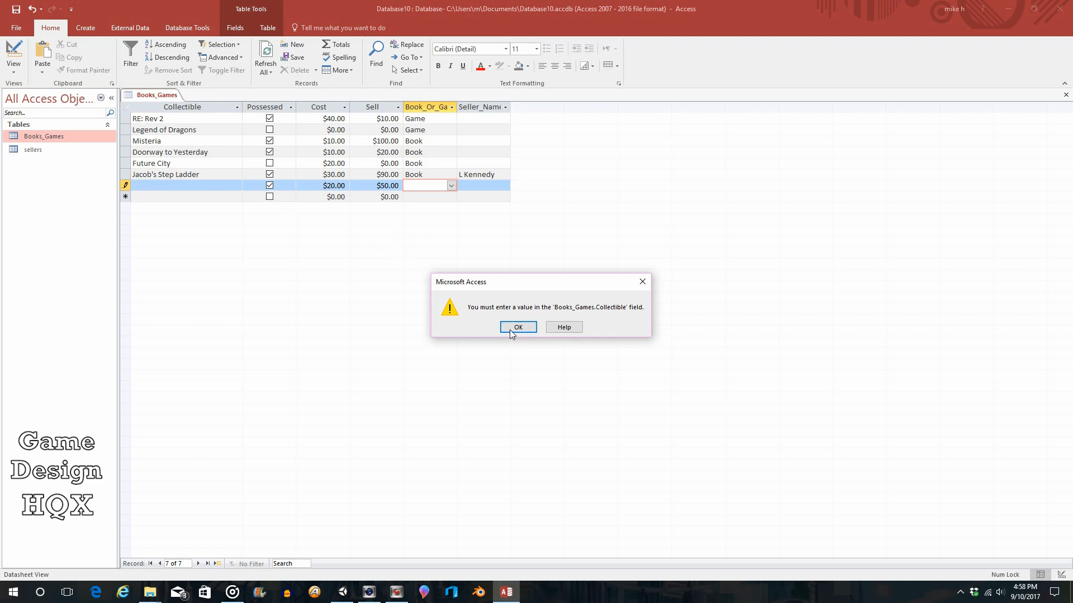
- Dismiss the missing-Collectible warnings and go to the new record's Collectible cell
click(517, 327)
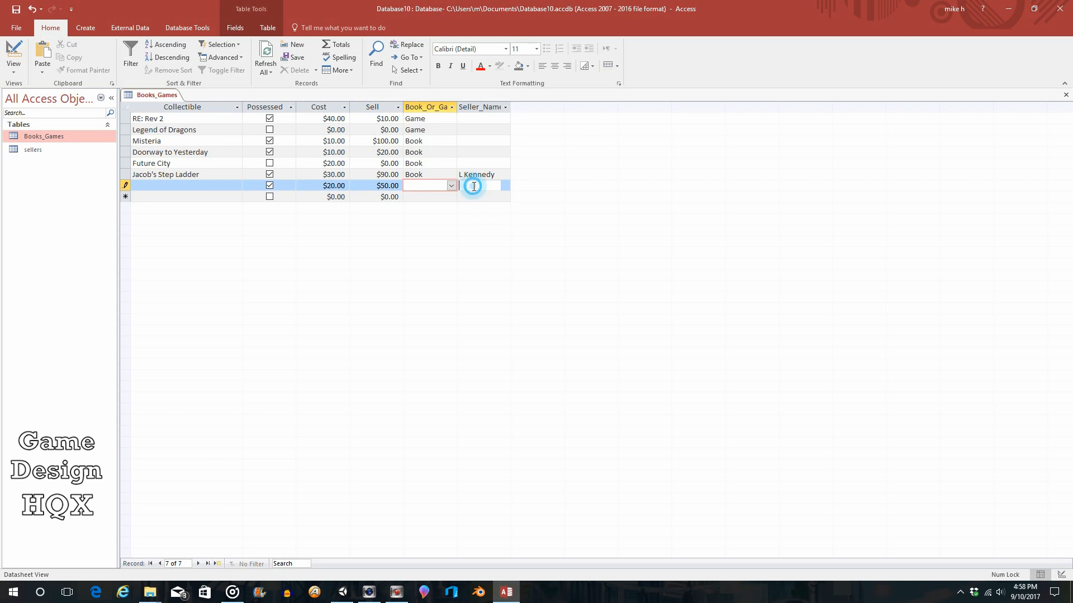
click(505, 185)
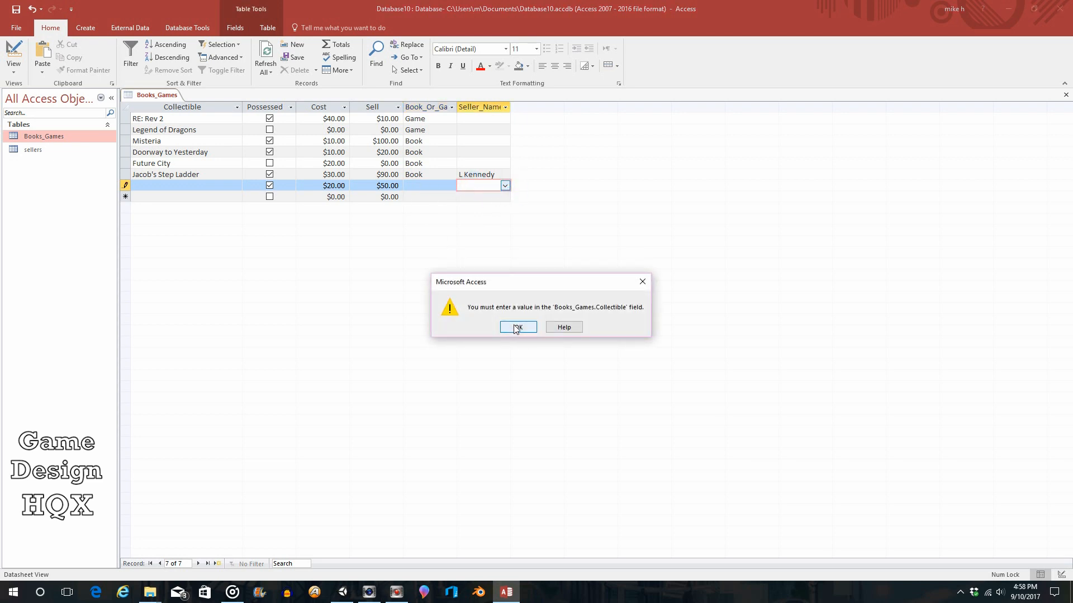
click(516, 327)
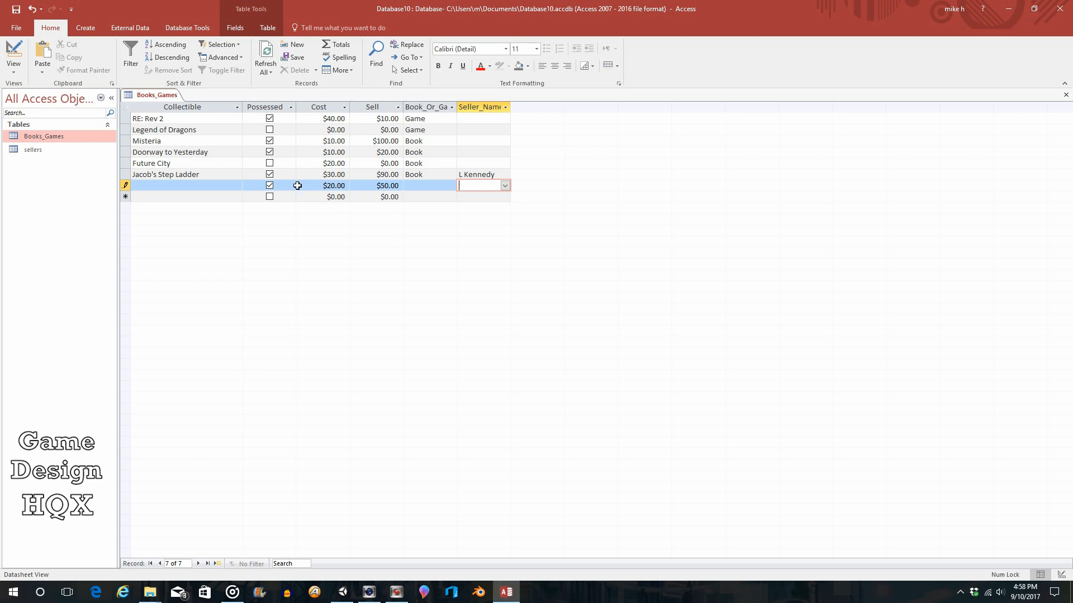
click(185, 185)
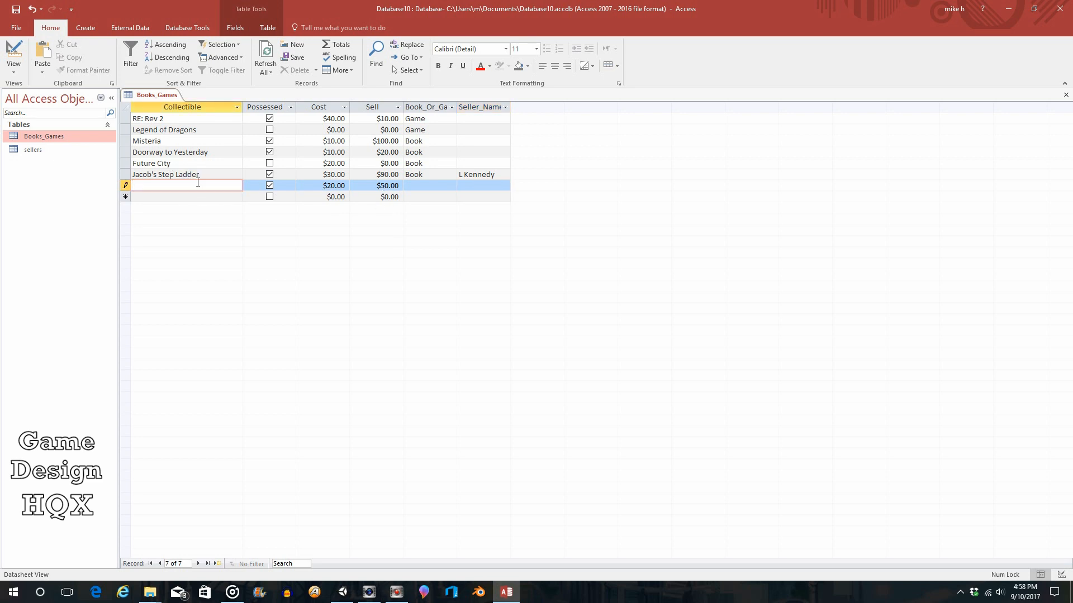
text(C)
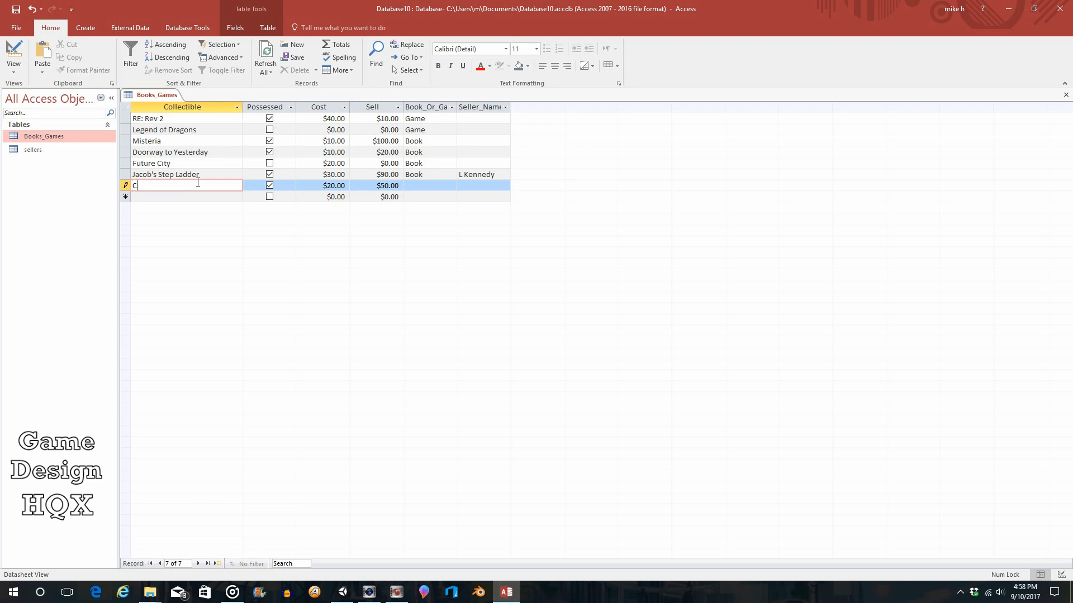
text(apt A)
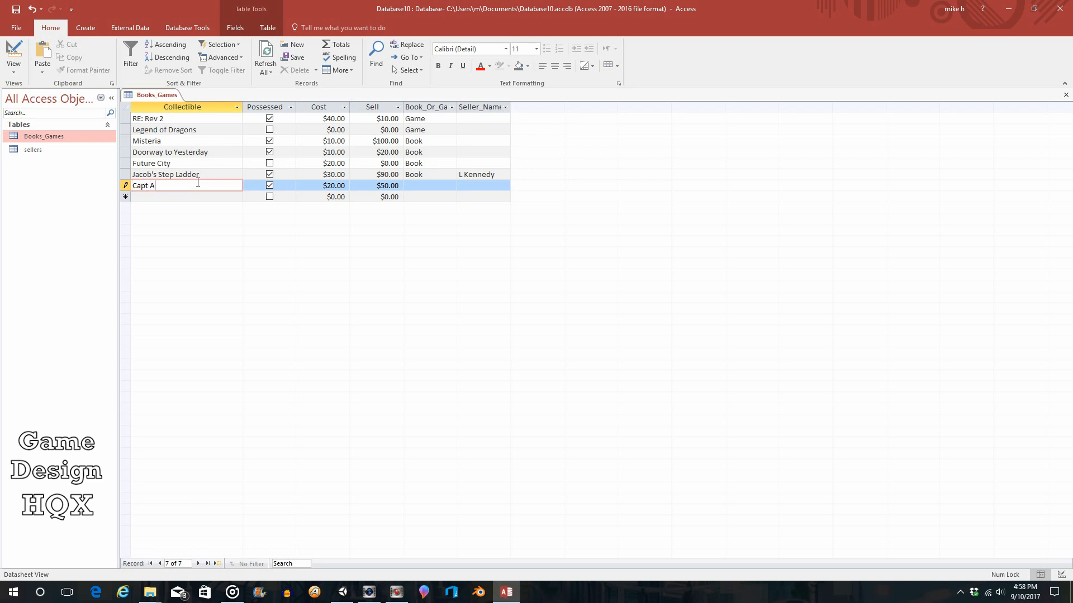
text(m)
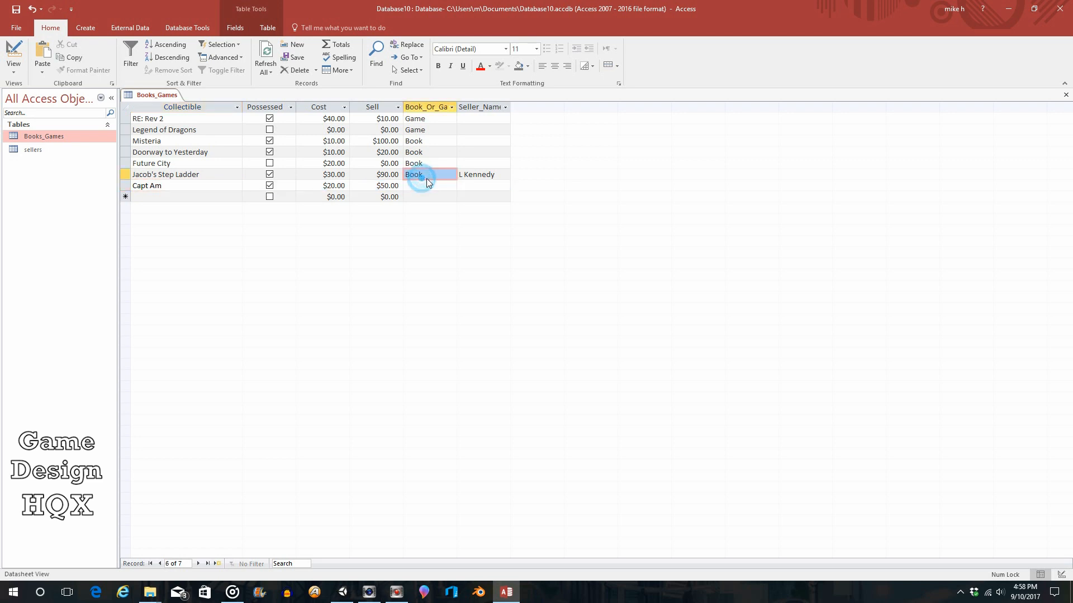
click(424, 185)
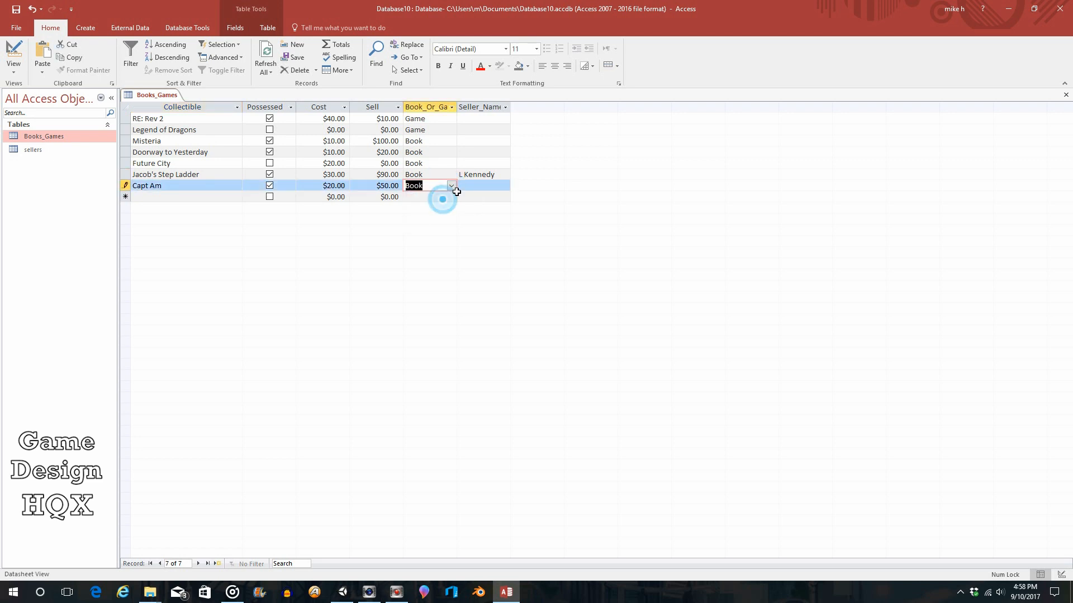
click(505, 186)
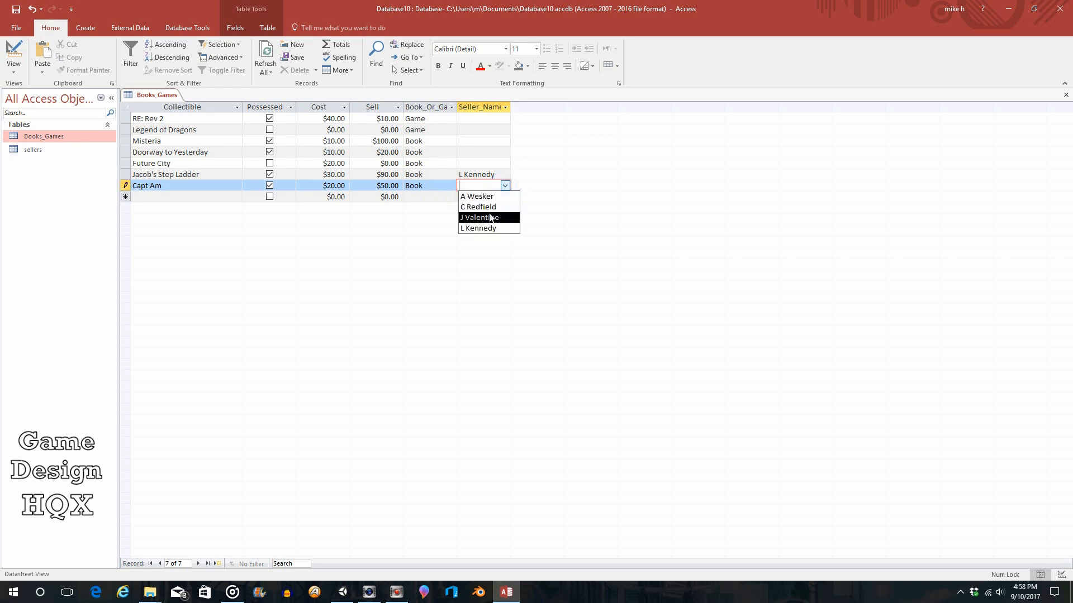
click(479, 217)
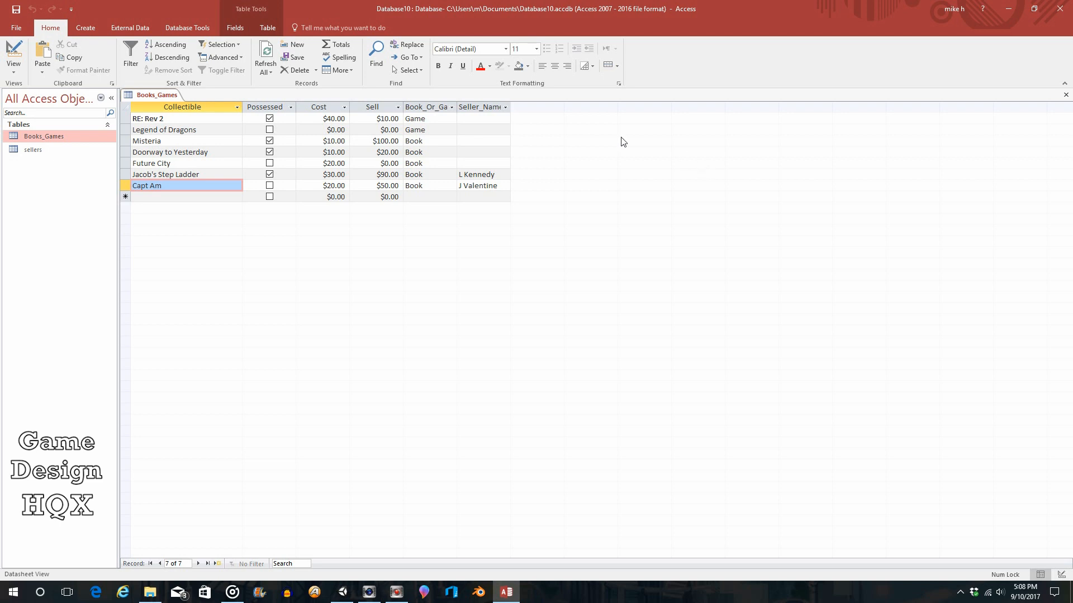
click(13, 55)
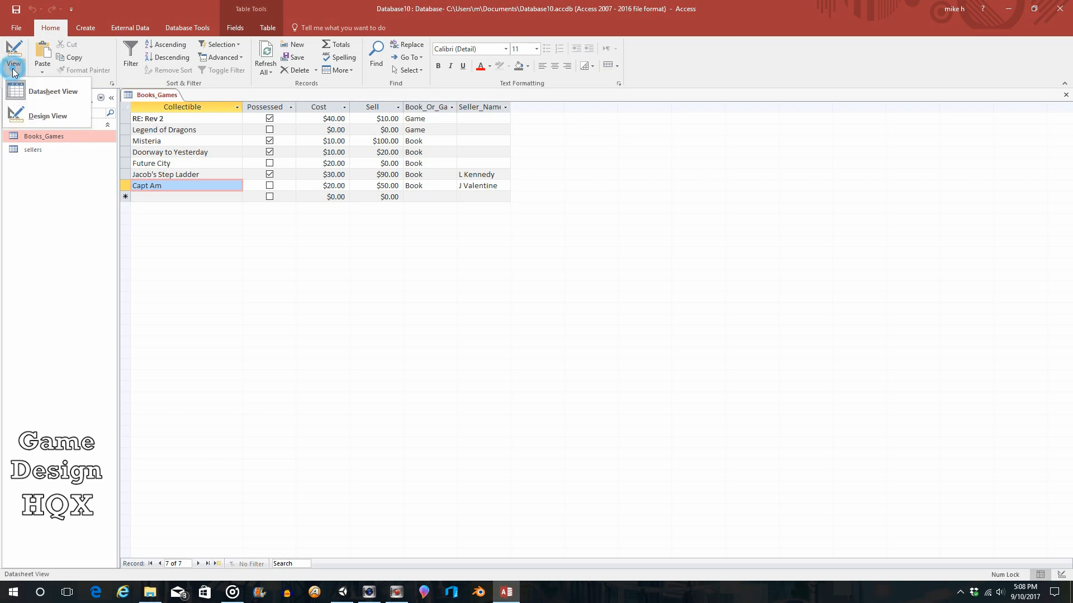
- In Design View, add a Purchase_Date field below Seller_Name with the Date/Time type
click(48, 116)
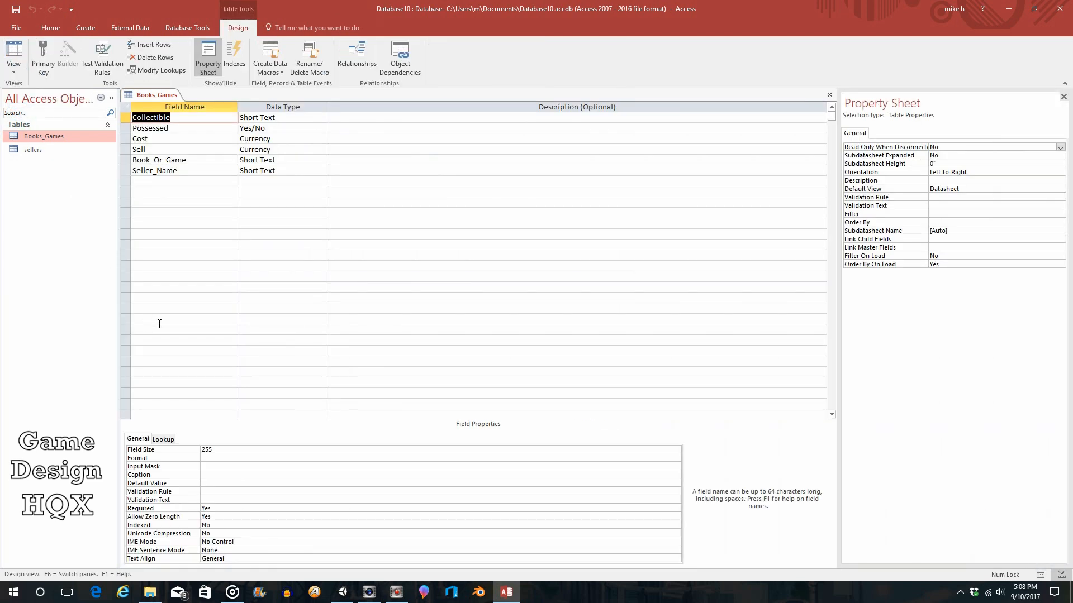
mouse_move(167, 205)
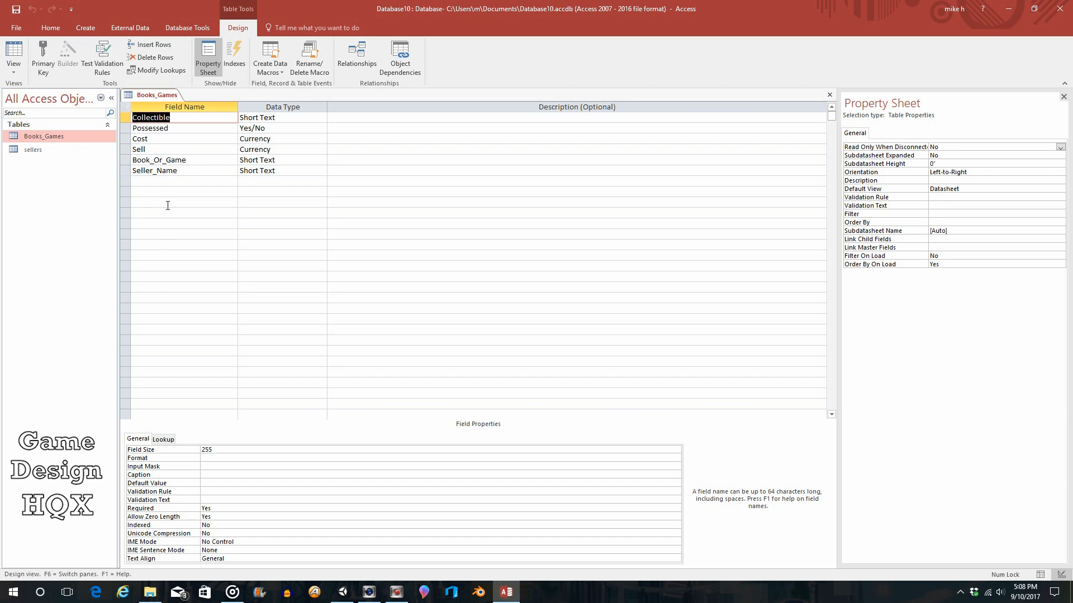
click(177, 180)
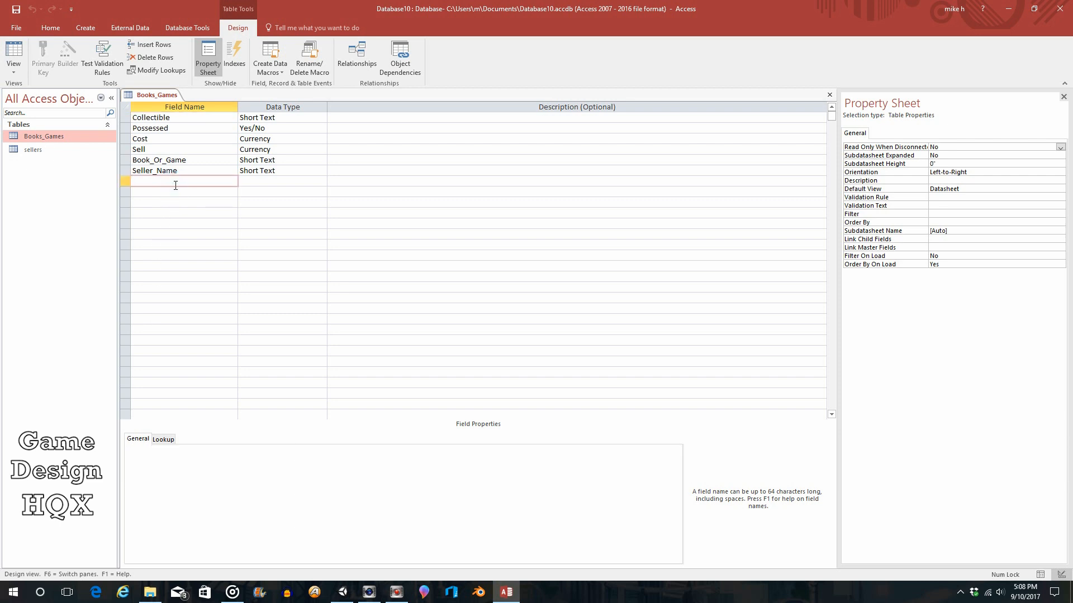
text(Purchase)
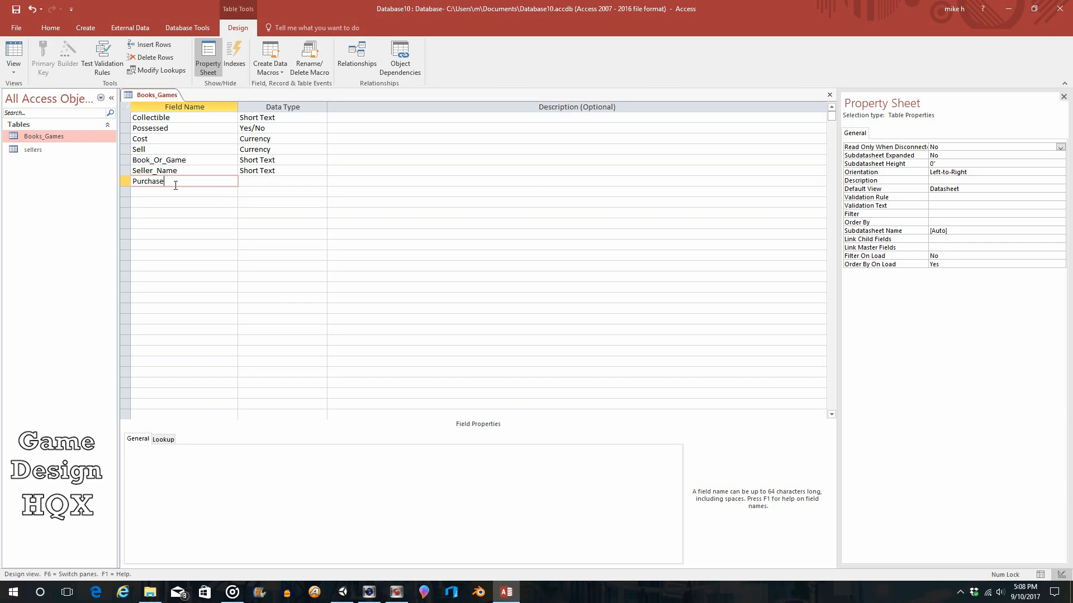
text(_Date)
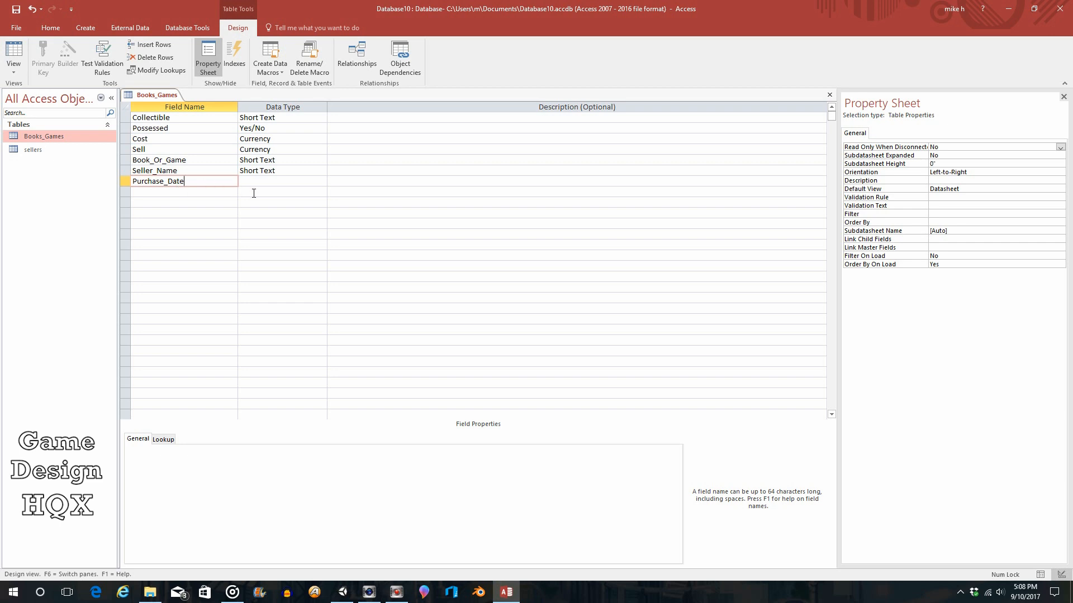
click(280, 181)
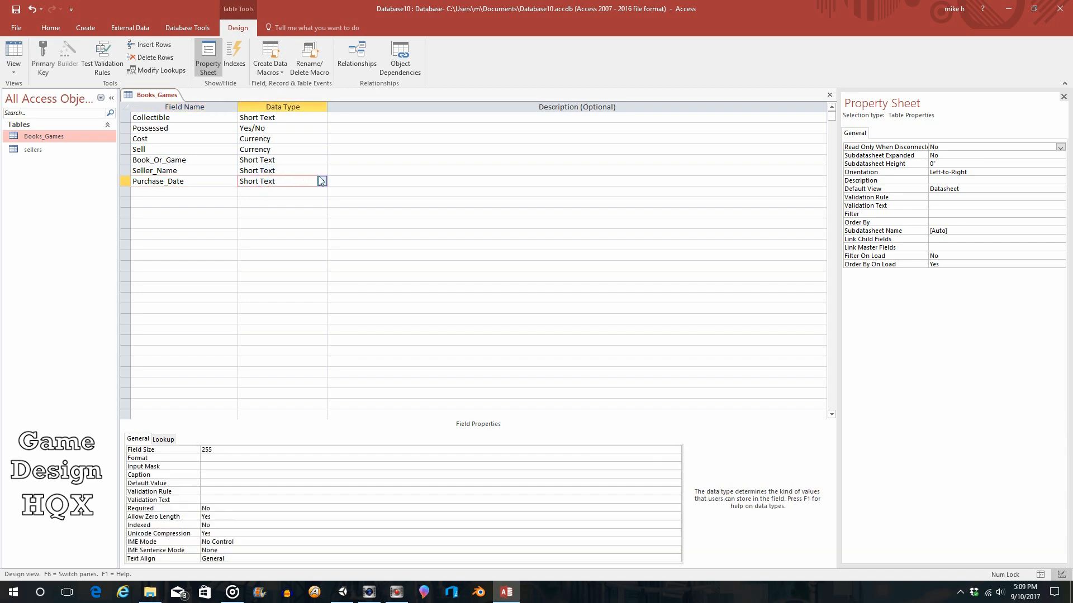
click(320, 181)
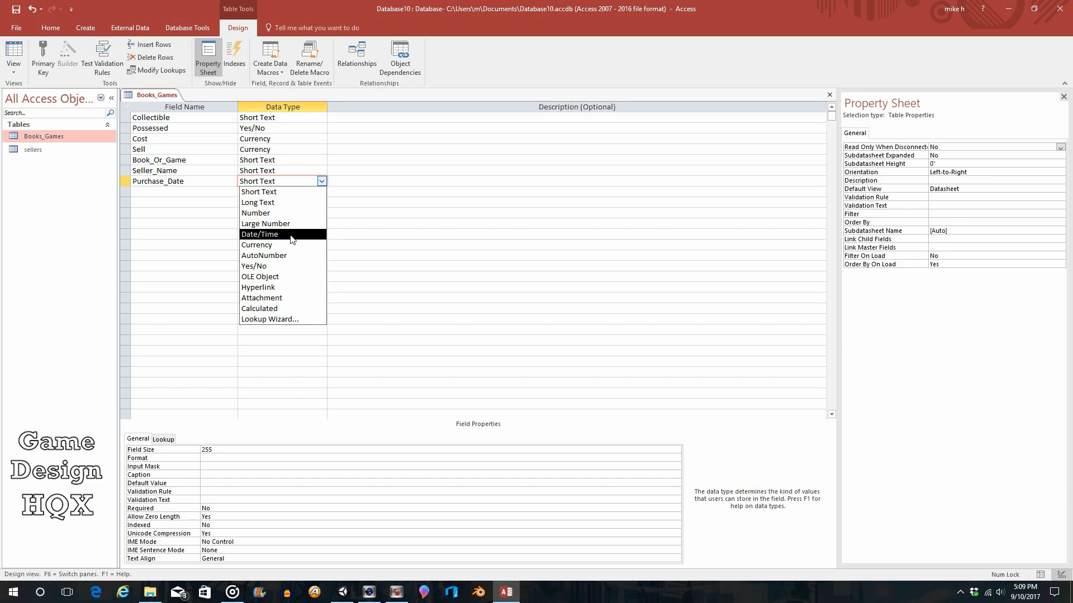
click(259, 234)
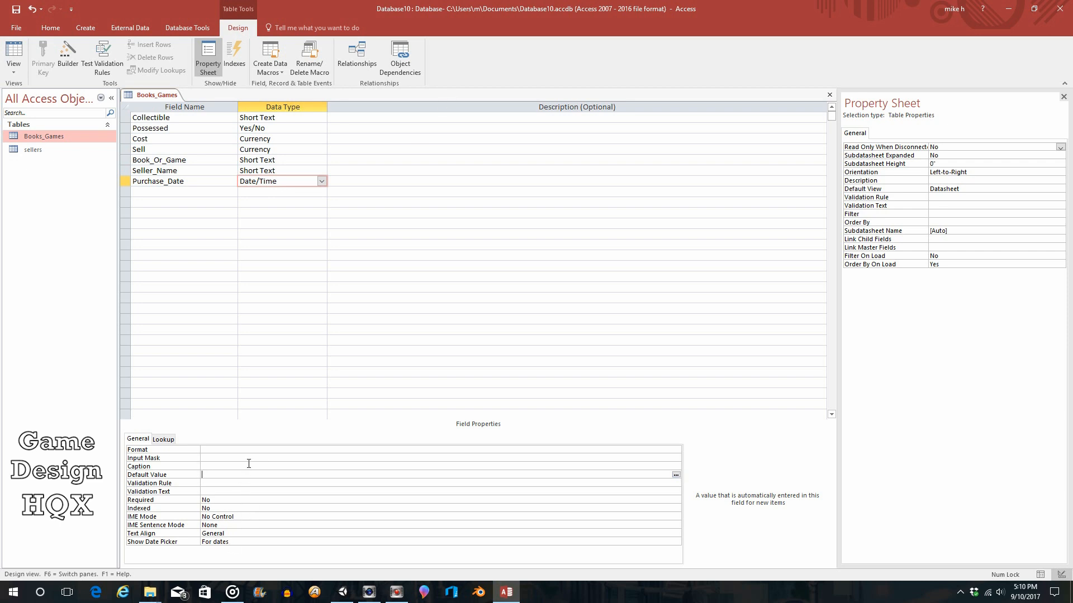
- Set Purchase_Date's default value to Date(), then save and return to Datasheet View
text(Date()
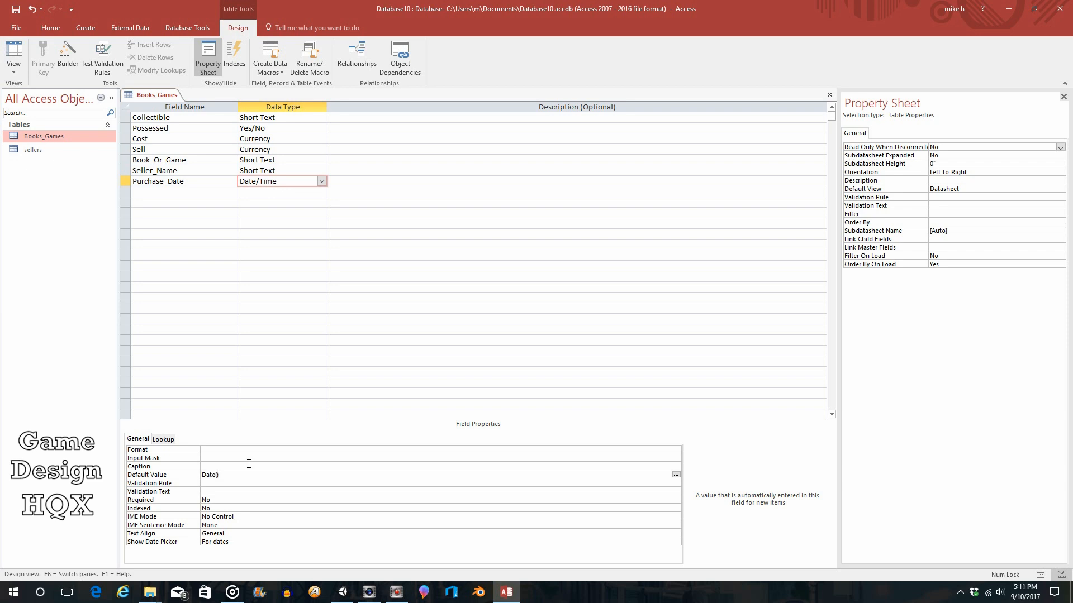
mouse_move(84, 152)
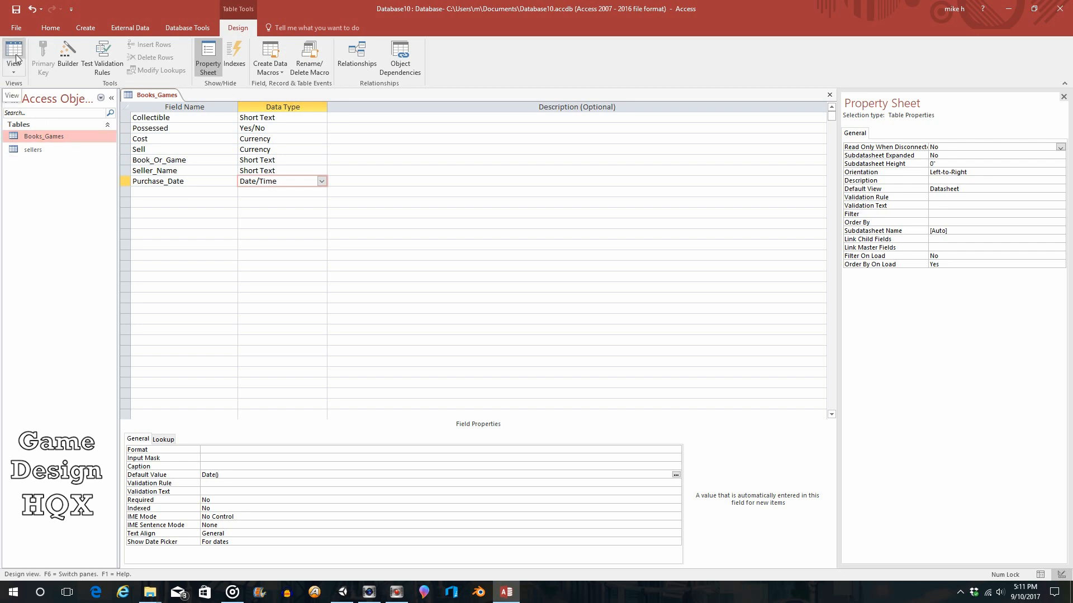
click(13, 56)
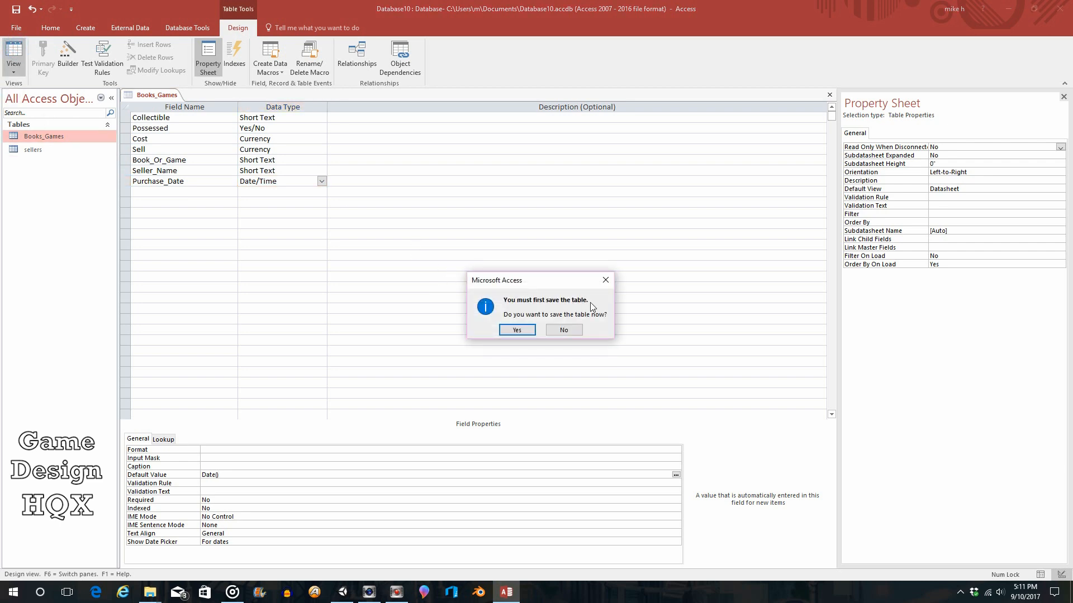
click(517, 329)
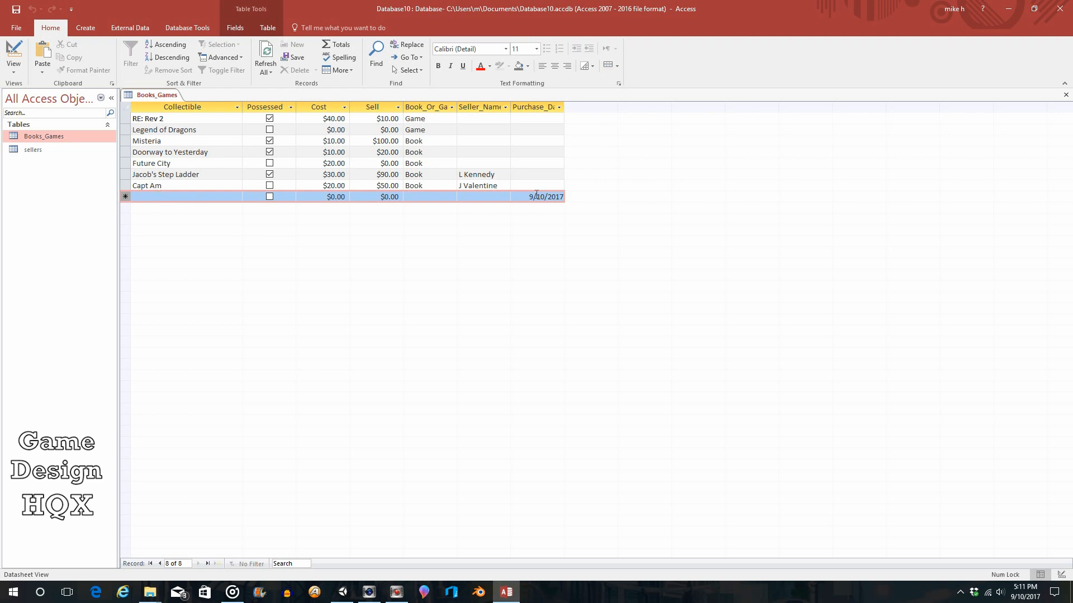
mouse_move(573, 221)
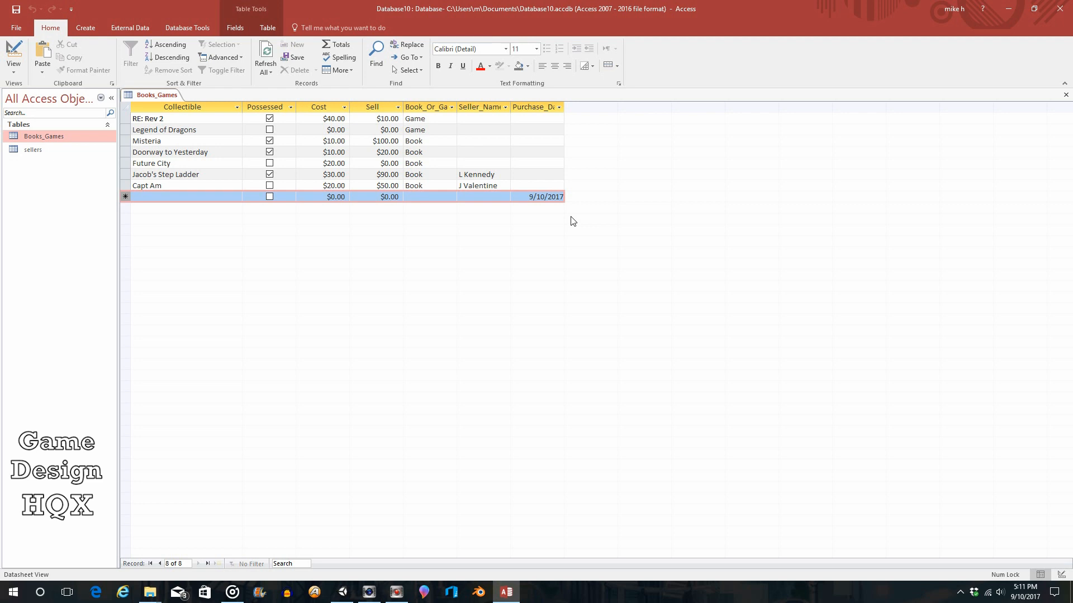
click(547, 196)
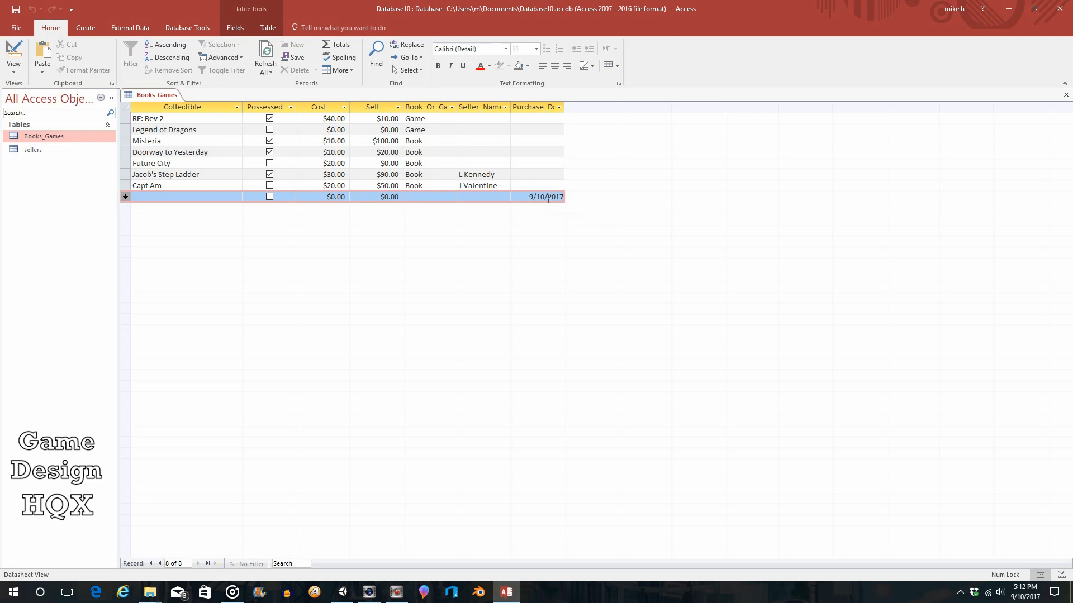